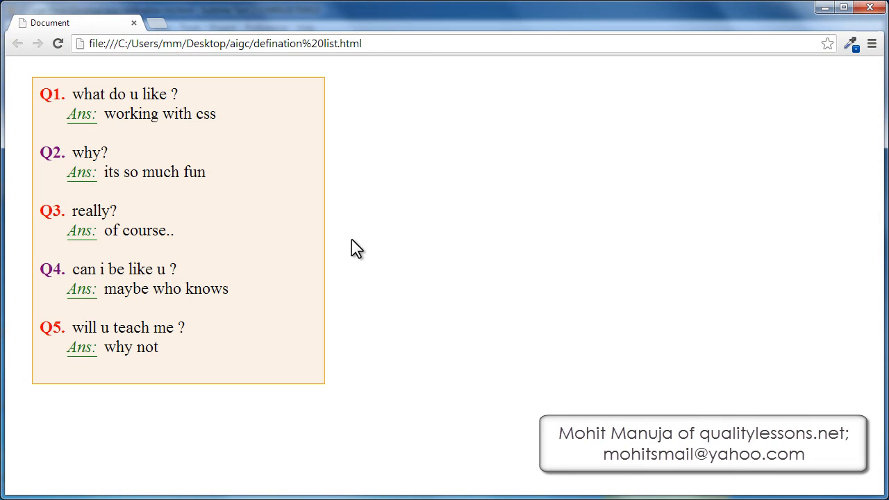
mouse_move(451, 243)
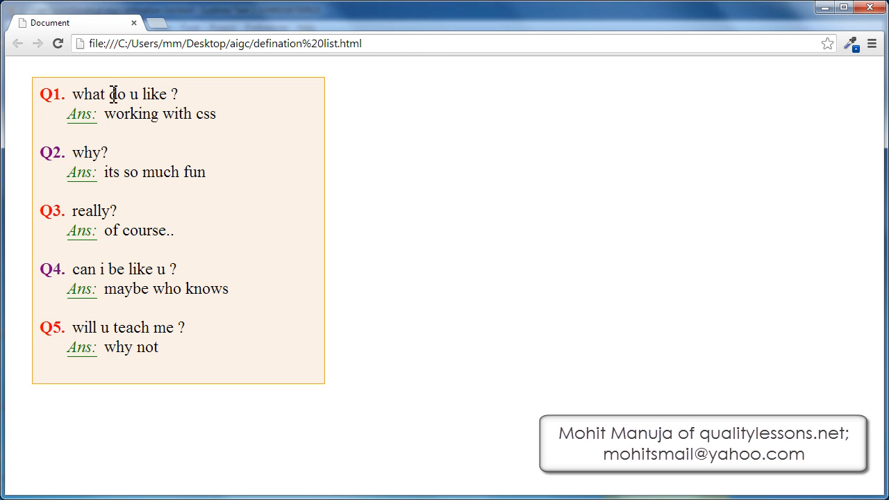
Review the first question and answer markup and the existing answer rule content
double_click(131, 114)
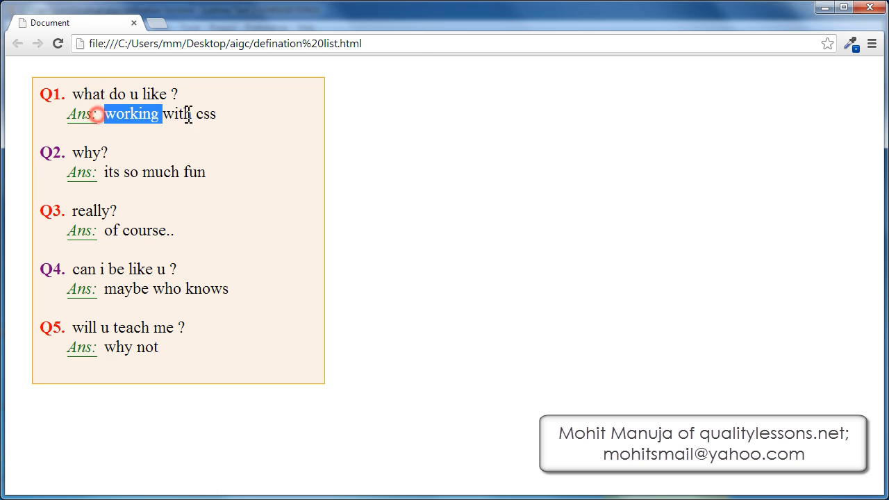
drag(104, 114, 201, 114)
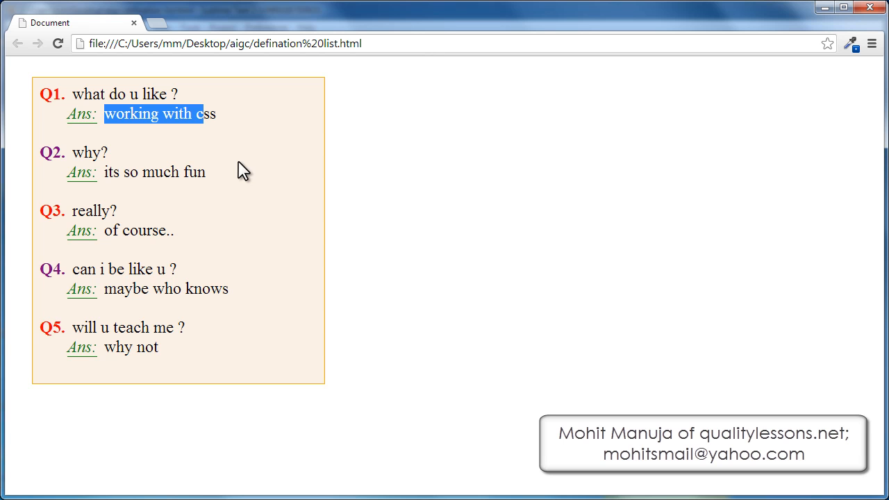
click(239, 161)
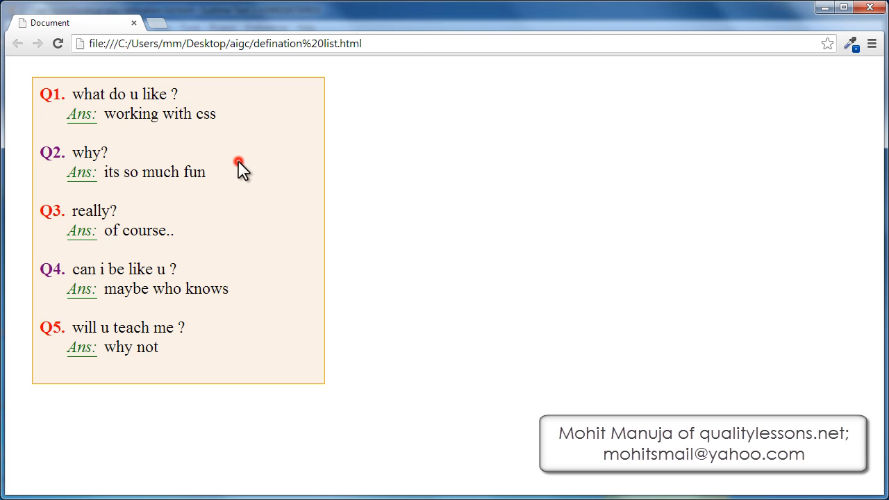
mouse_move(39, 206)
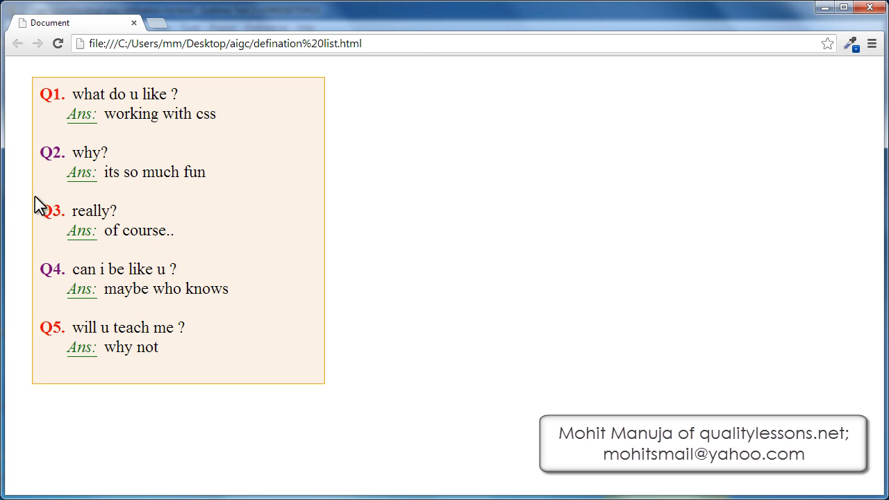
mouse_move(261, 297)
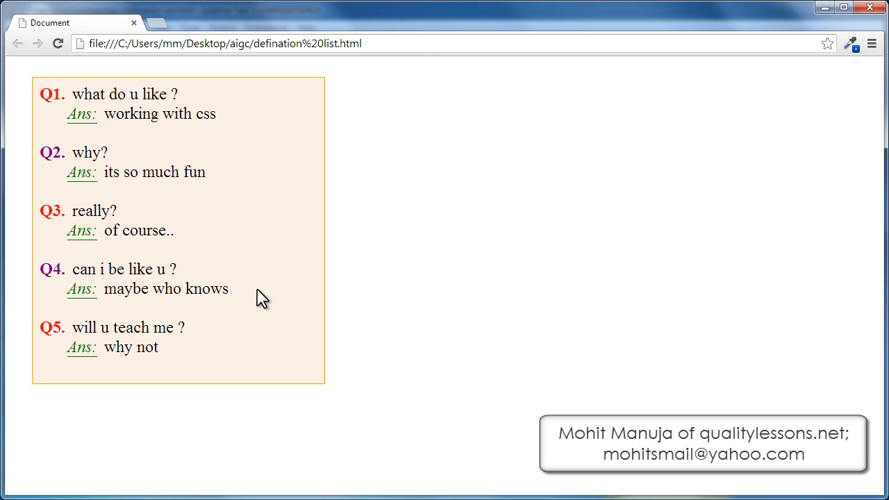
mouse_move(97, 152)
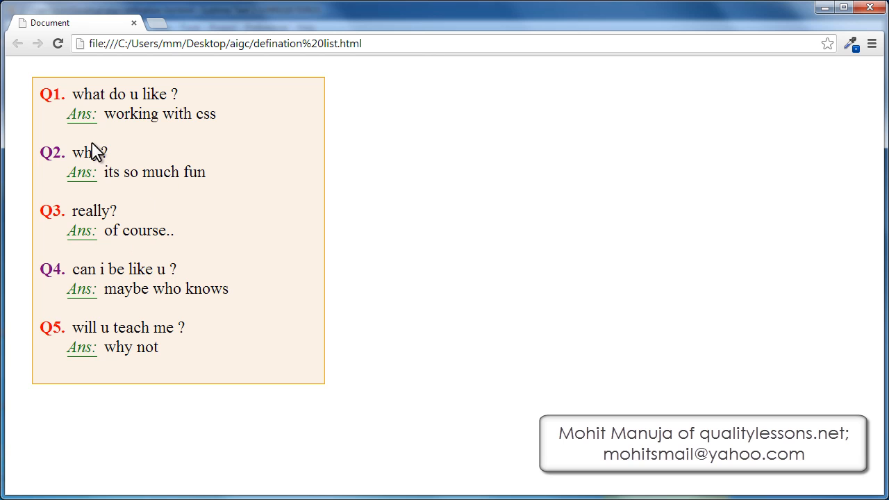
mouse_move(192, 142)
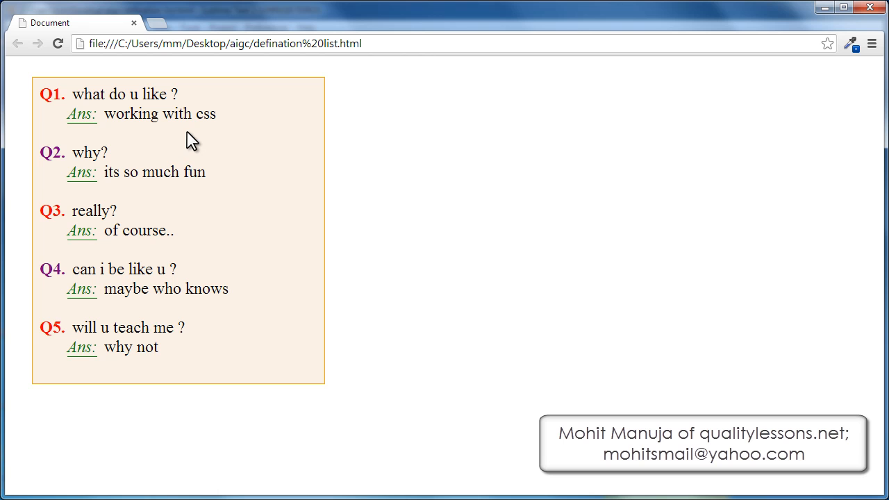
mouse_move(57, 123)
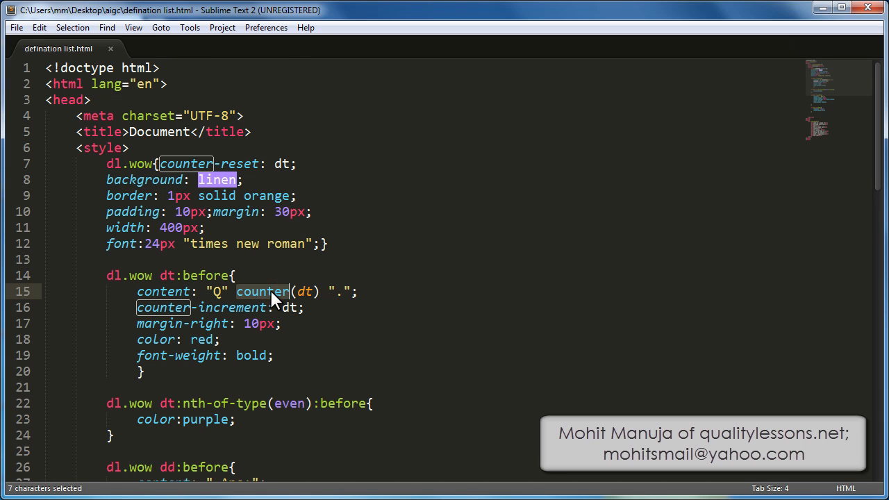
scroll(down, 3)
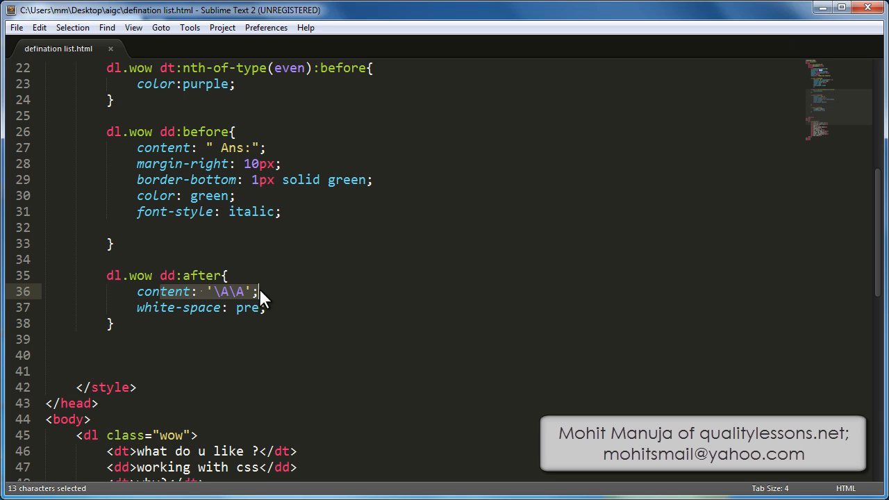
click(248, 308)
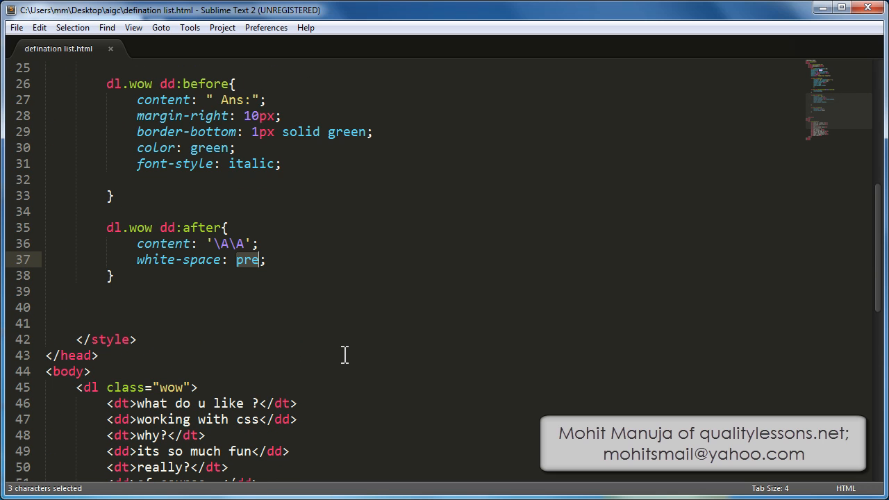
Select and remove the style rules, leaving only the wow definition list markup
scroll(down, 3)
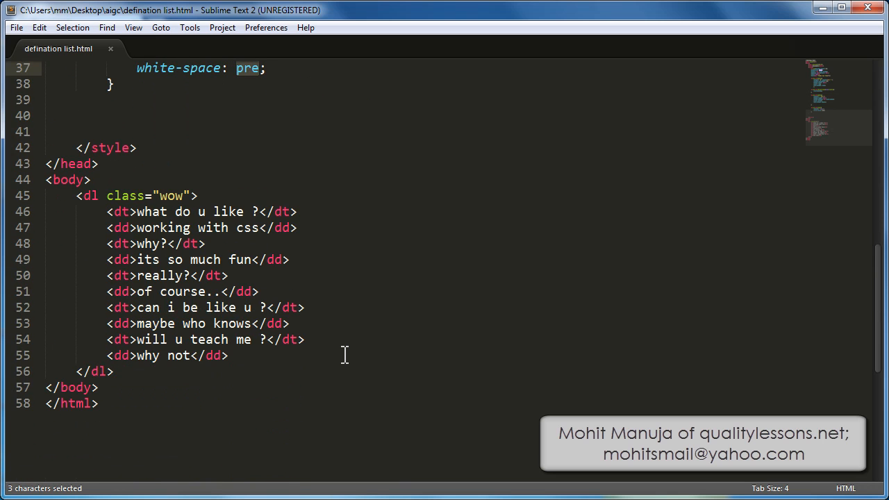
drag(136, 228, 229, 307)
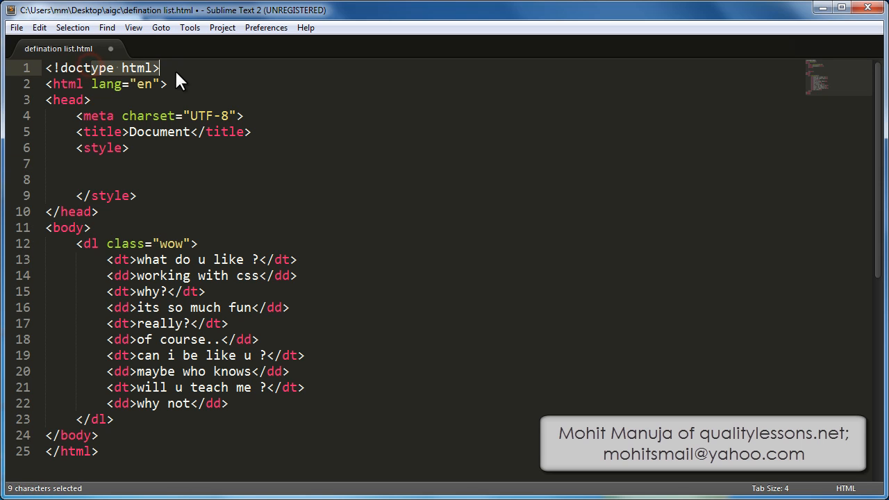
mouse_move(273, 167)
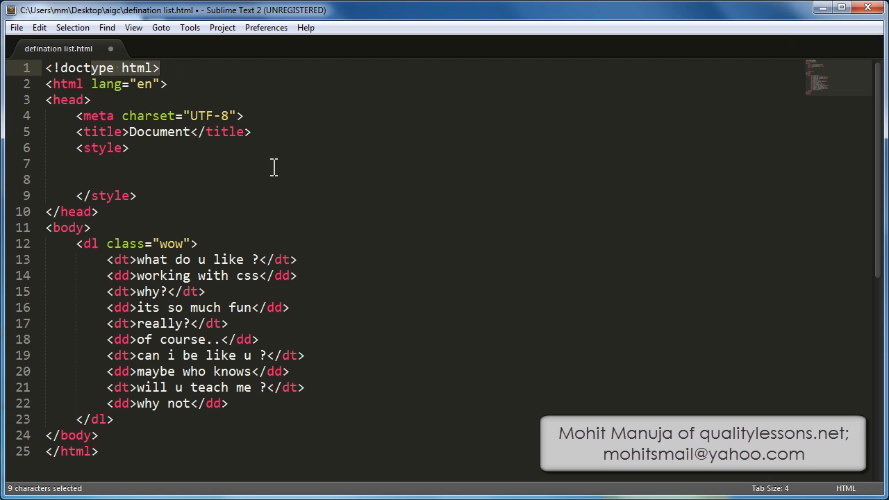
double_click(158, 132)
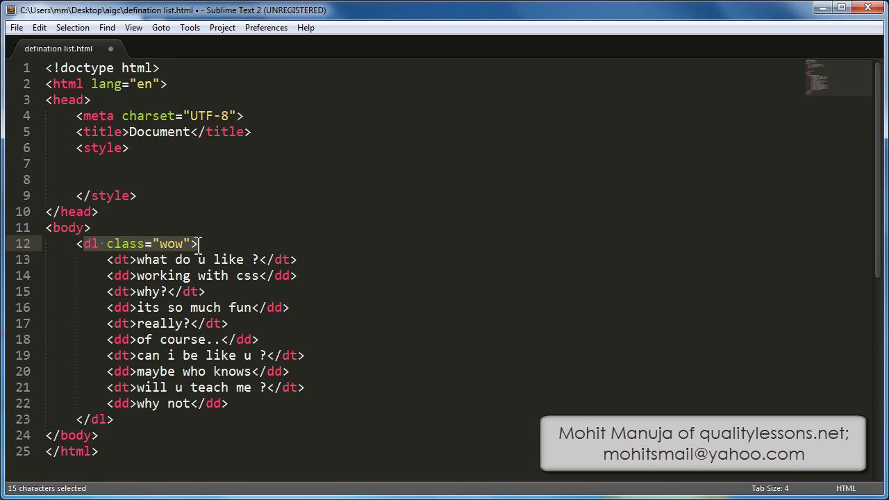
mouse_move(198, 254)
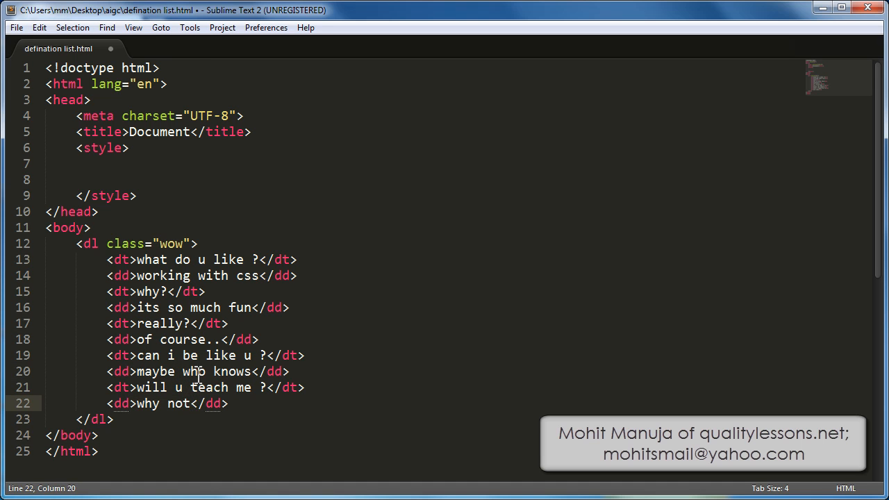
click(17, 29)
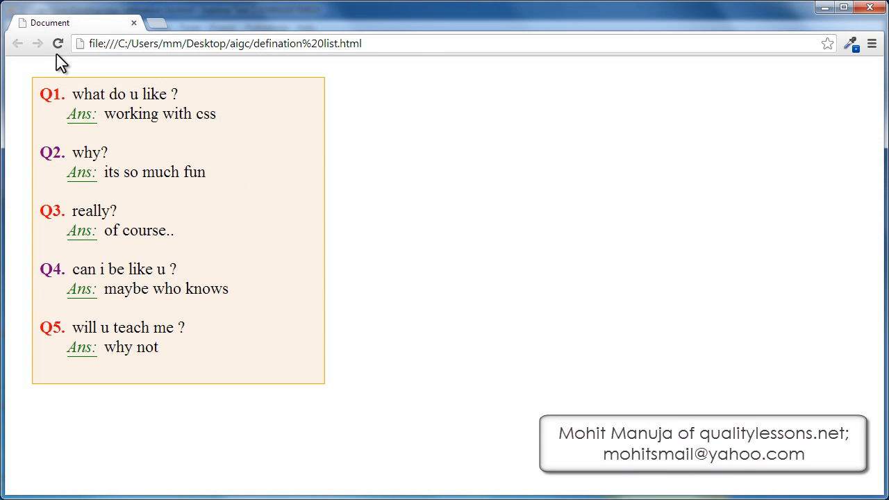
mouse_move(61, 40)
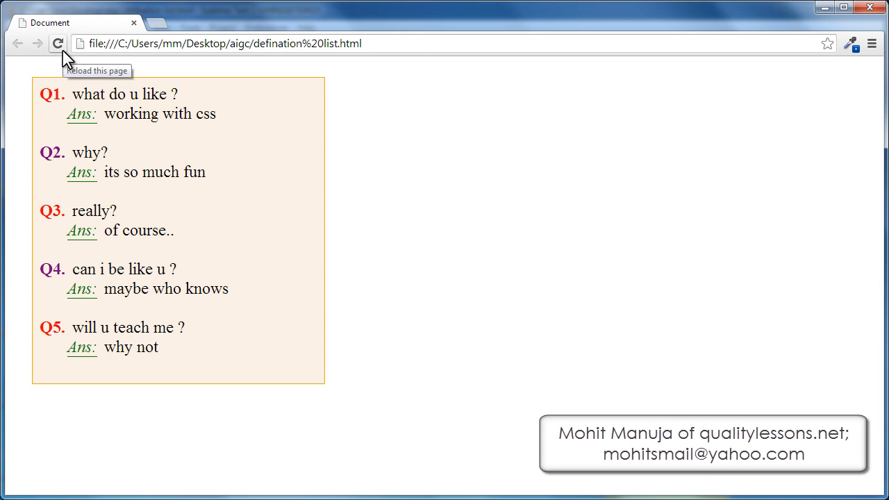
Reload the definition list page twice to pick up the edited file
click(61, 41)
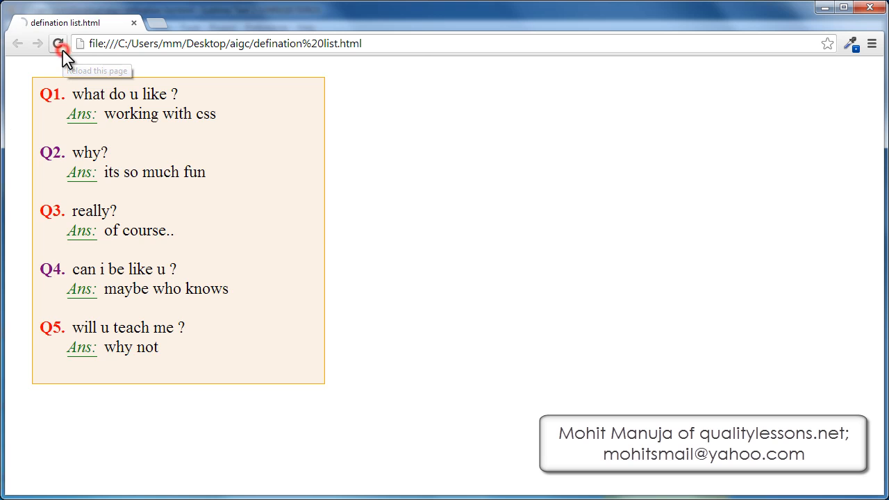
click(58, 41)
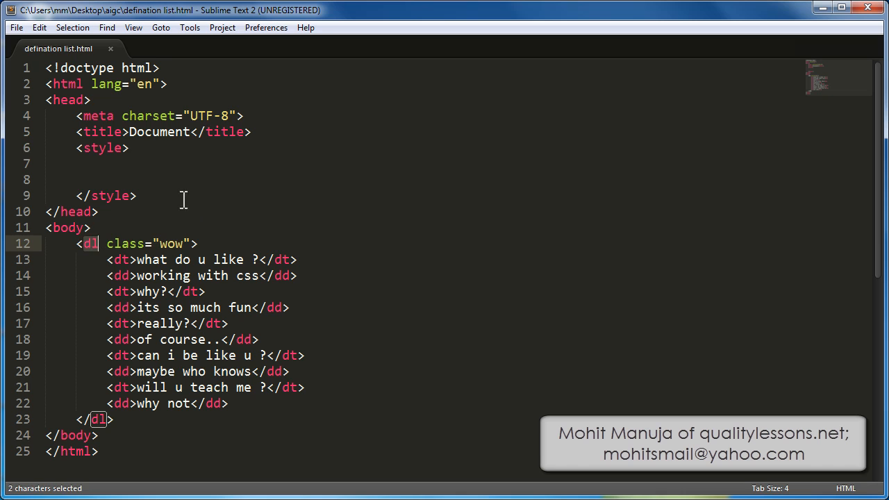
Add a dl.wow rule with counter-reset: dt inside the empty style block
click(129, 147)
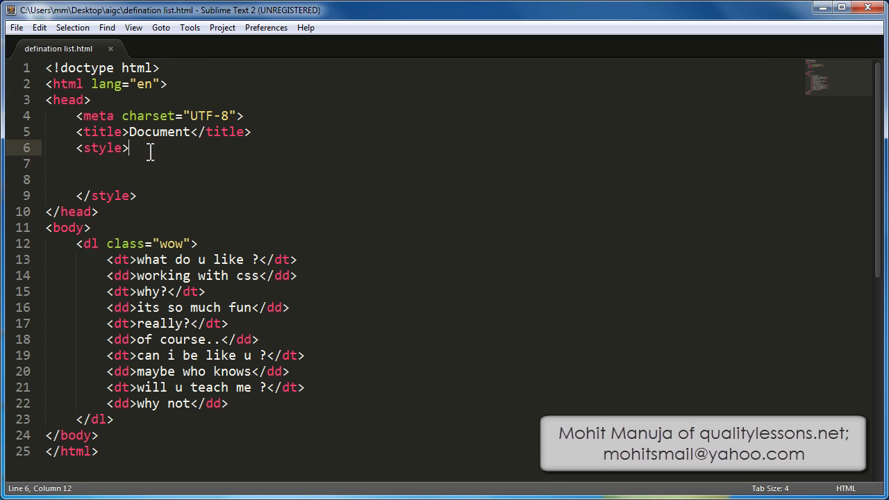
key(Enter)
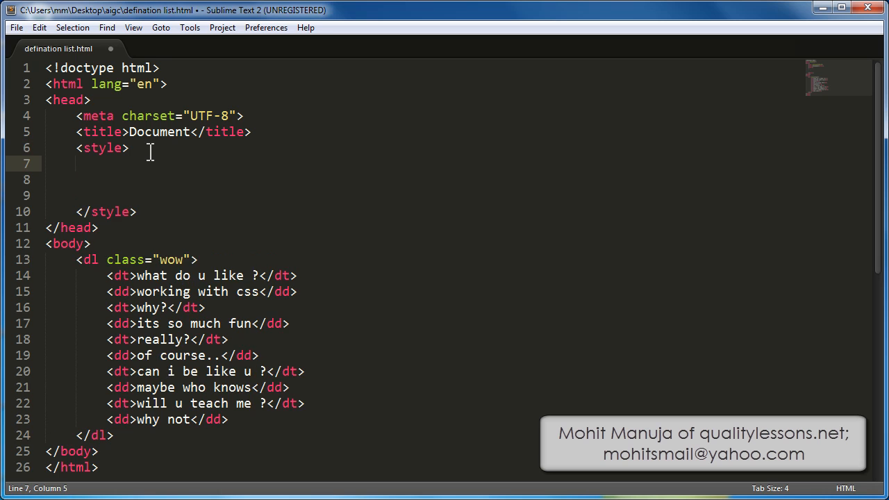
text(dl.wow)
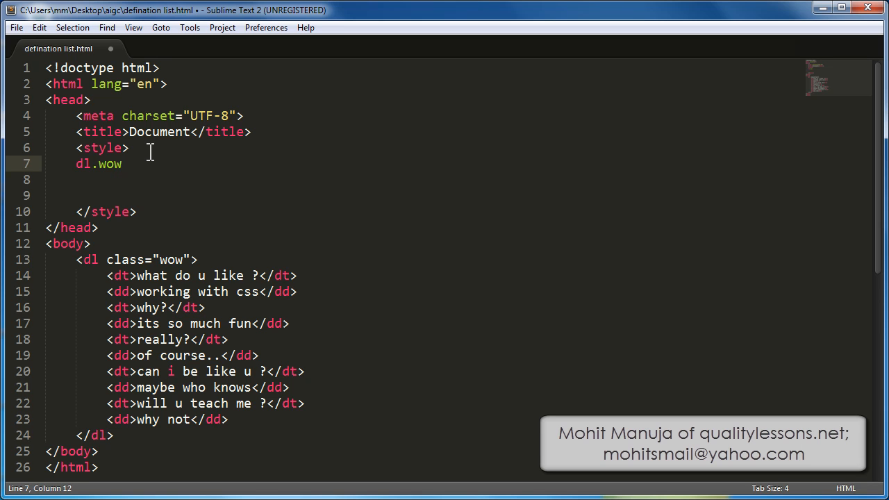
text({})
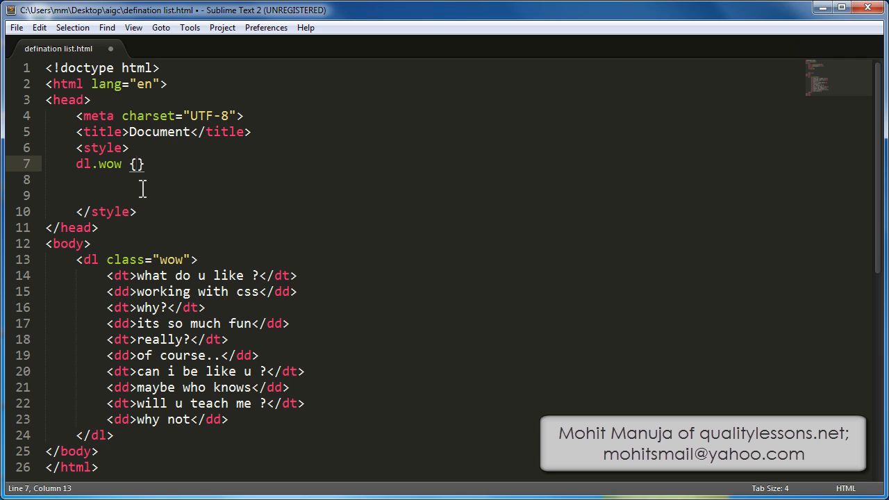
text(counter-reset:)
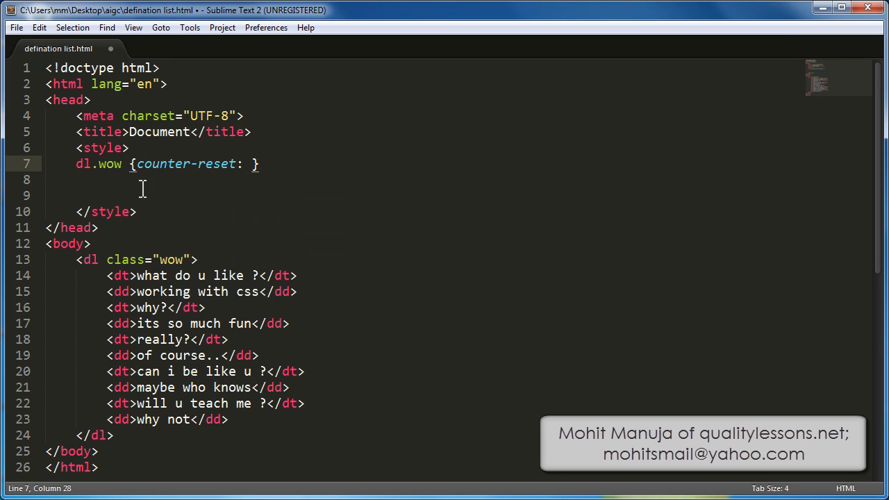
text(dt;)
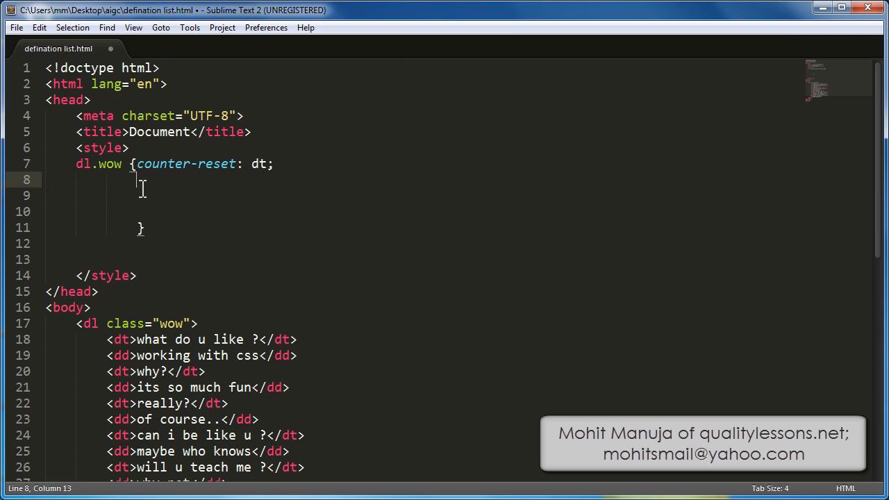
Give dl.wow a linen background, 1px solid orange border, 10px padding and 30px margin
text(background:)
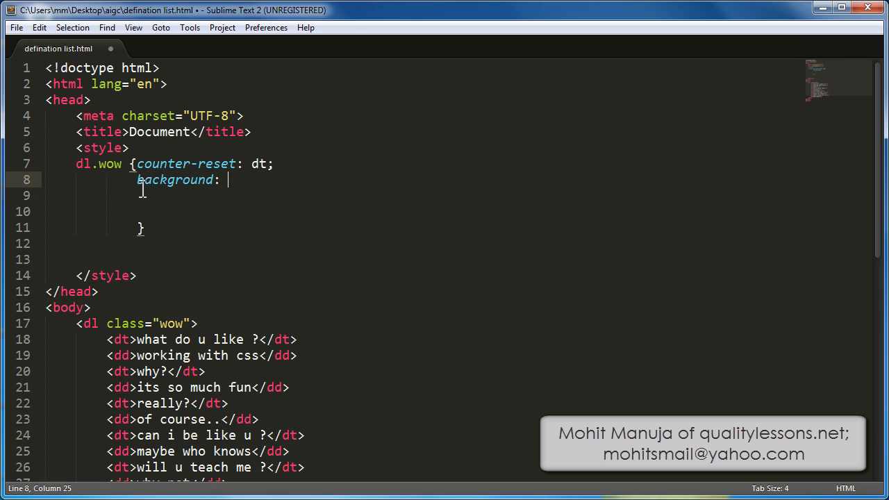
text(linen)
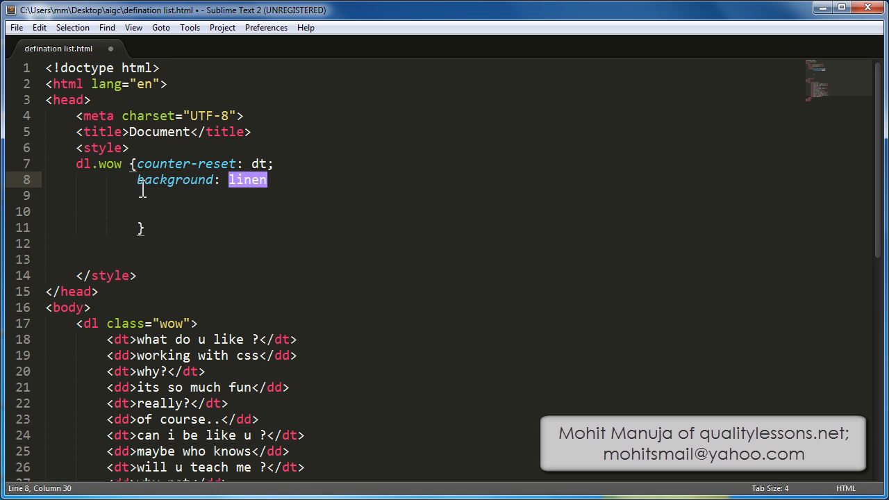
text(;)
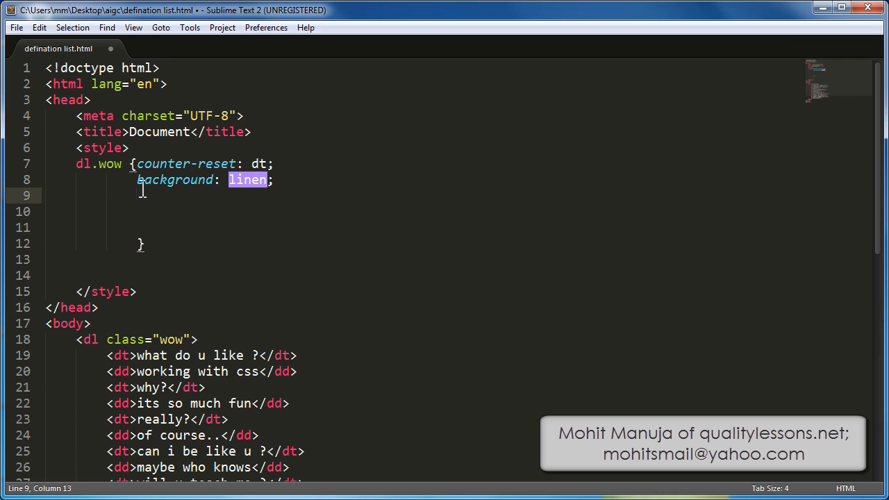
text(border:)
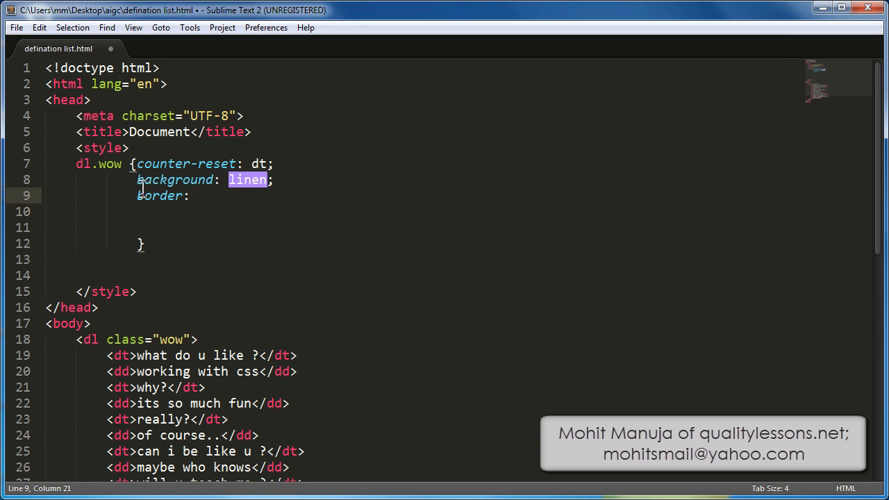
text(1px sol)
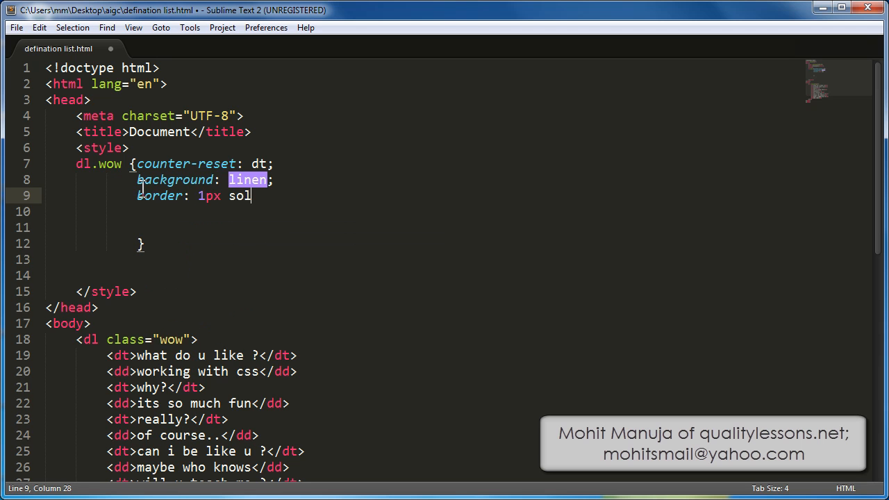
text(id ota)
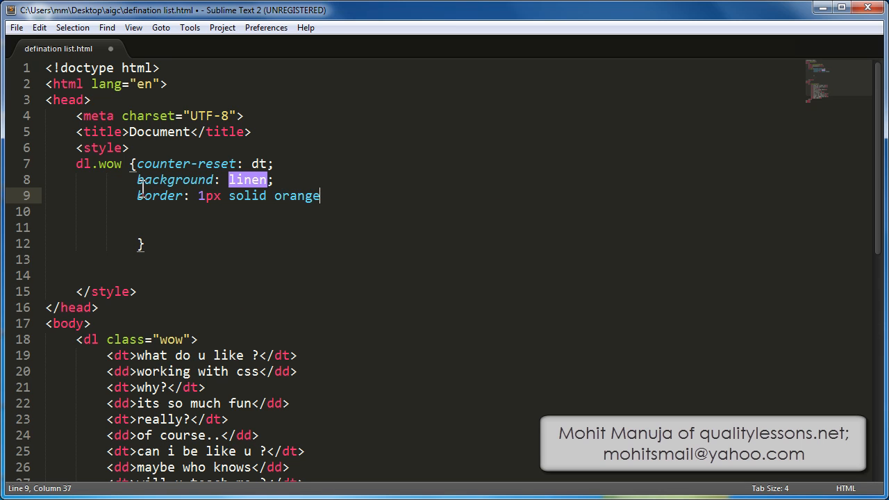
text(;)
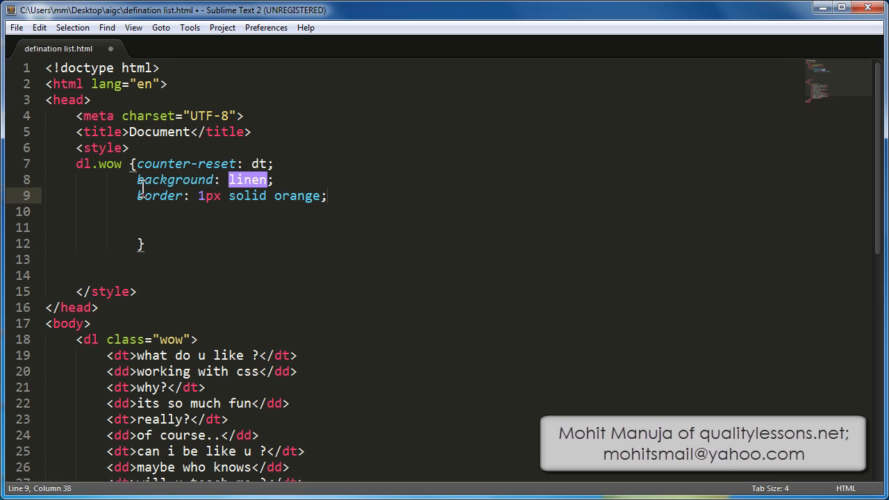
text(p)
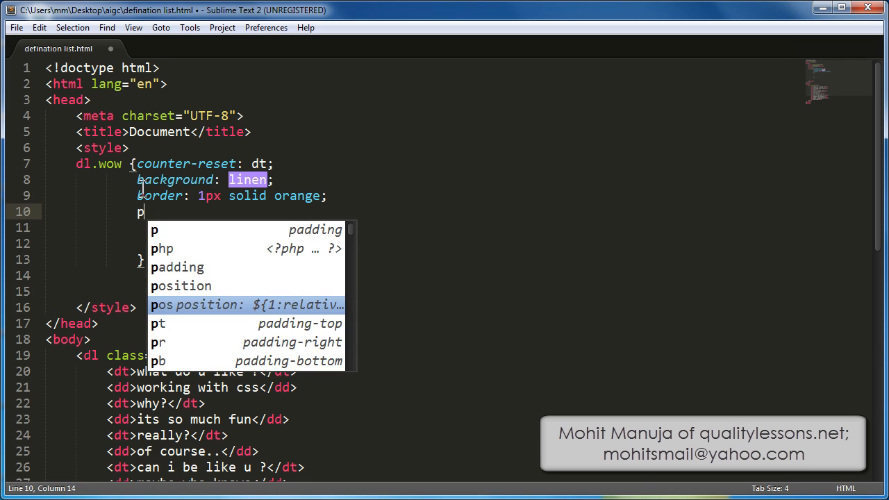
text(10)
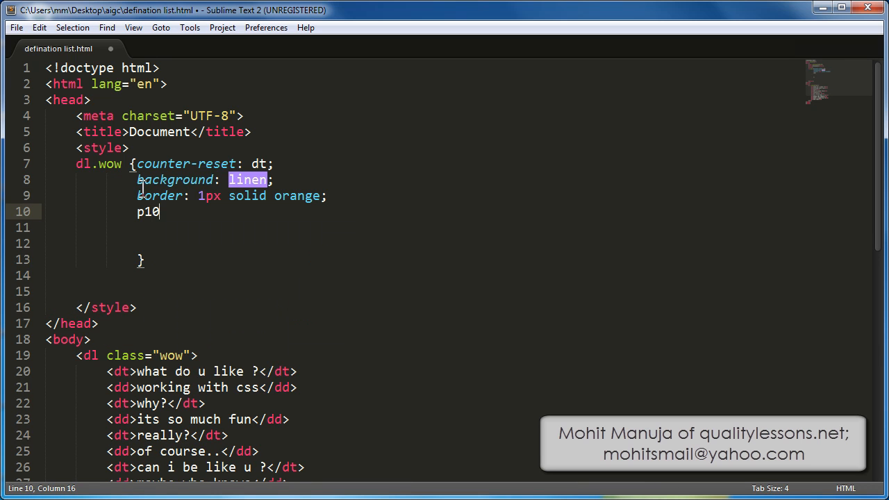
text(+m)
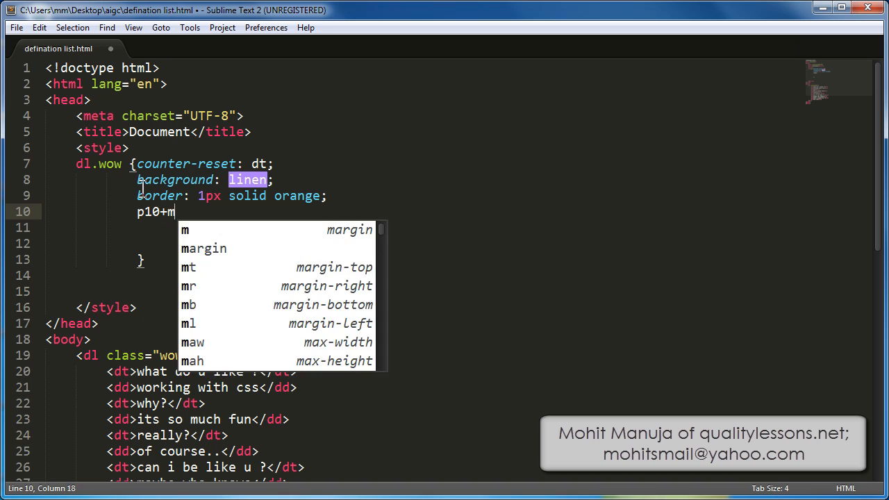
text(30)
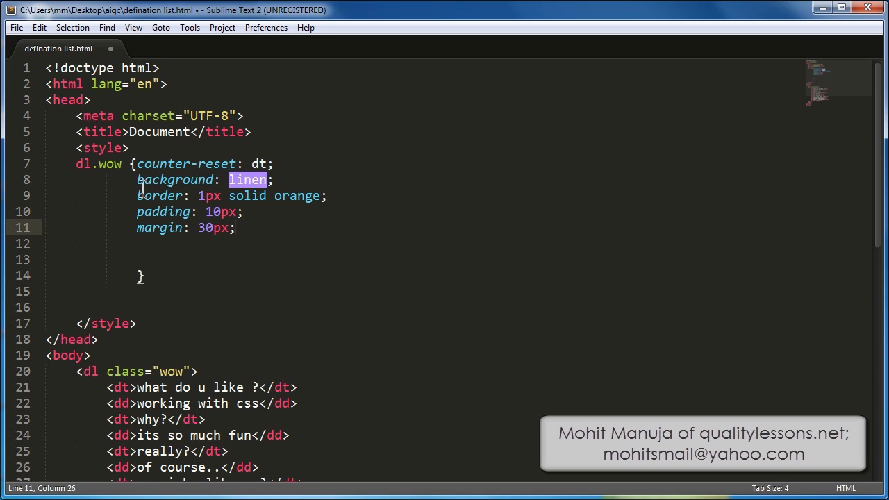
Add width: 400px and font: 24px "times new roman" to dl.wow and save the file
click(239, 228)
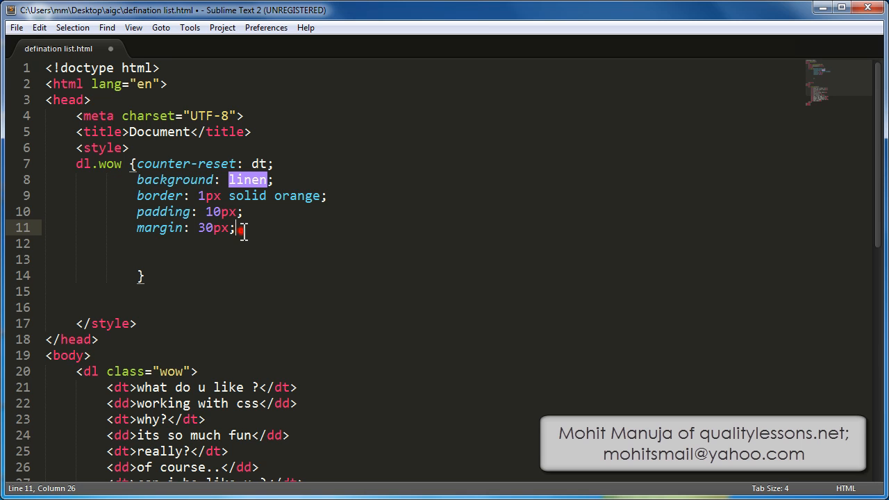
text(w)
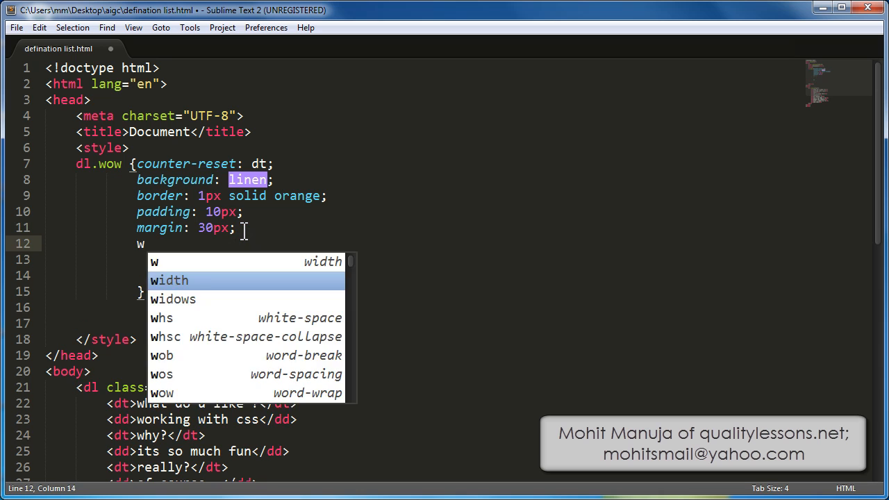
text(idth: 40)
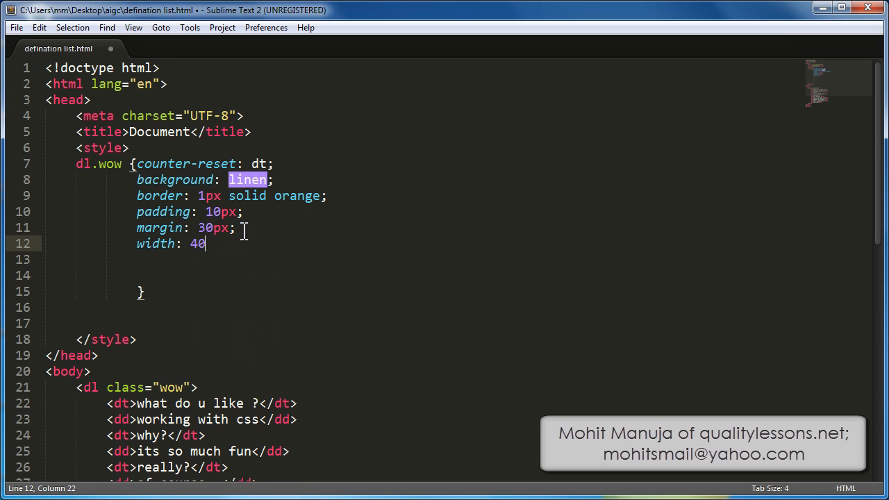
text(0px;)
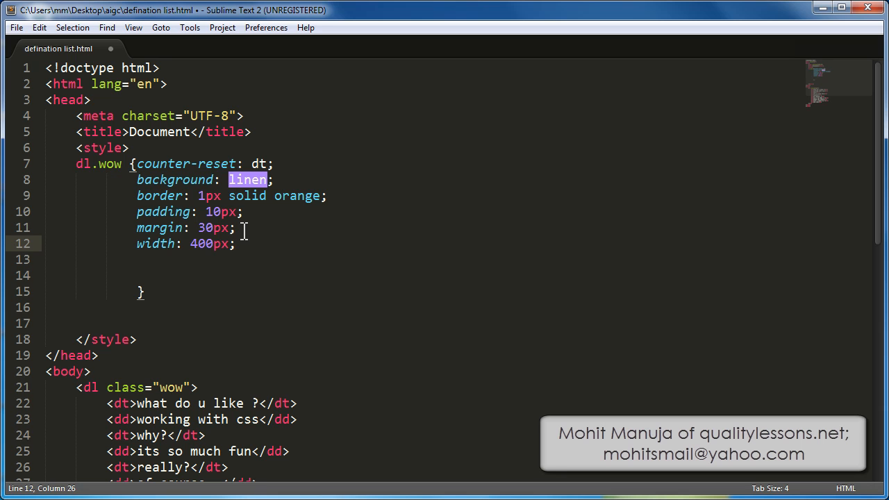
key(Enter)
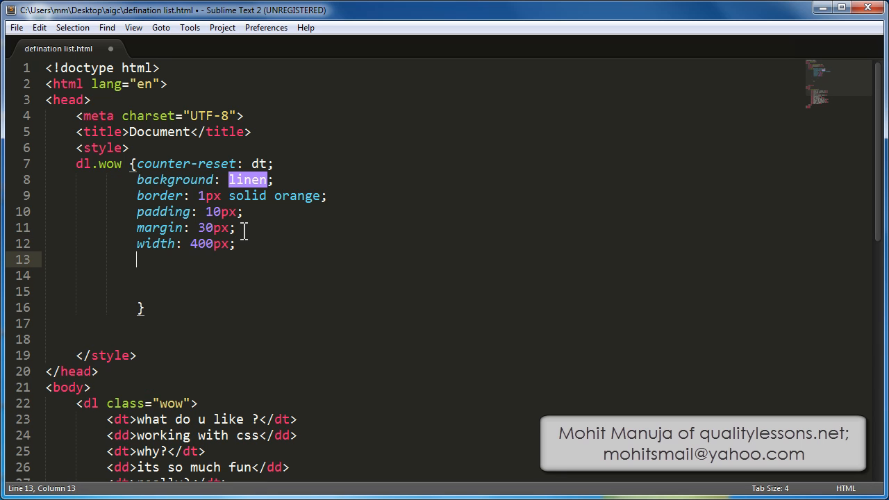
text(font:;)
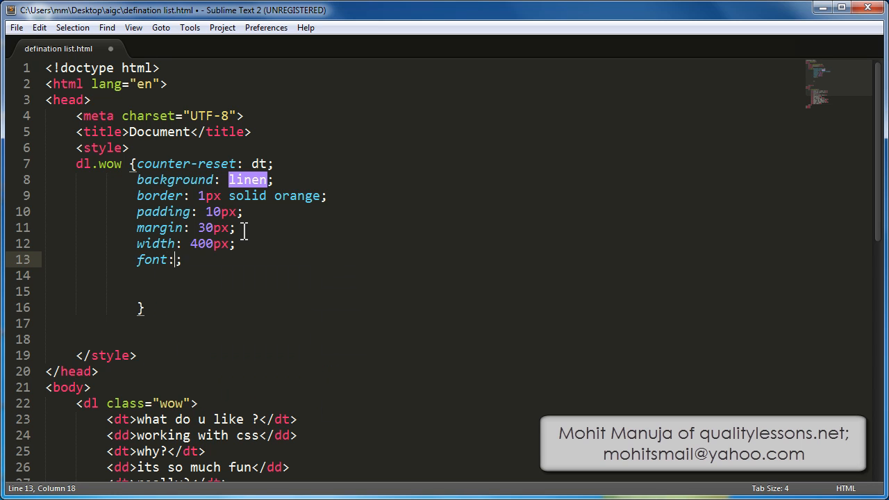
text(4px)
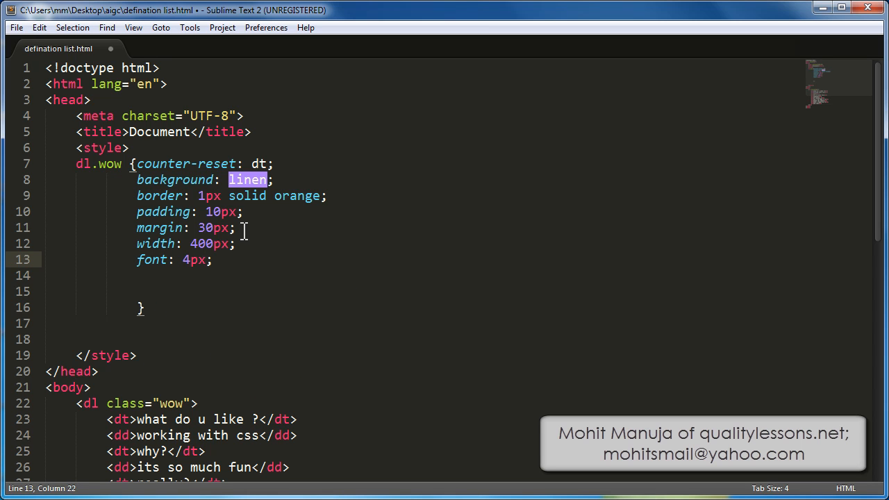
text(24)
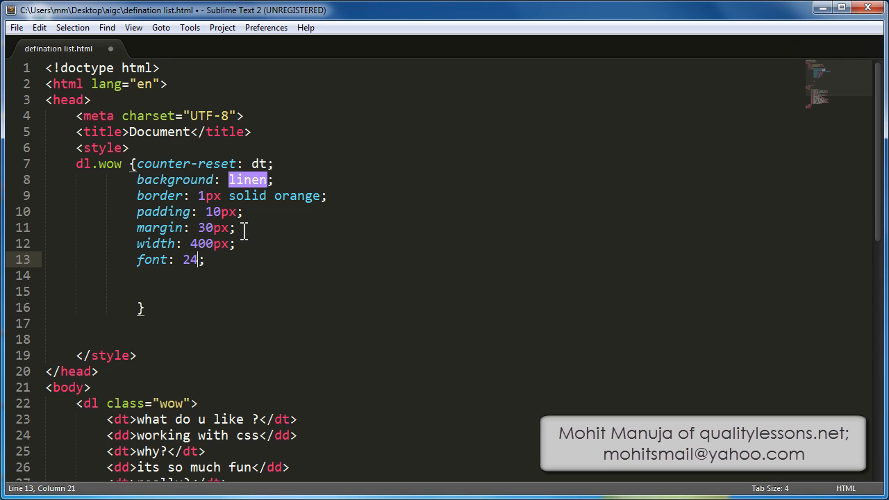
text(px ")
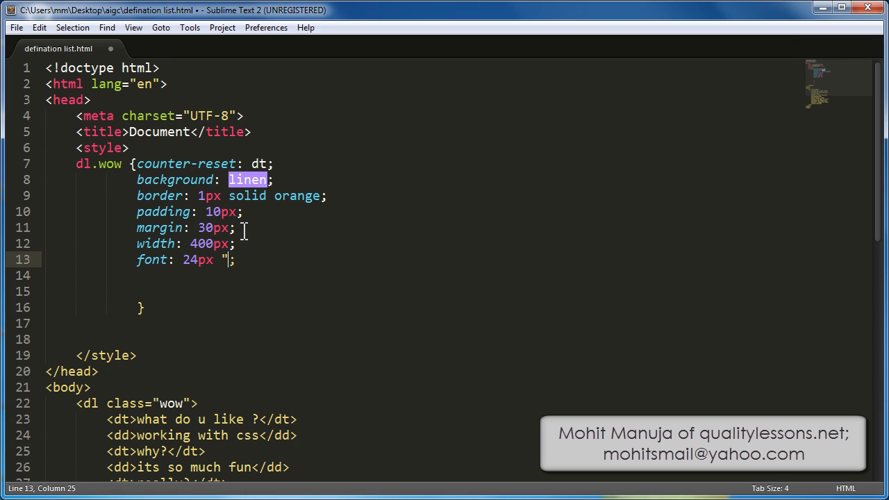
text(times nbe)
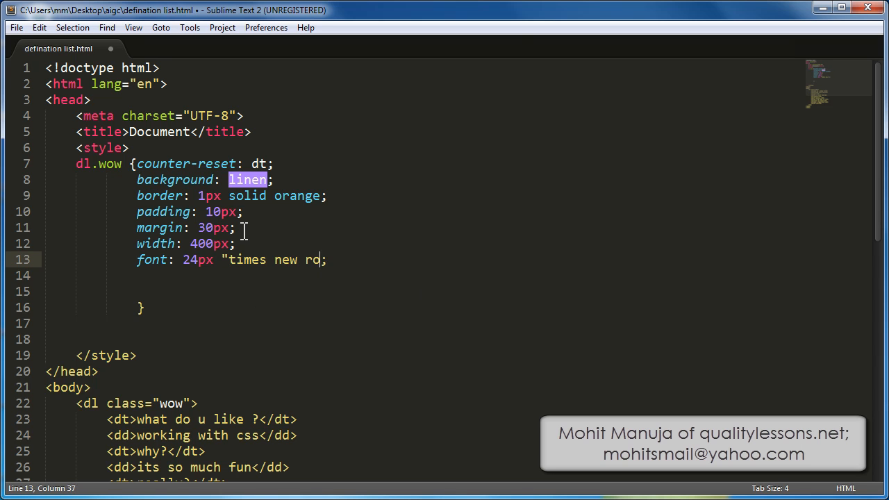
text(man)
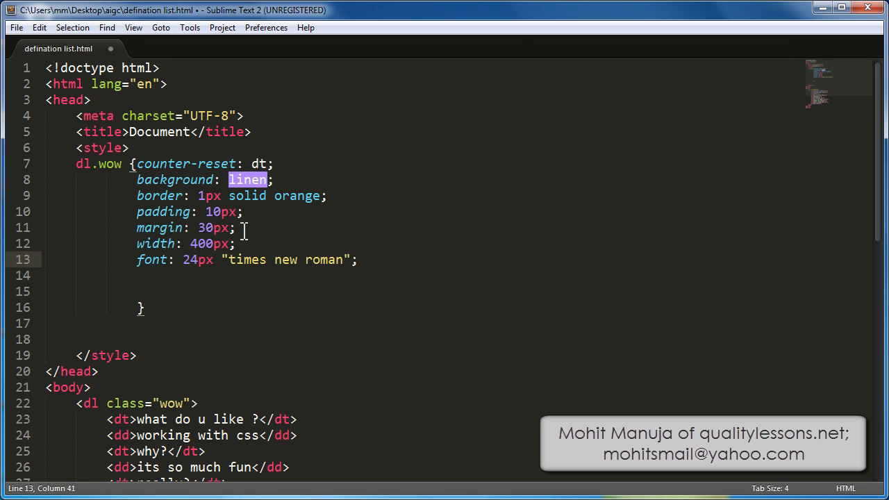
key(ctrl+s)
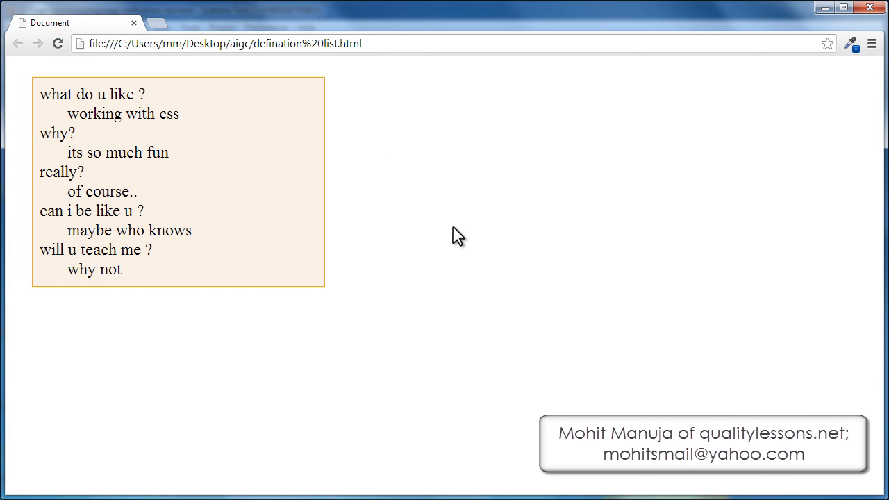
mouse_move(465, 245)
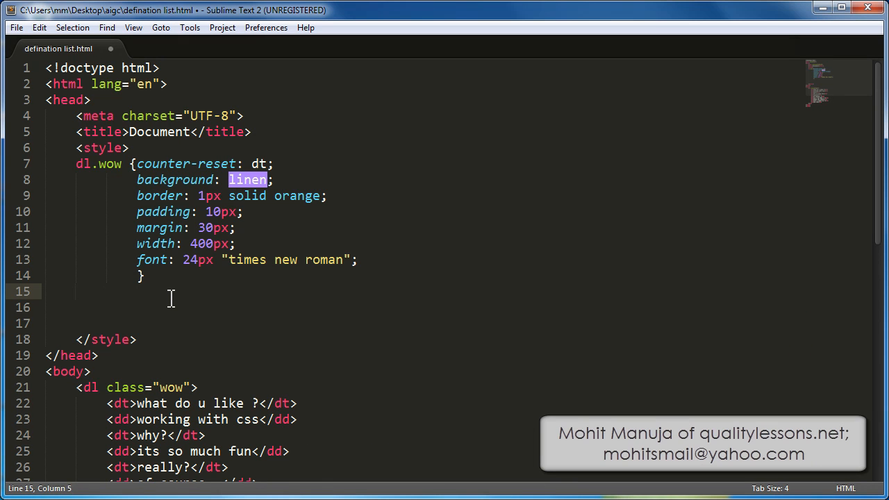
Write a new dt.wow dt:before selector with an opening brace below the dl.wow rule
text(dt)
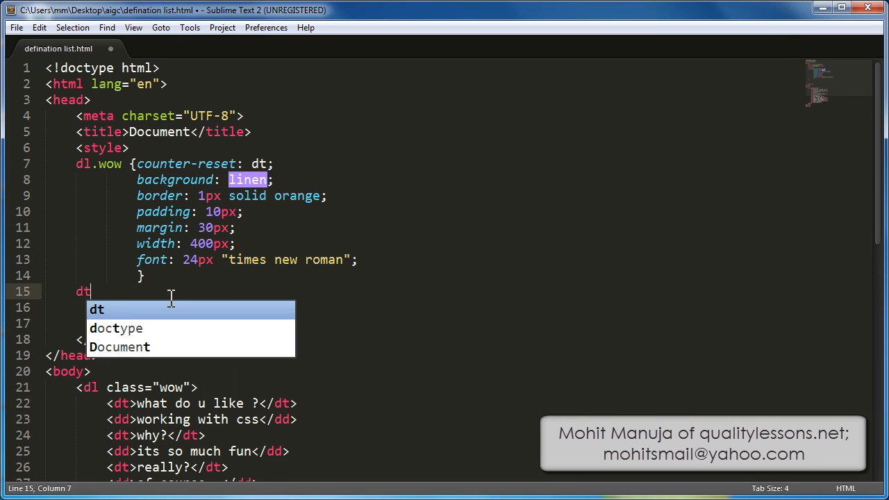
text(.wow)
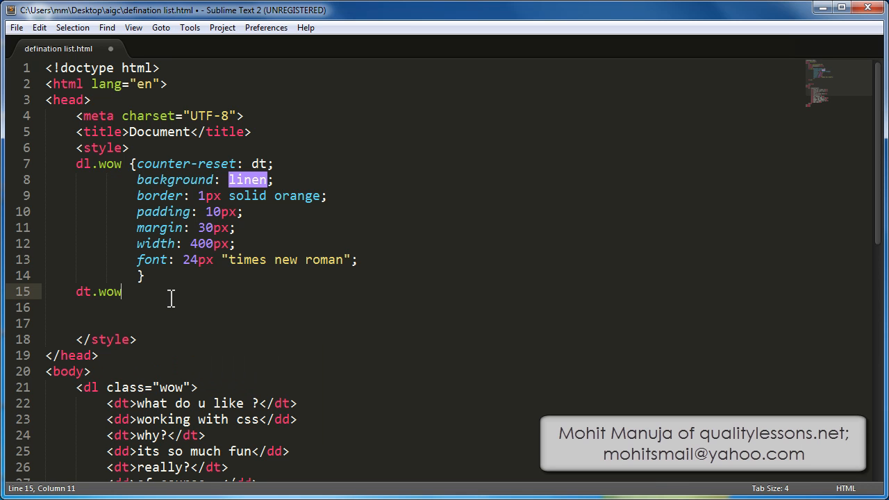
text(d)
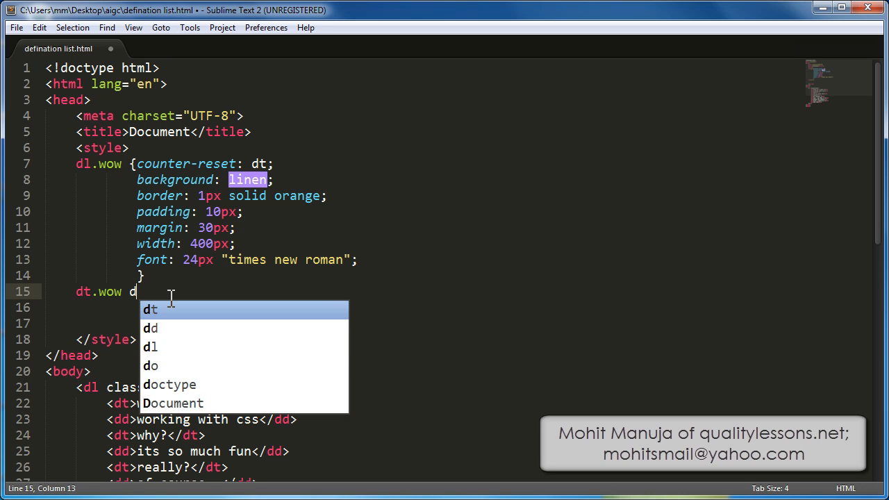
text(t)
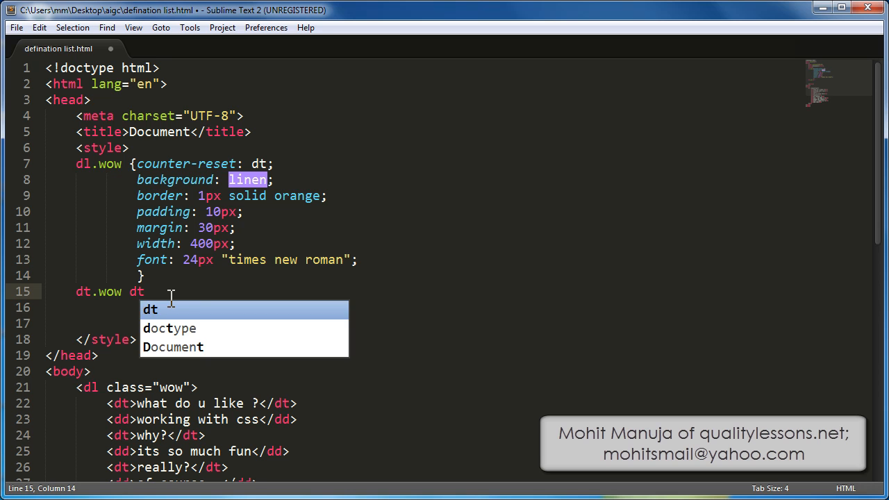
text(.b)
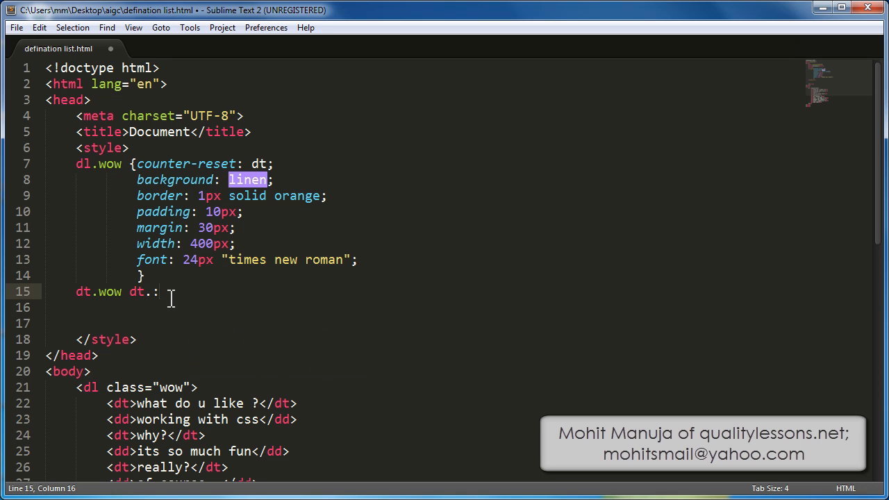
text(b)
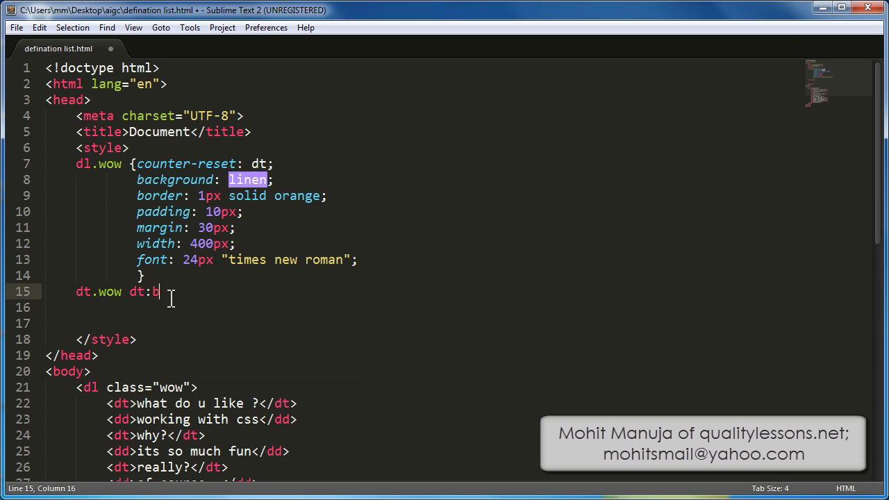
text(efore)
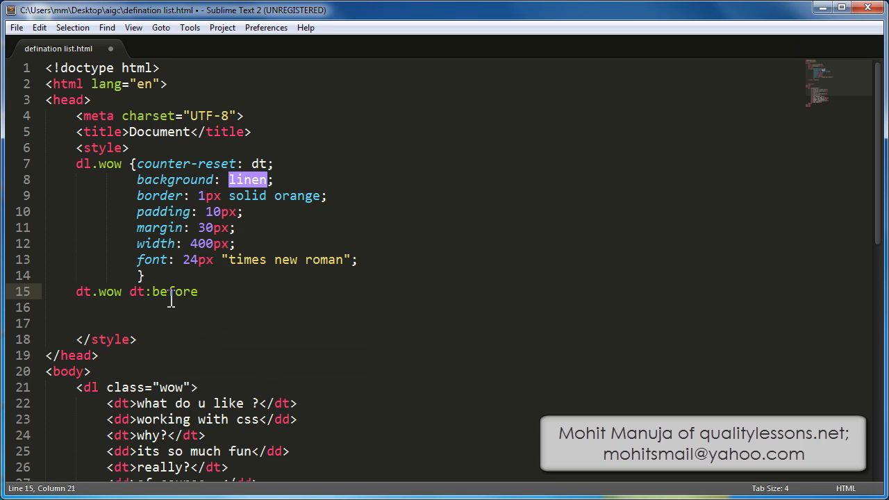
text({)
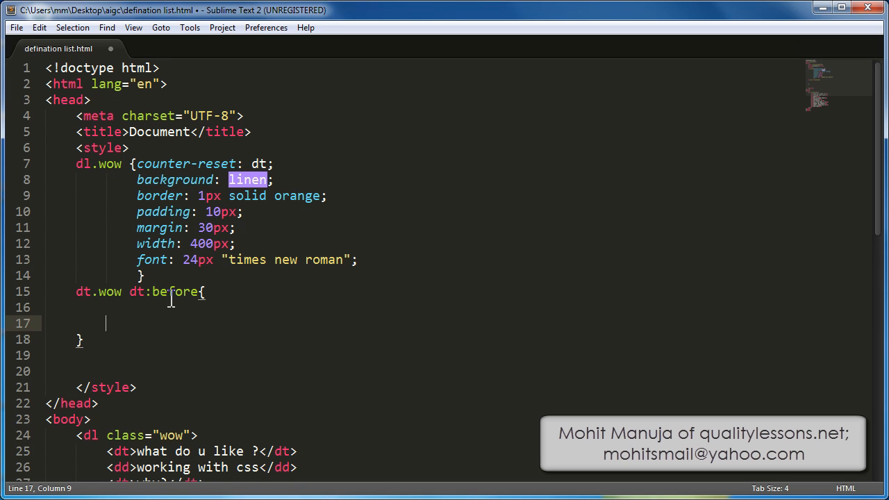
mouse_move(207, 318)
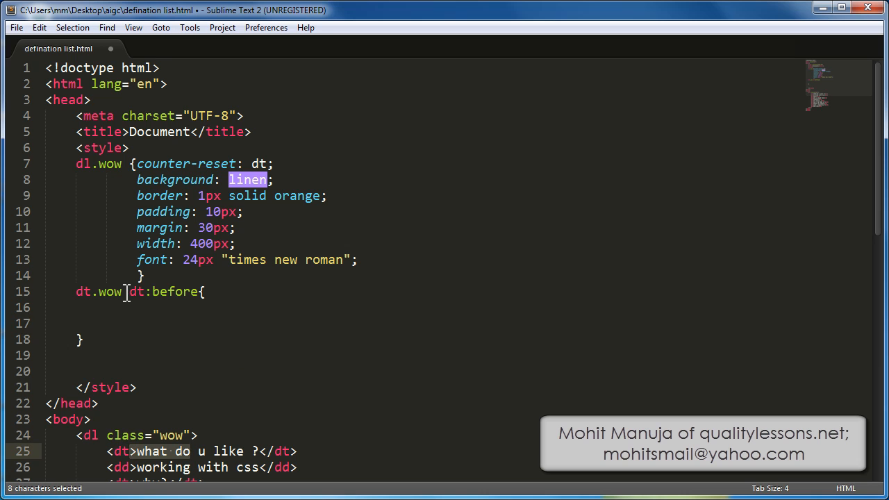
Correct the selector to dl.wow dt:before and place the cursor inside the empty rule
click(85, 292)
text(l)
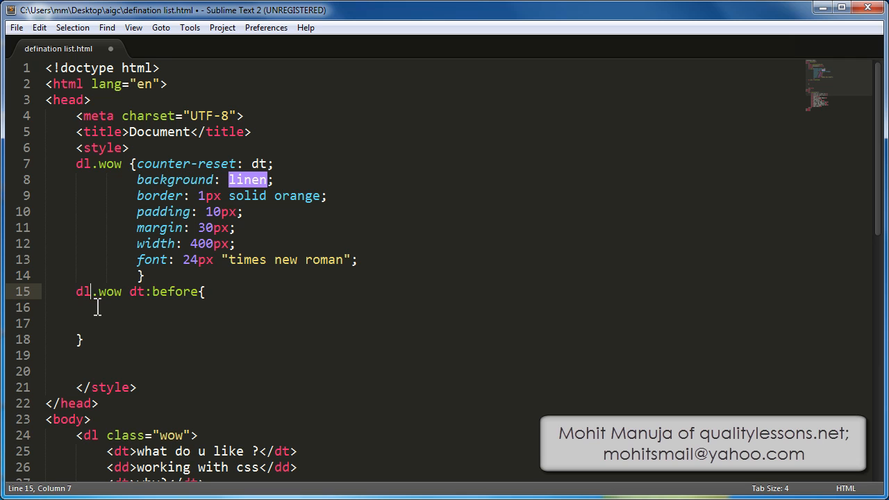
scroll(down, 3)
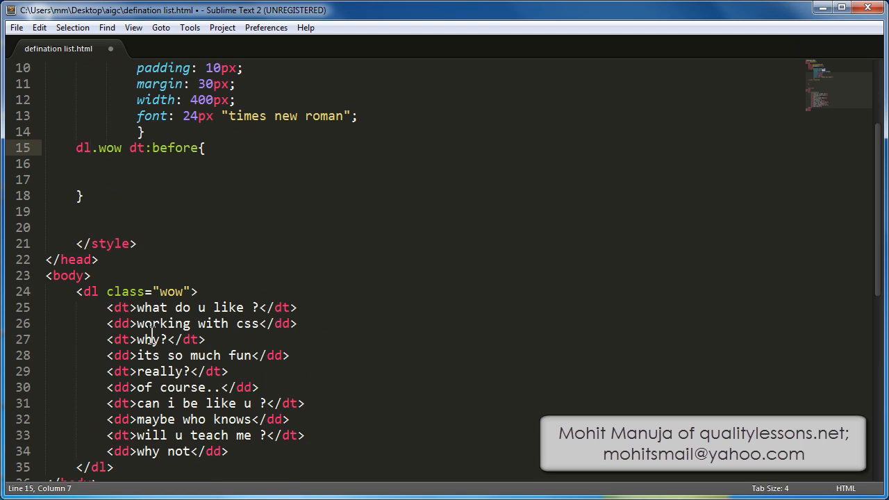
double_click(119, 339)
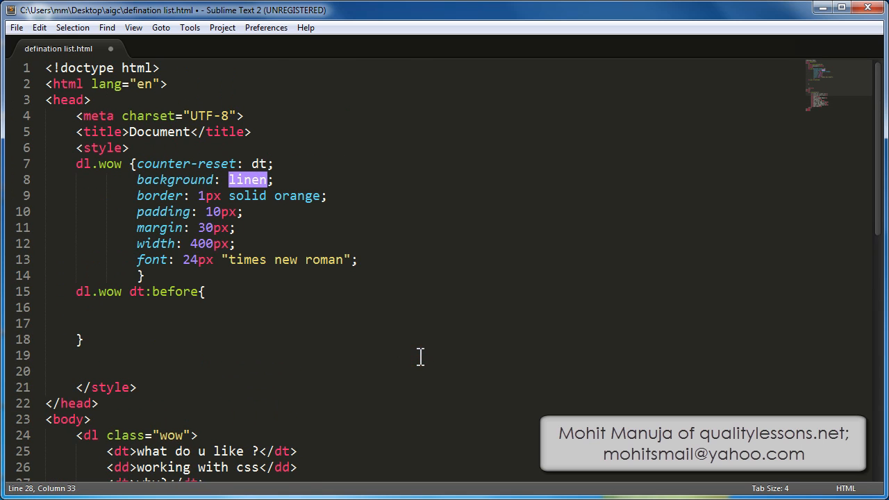
click(206, 292)
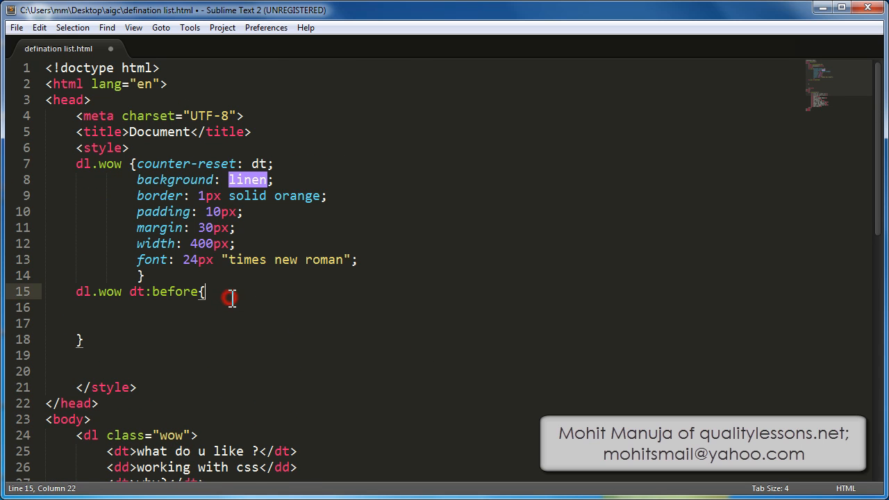
Add a content declaration using counter with "dt" in the dt:before rule
text(content:)
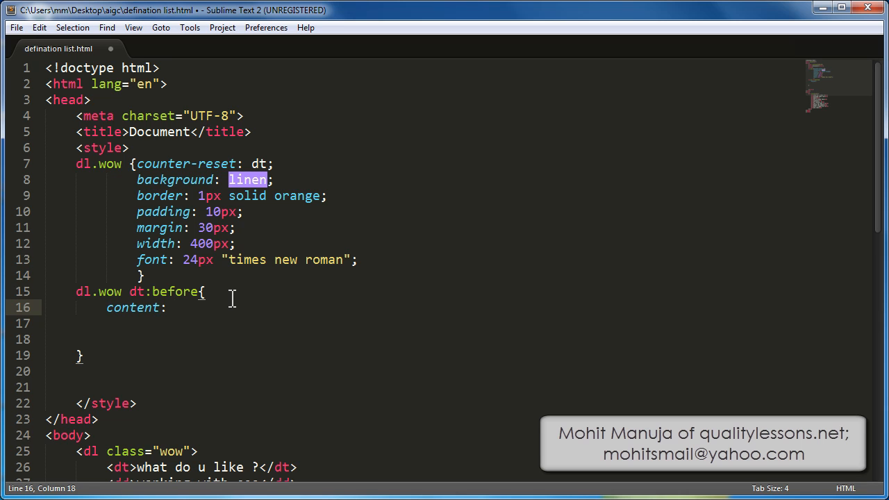
text(co)
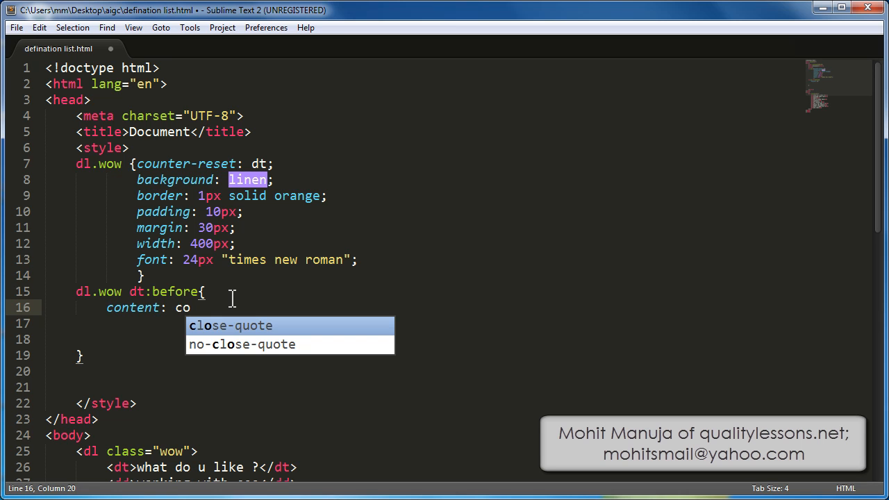
text(un)
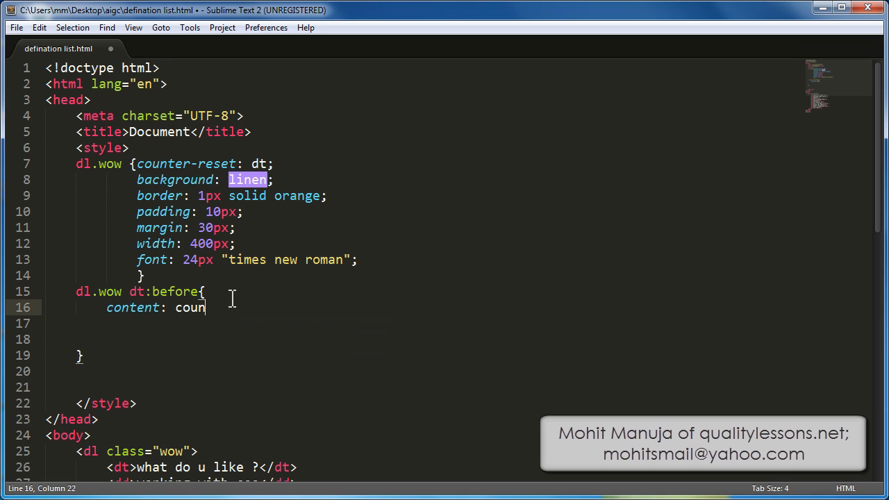
text(ter-)
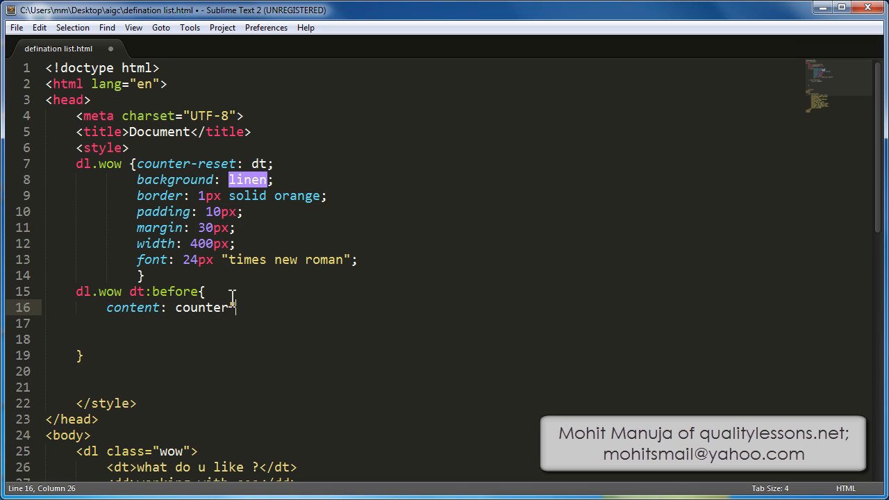
text(")
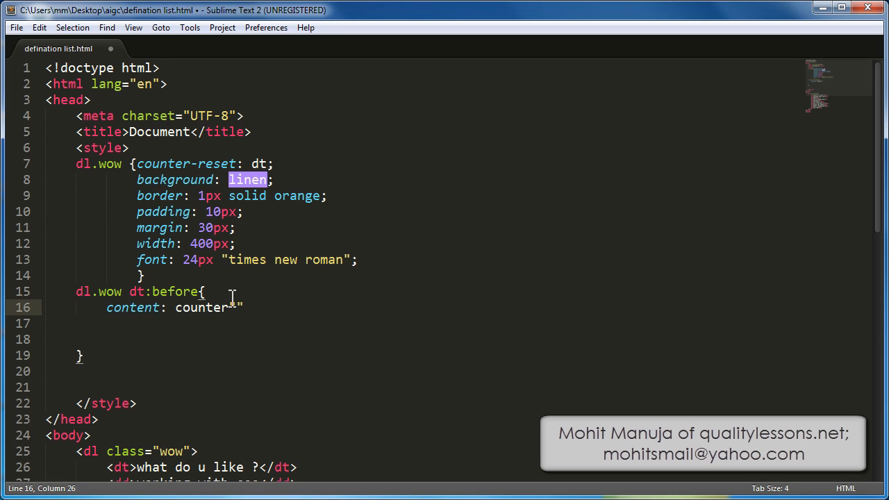
text(dt)
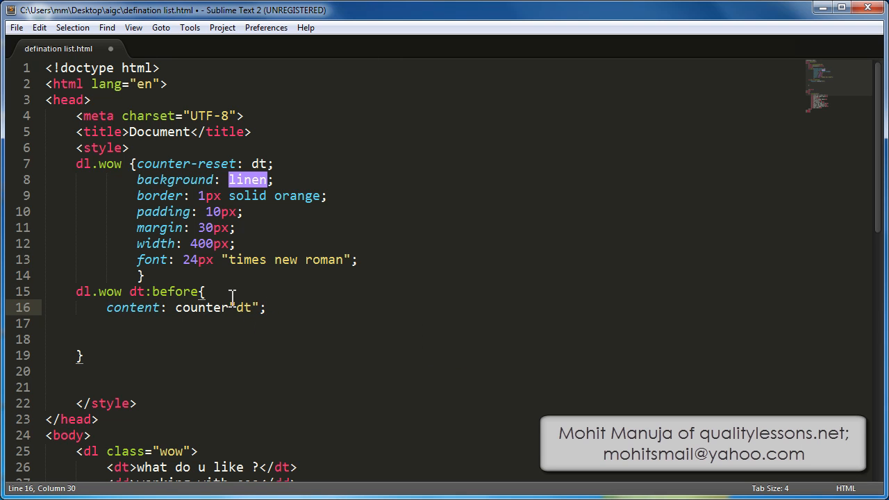
Wrap the counter with a "Q" prefix and "." suffix in content, then save
click(205, 307)
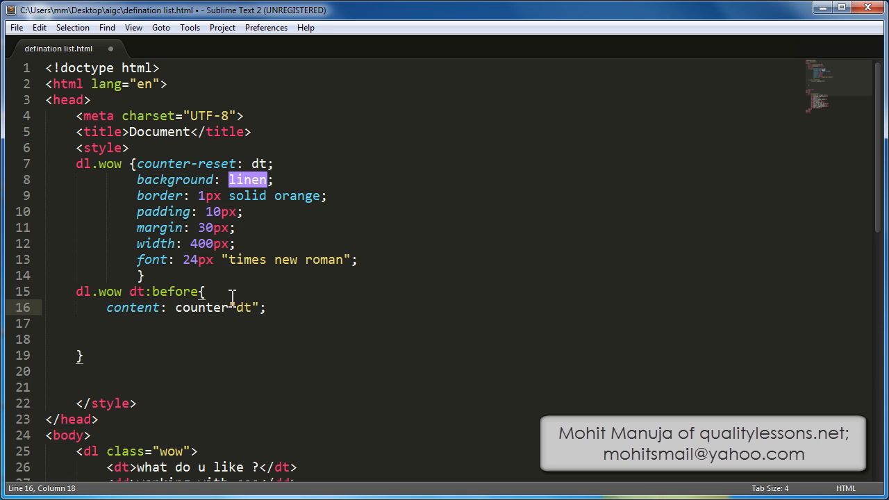
text("")
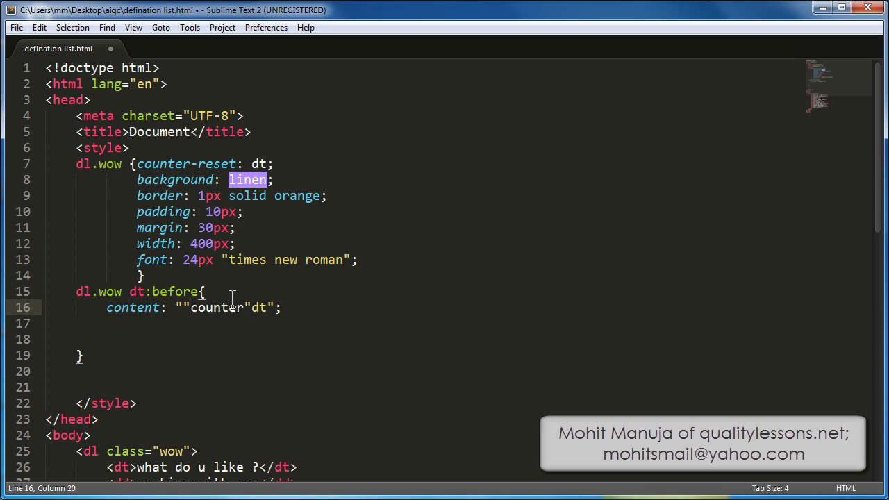
text(Q)
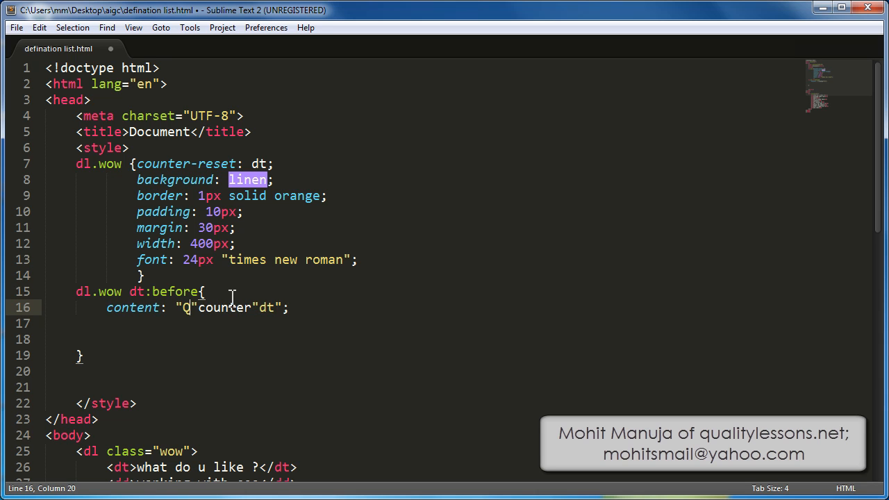
click(285, 309)
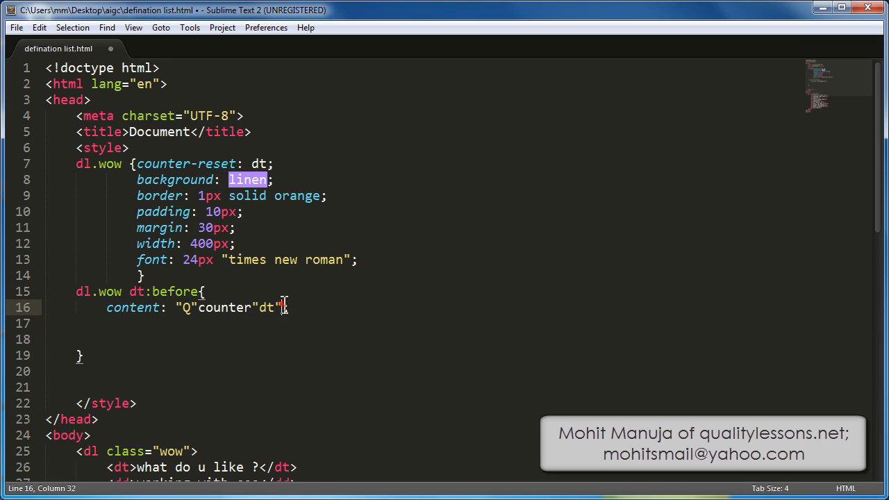
text("")
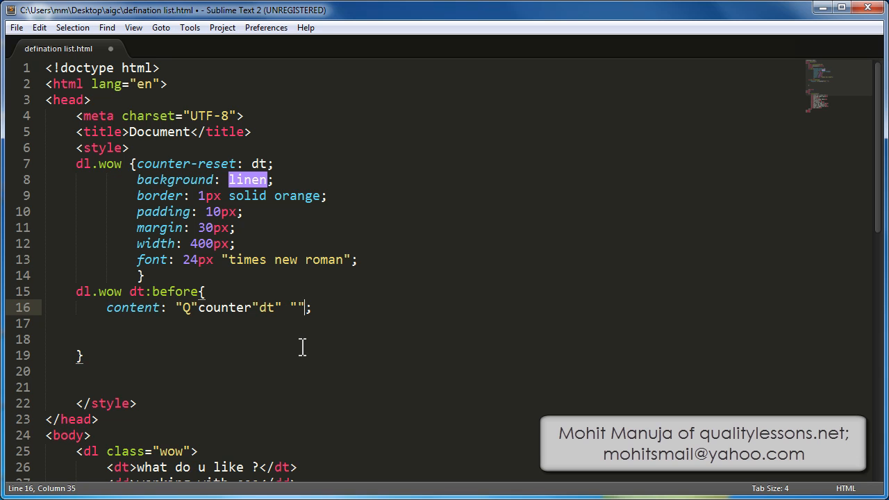
text(.)
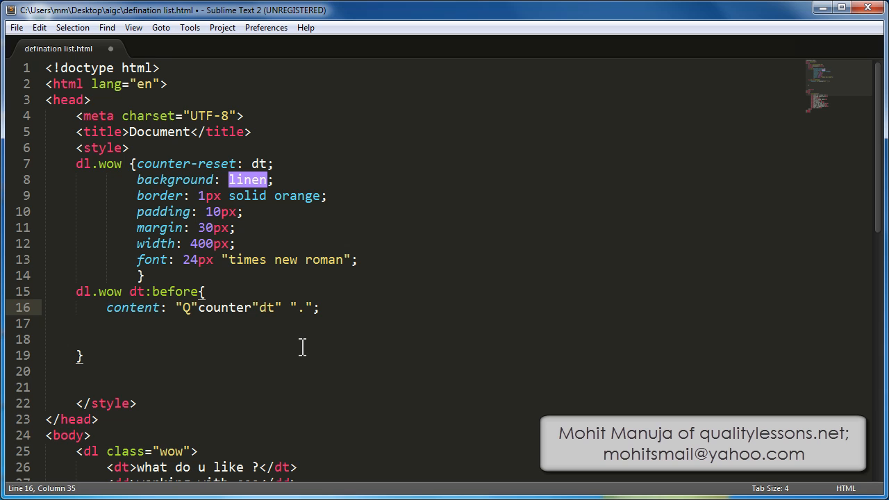
key(ctrl+s)
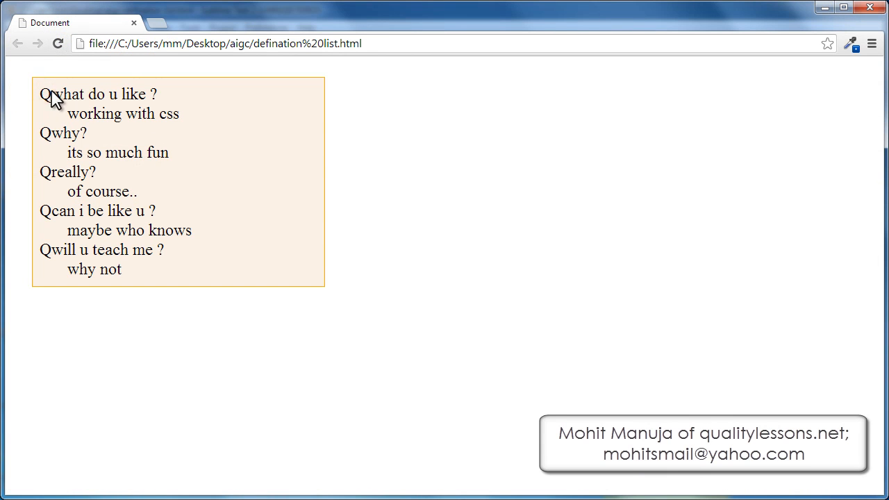
mouse_move(54, 140)
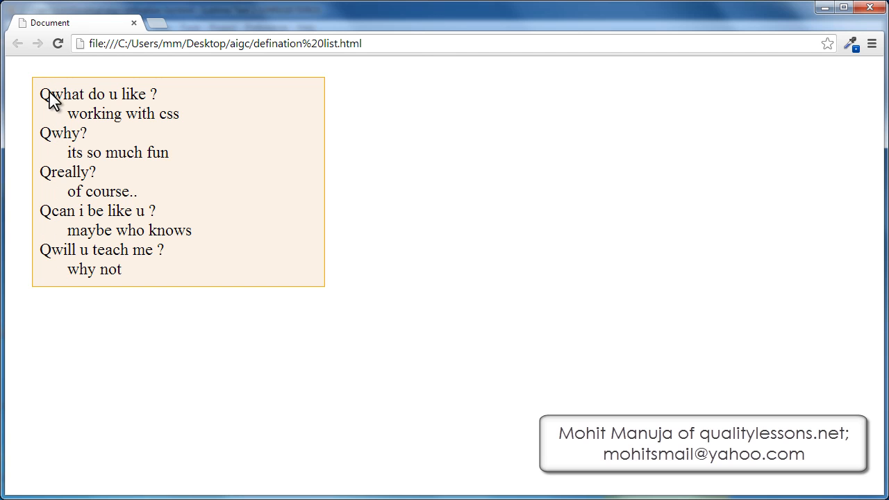
mouse_move(50, 122)
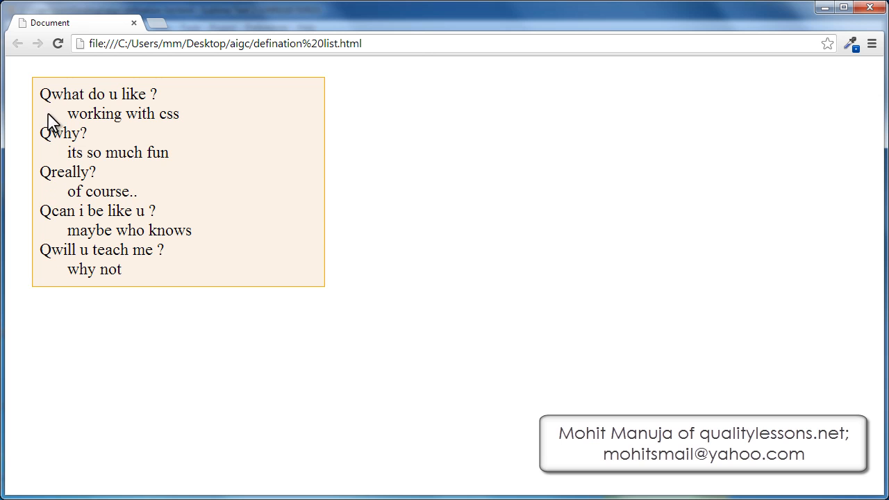
mouse_move(50, 256)
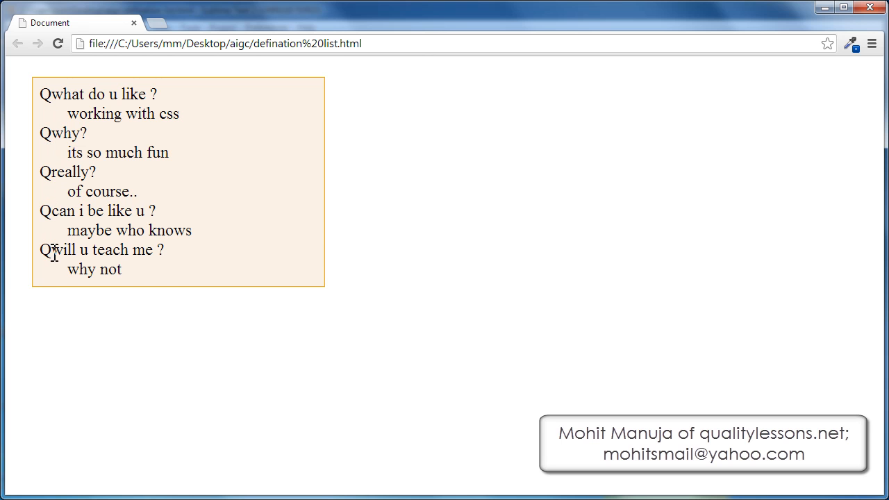
mouse_move(801, 25)
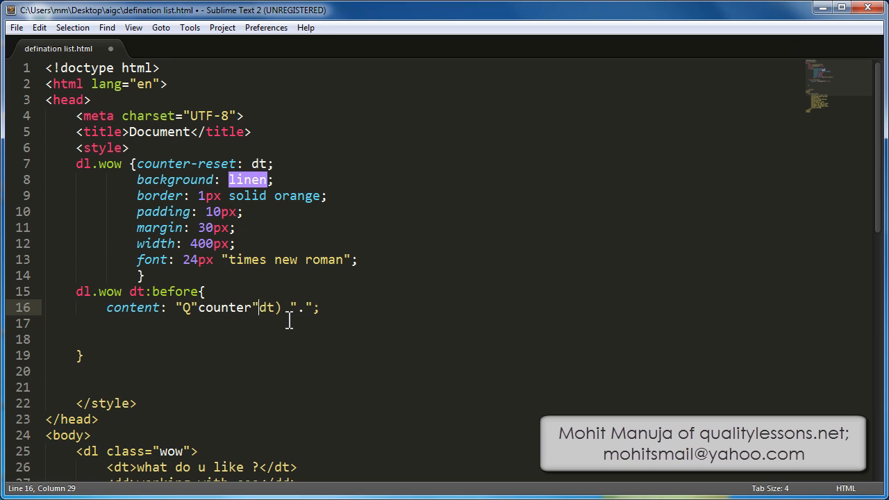
Fix the content declaration to use counter(dt) with parentheses and save
key(Backspace)
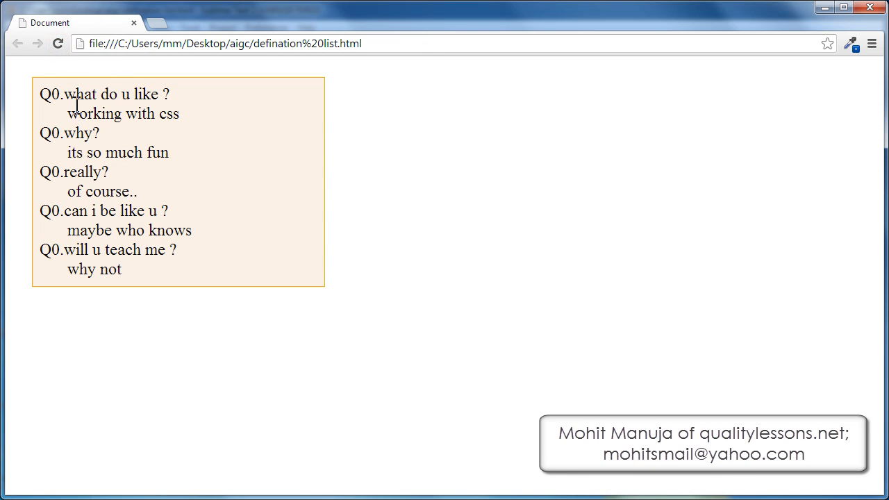
mouse_move(798, 102)
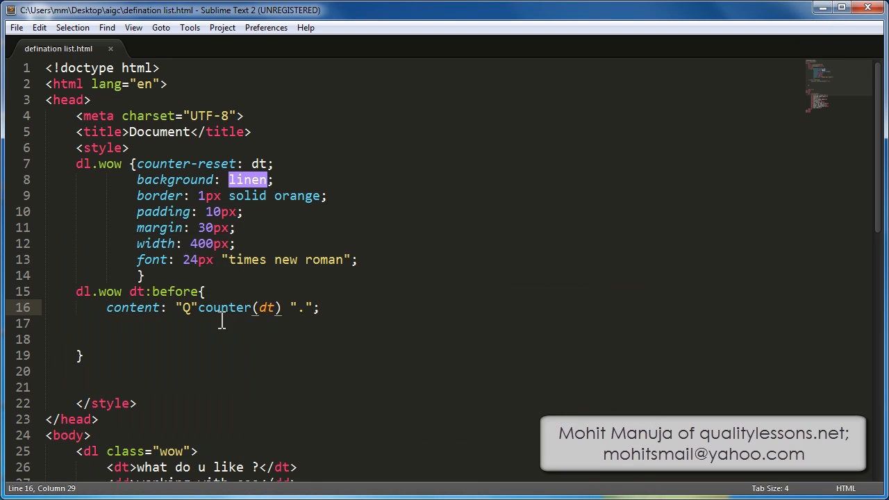
Add counter-increment: dt; after the content line in the dt:before rule
double_click(224, 308)
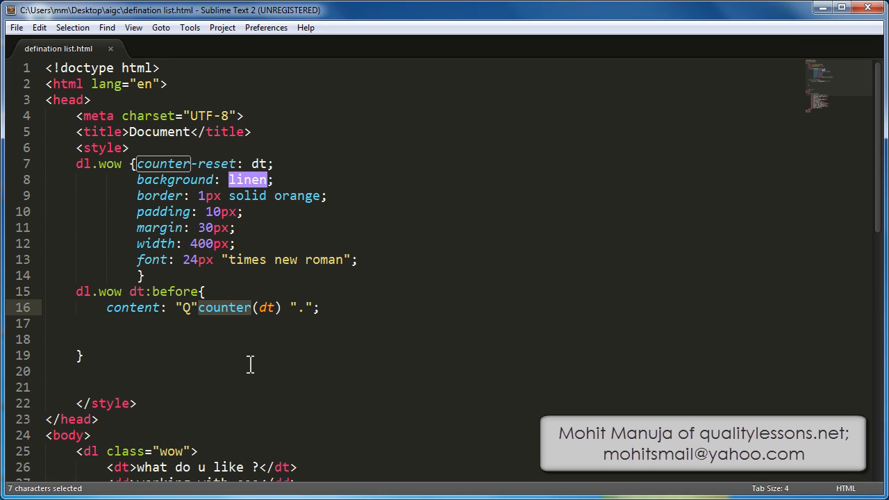
click(326, 309)
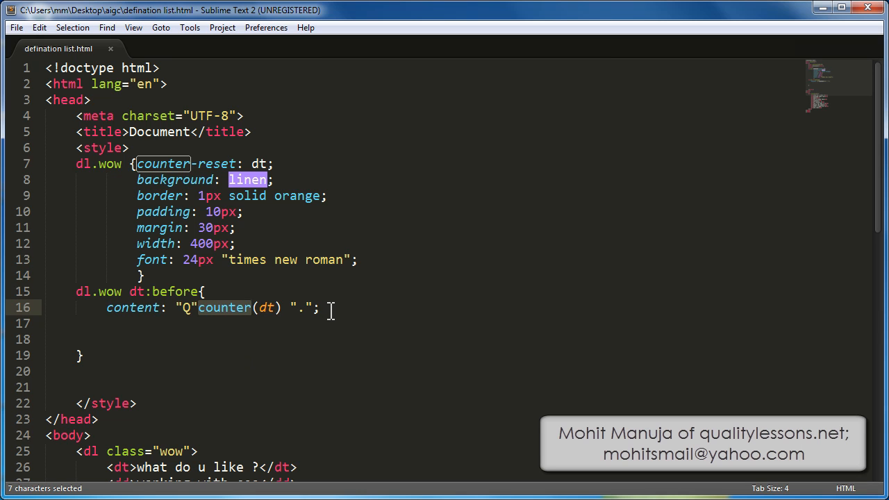
click(332, 355)
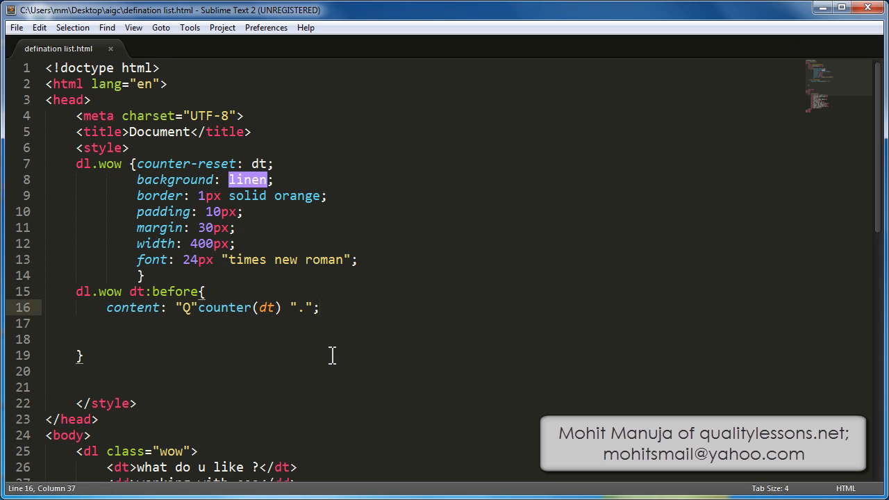
text(co)
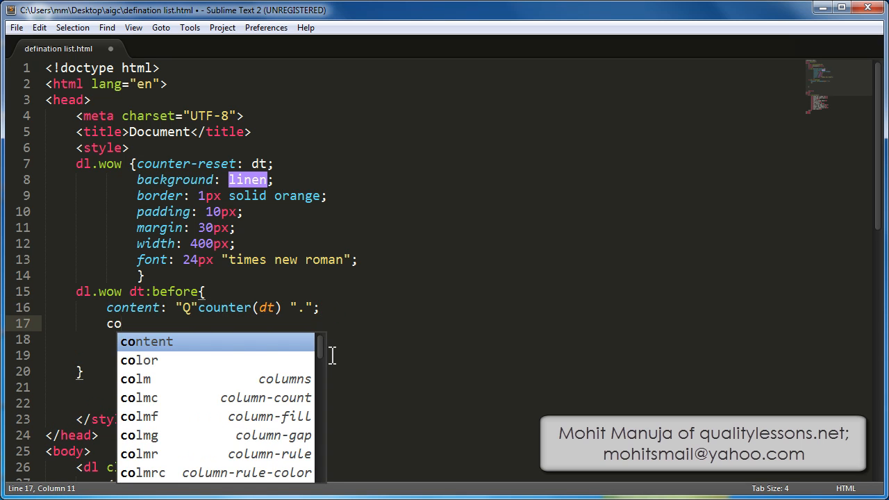
text(unter-increment:)
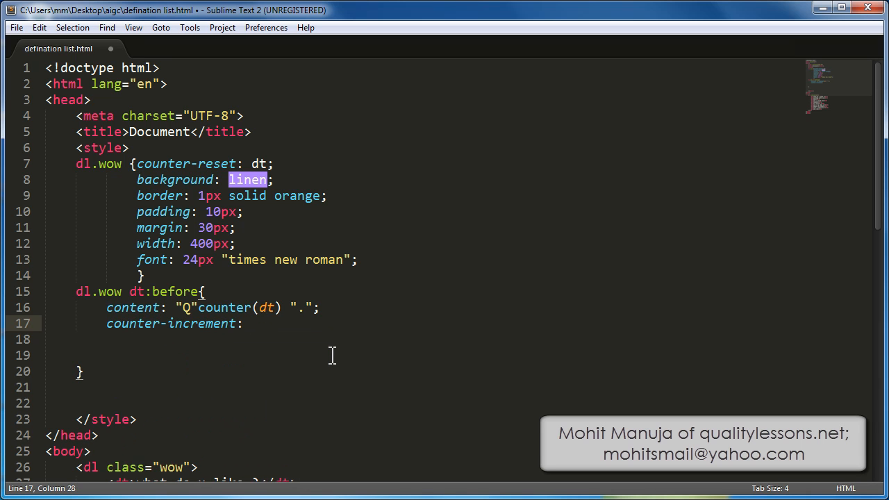
text(dt)
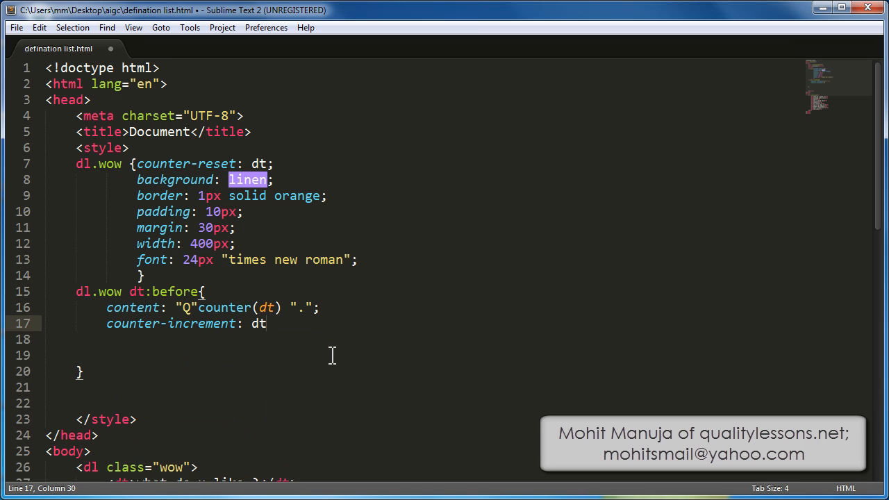
text(;)
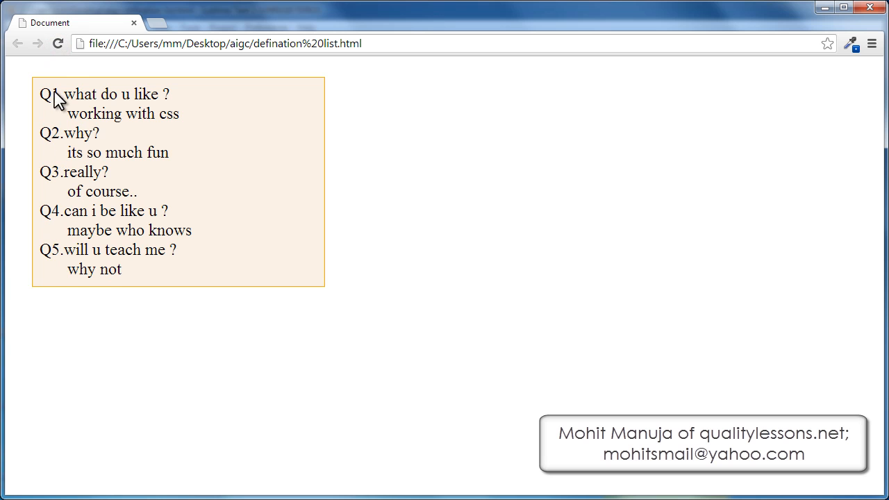
mouse_move(67, 281)
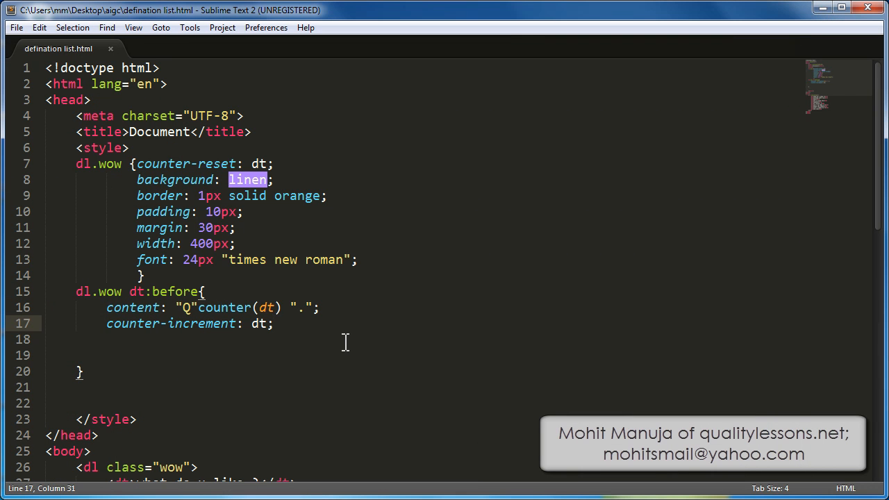
Place the cursor after the counter-increment declaration to continue editing
click(278, 324)
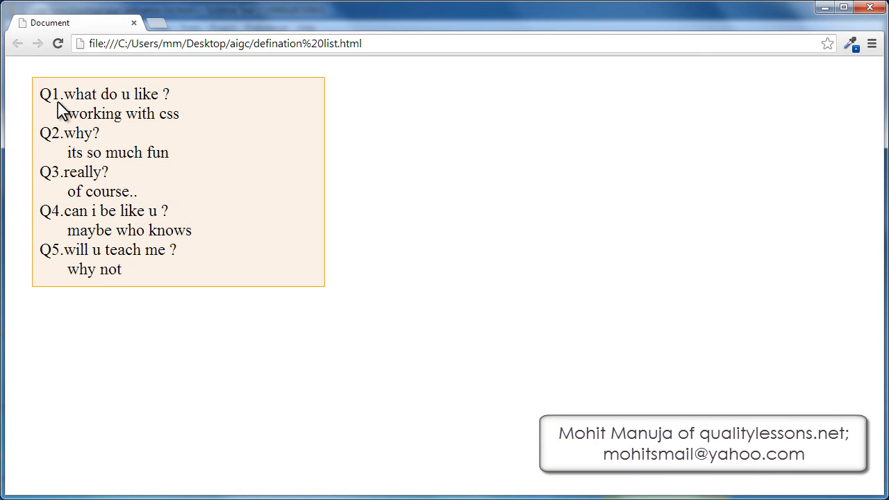
mouse_move(645, 122)
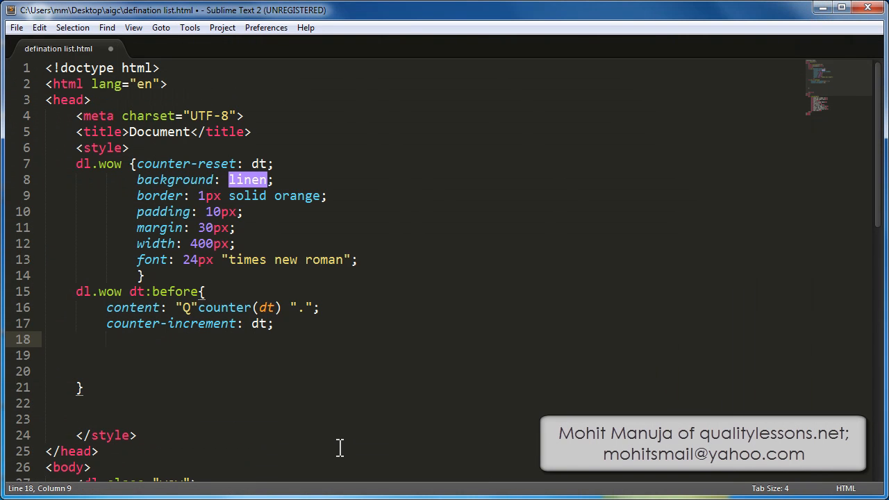
Add margin-right: 10px, color: red and font-weight: bold to dt:before and save
text(mar)
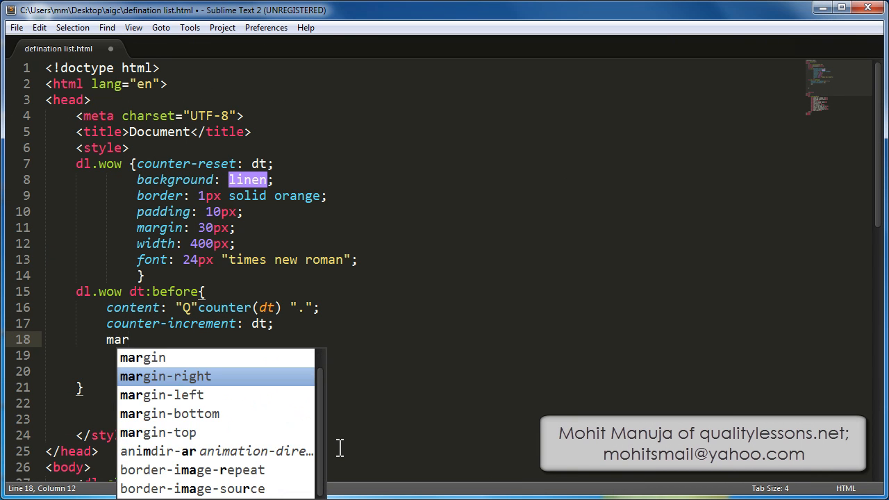
click(164, 375)
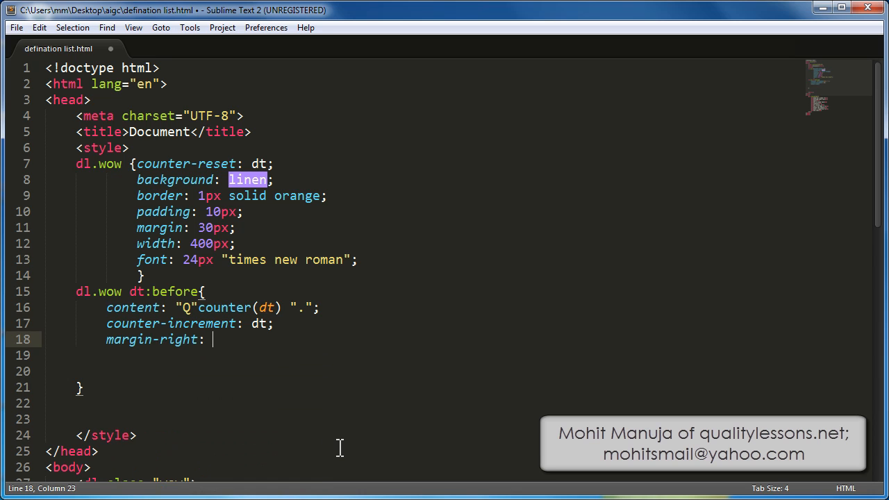
text(10px;)
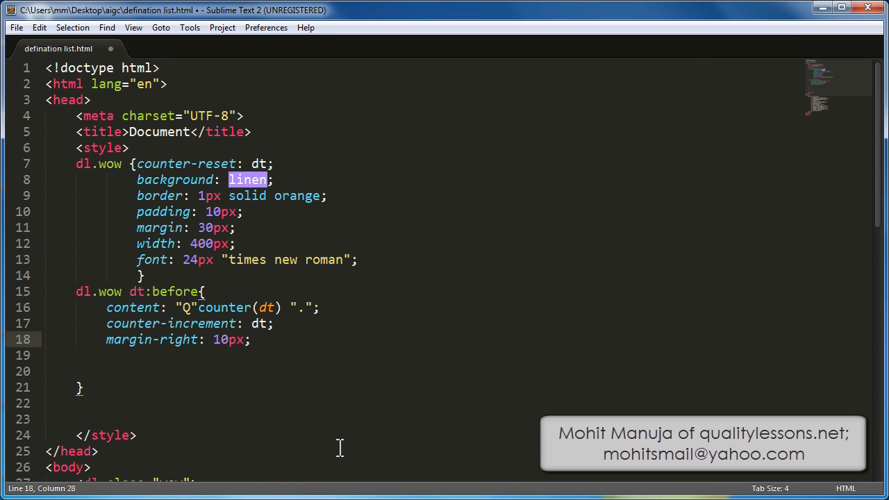
text(color)
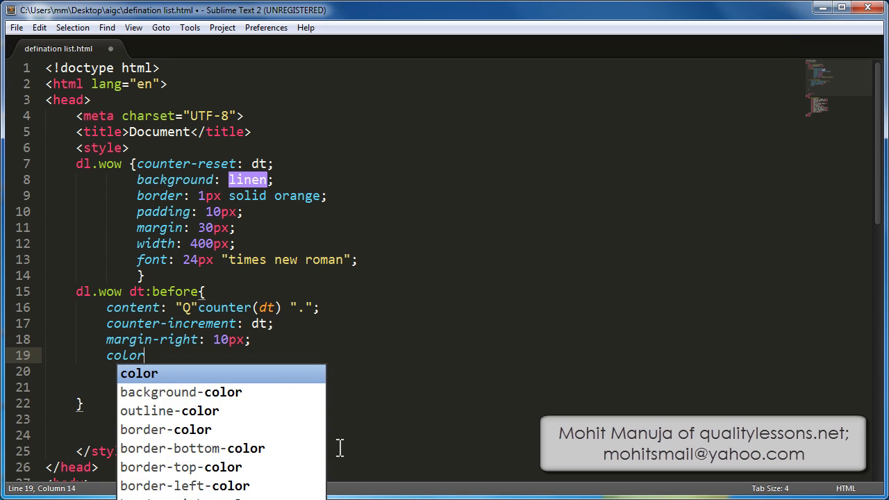
text(: red)
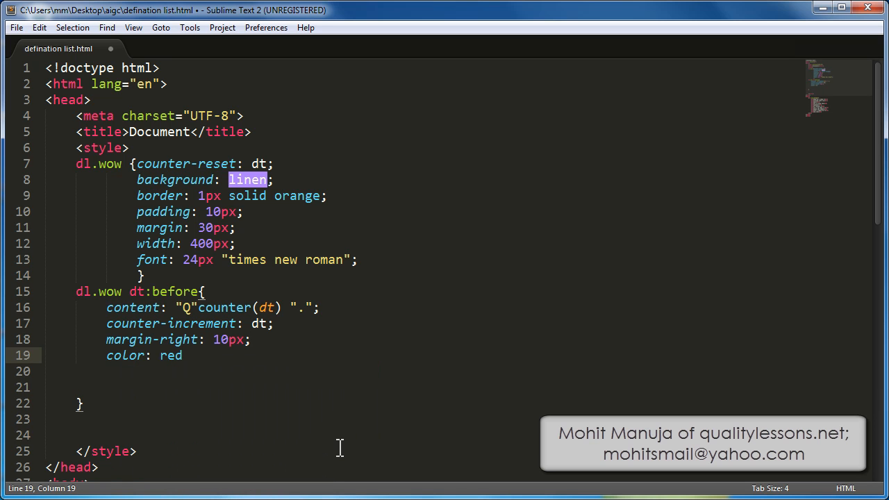
text(;)
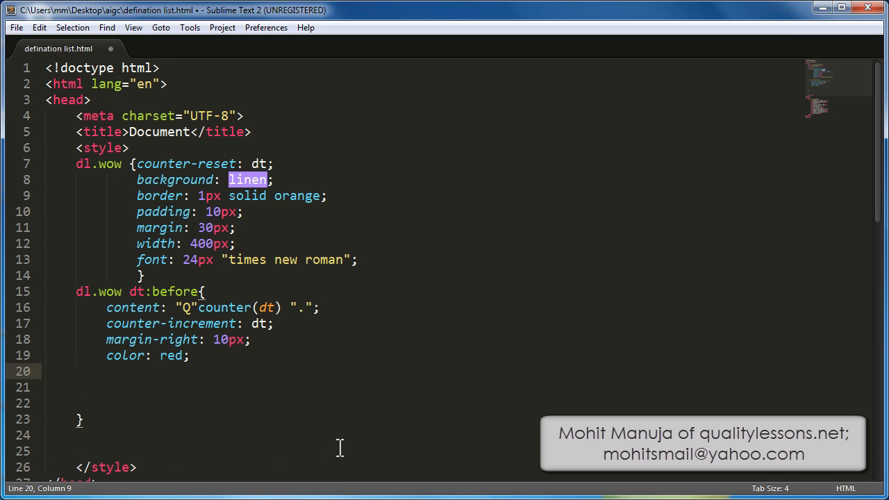
text(font-weight:)
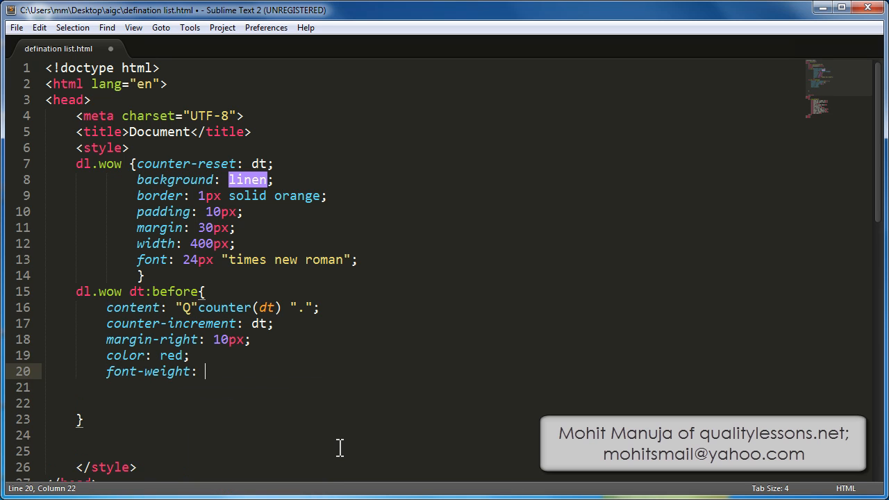
text(bold;)
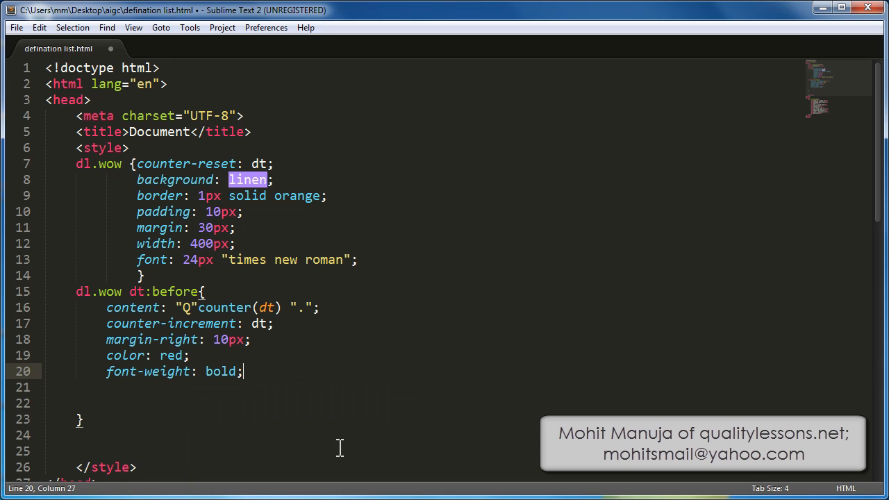
key(ctrl+s)
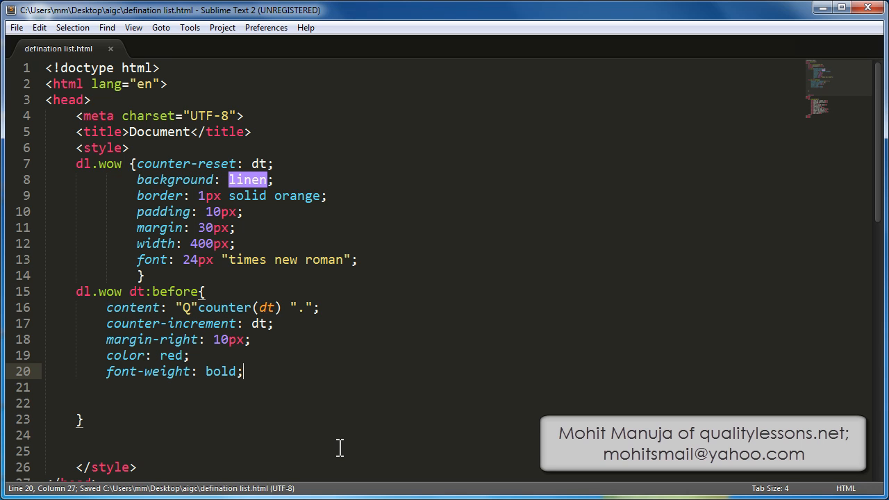
mouse_move(225, 459)
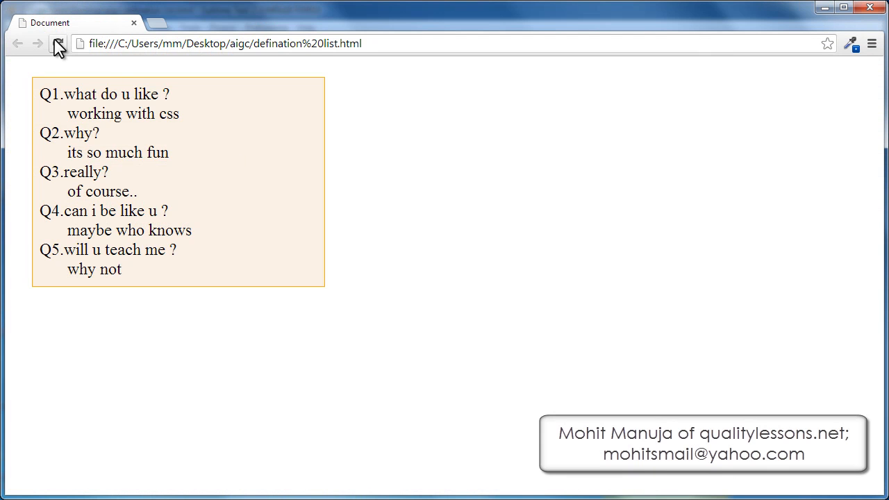
Reload the Chrome page to check the Q1–Q5 labels render in bold red
click(58, 43)
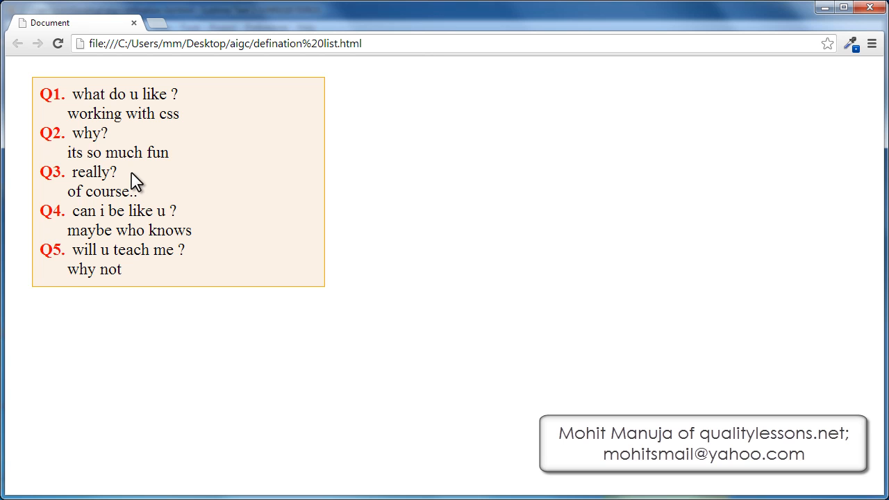
mouse_move(53, 110)
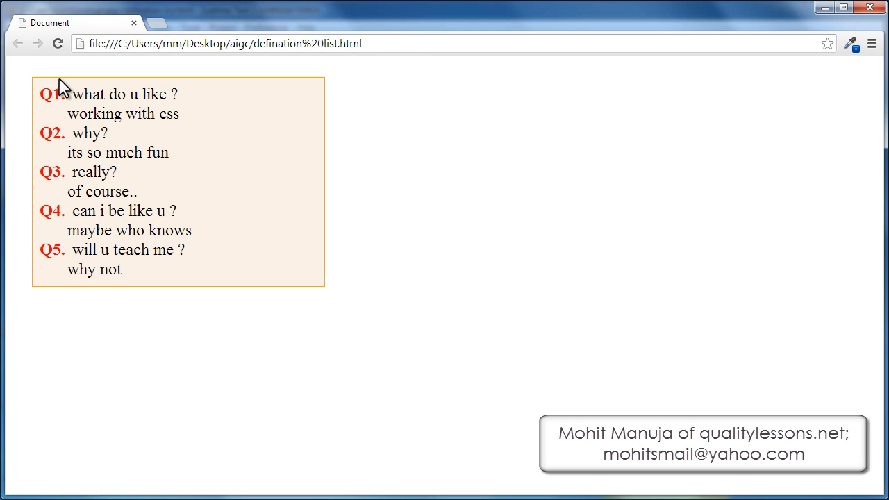
mouse_move(64, 253)
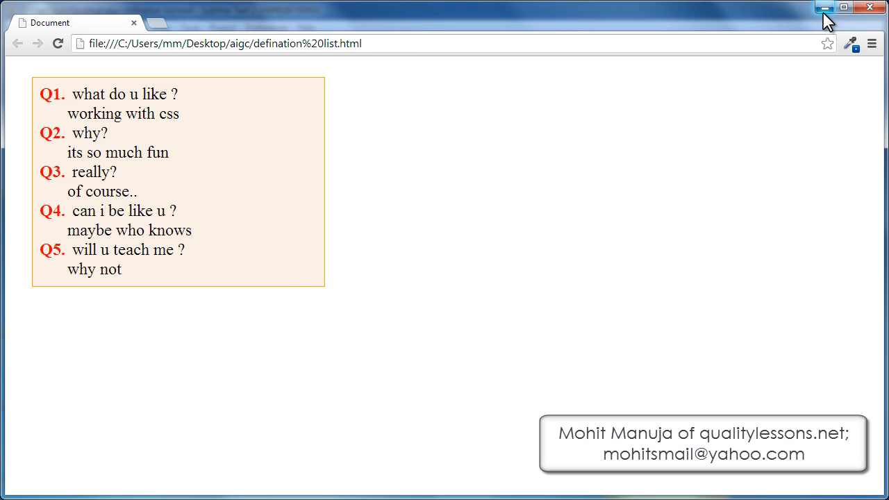
mouse_move(826, 9)
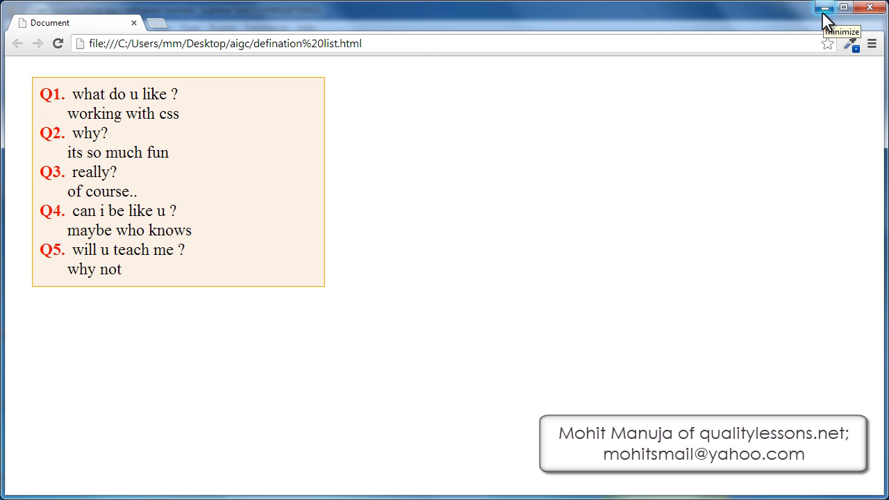
mouse_move(827, 21)
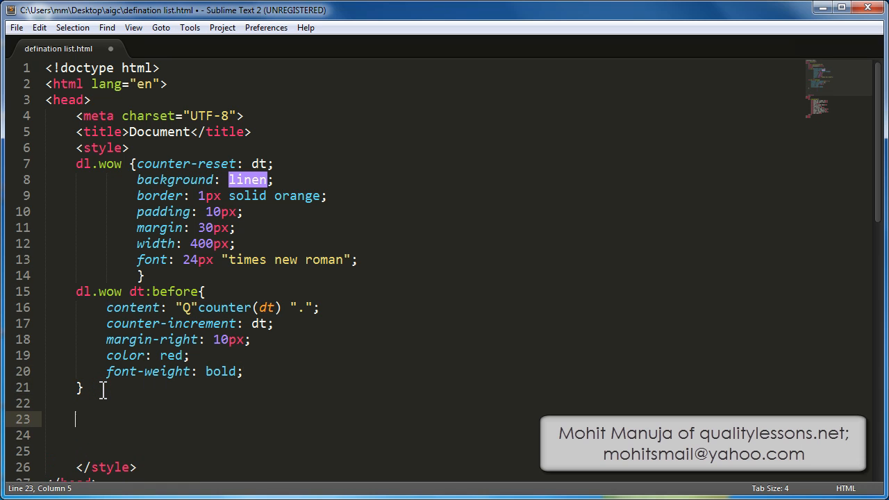
Write a dl.wow dt:nth-of-type(even):before rule with color: purple
text(dl.w)
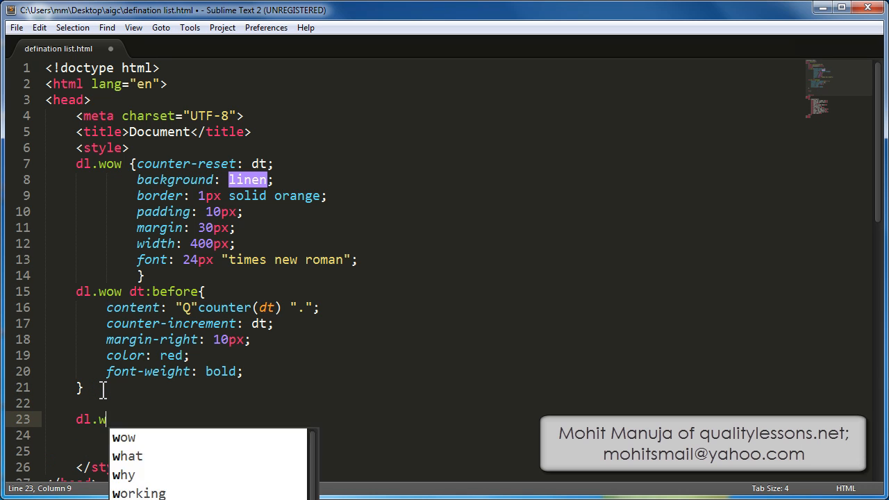
key(Tab)
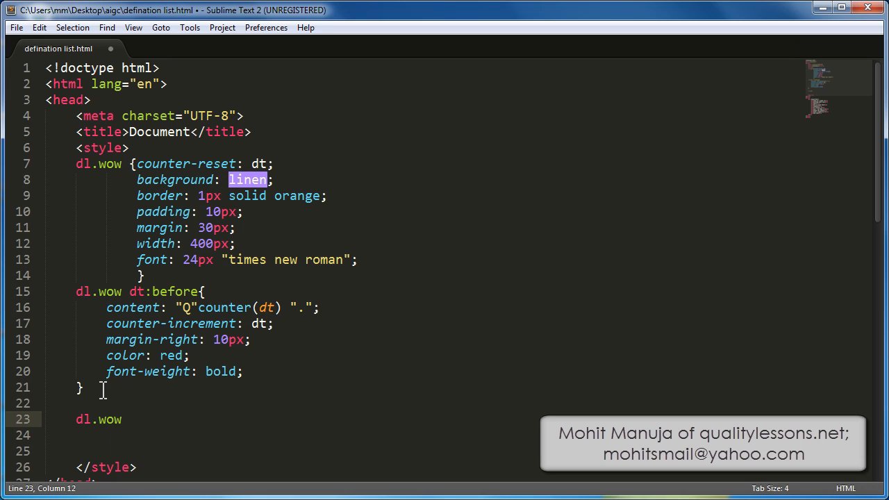
text(dt)
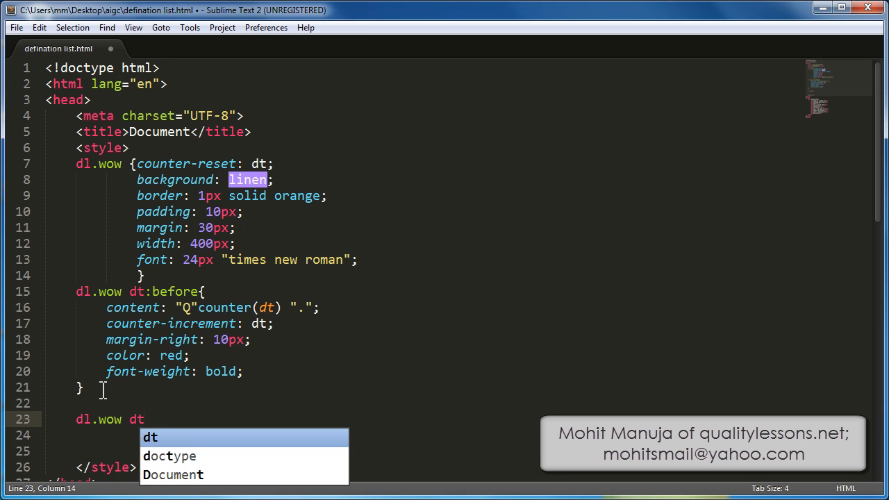
text(:n)
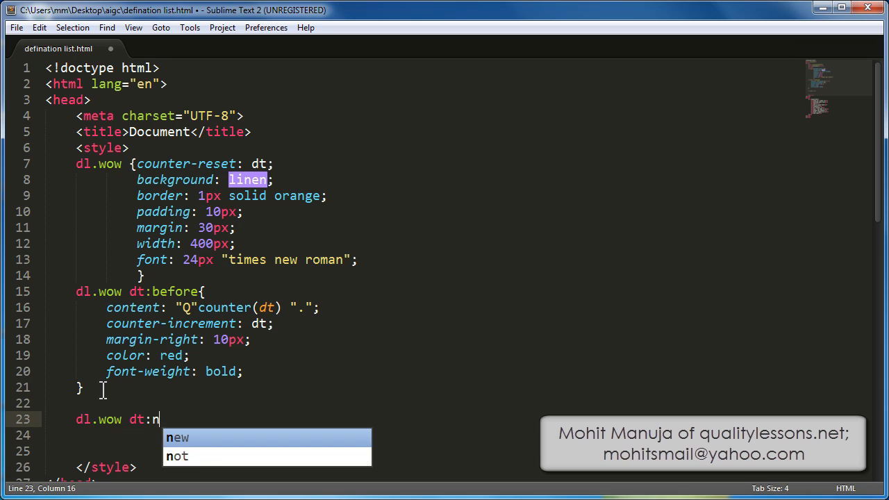
text(th)
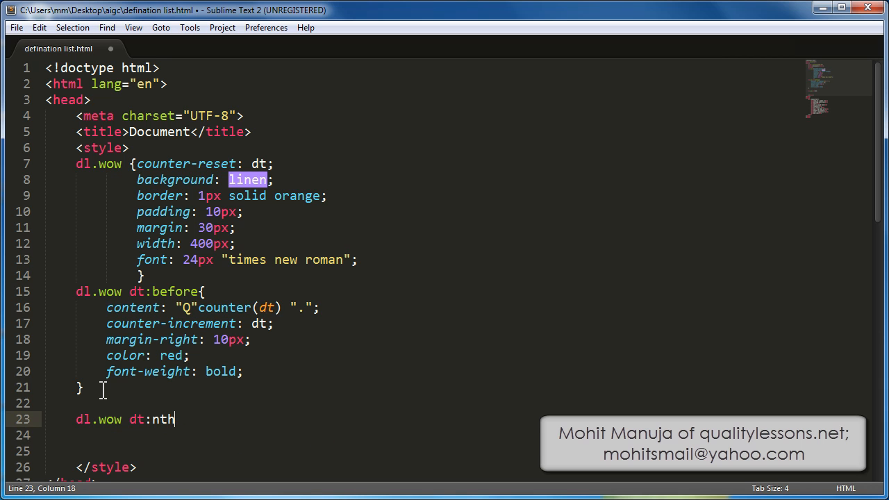
text(-of-t)
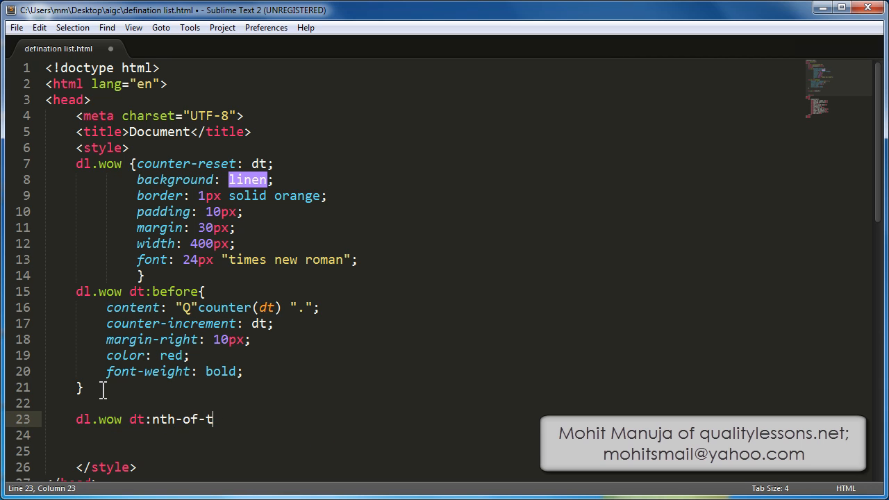
text(ype)
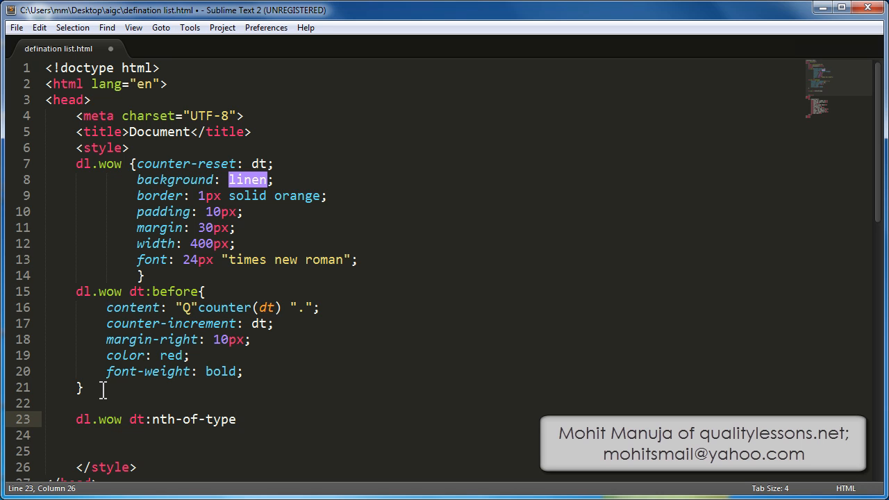
text((even))
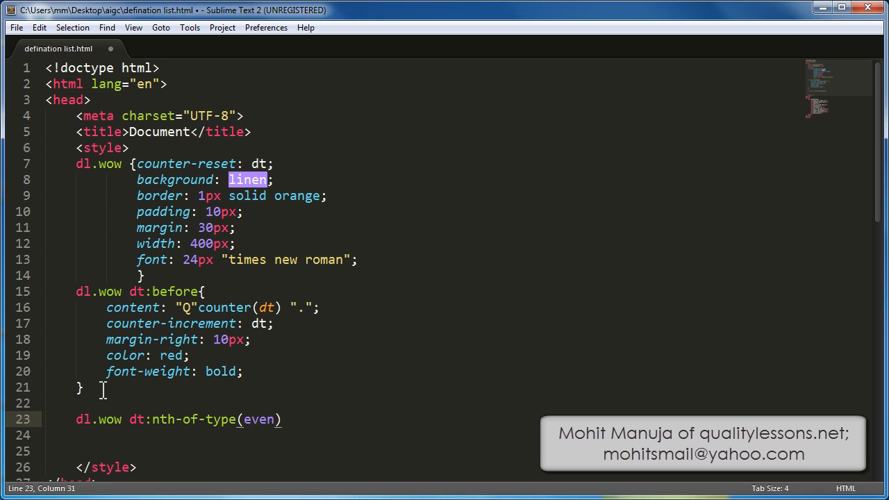
text(:)
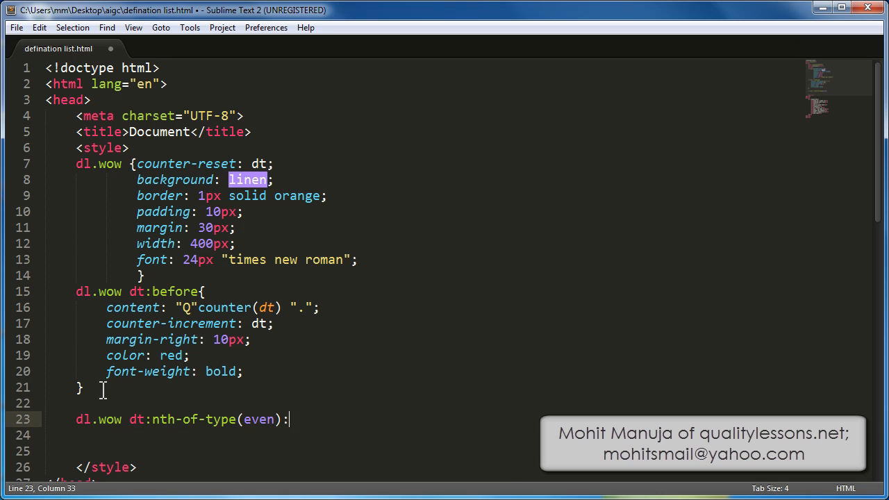
text(before)
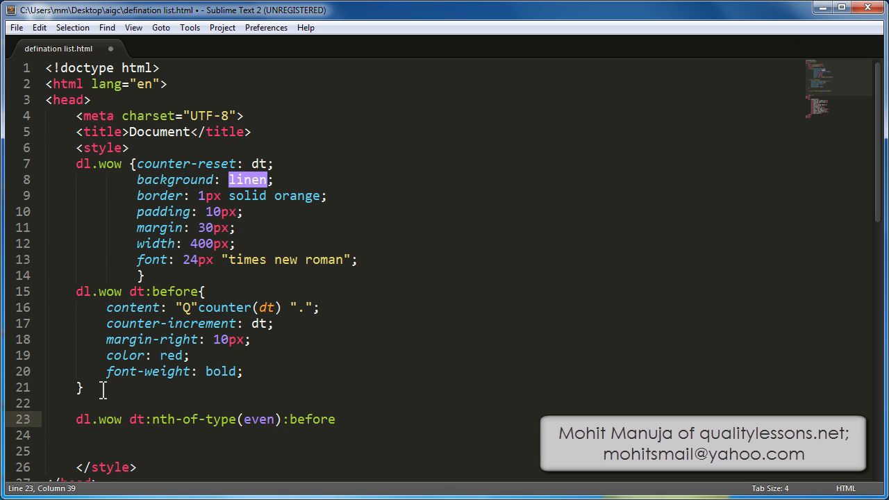
text({)
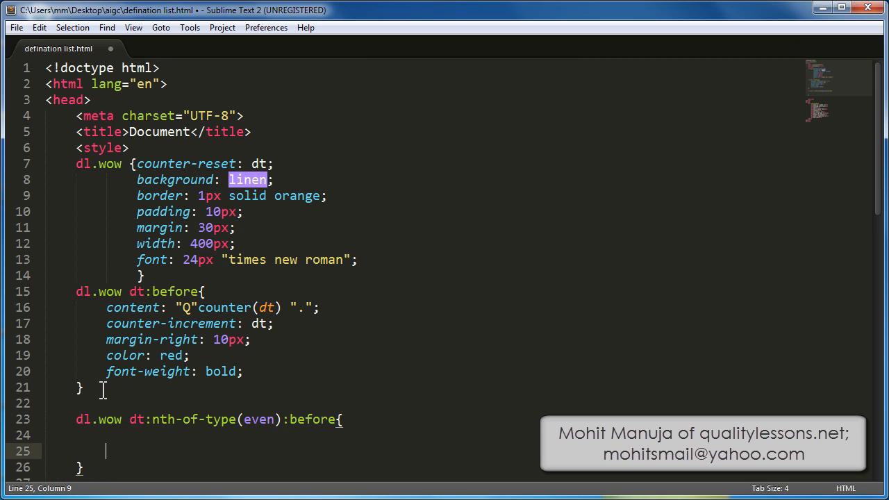
text(color)
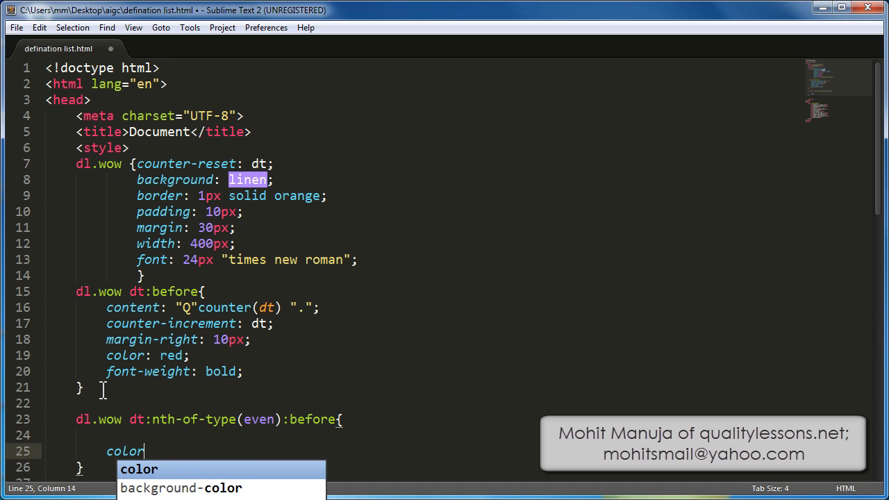
text(:pu;)
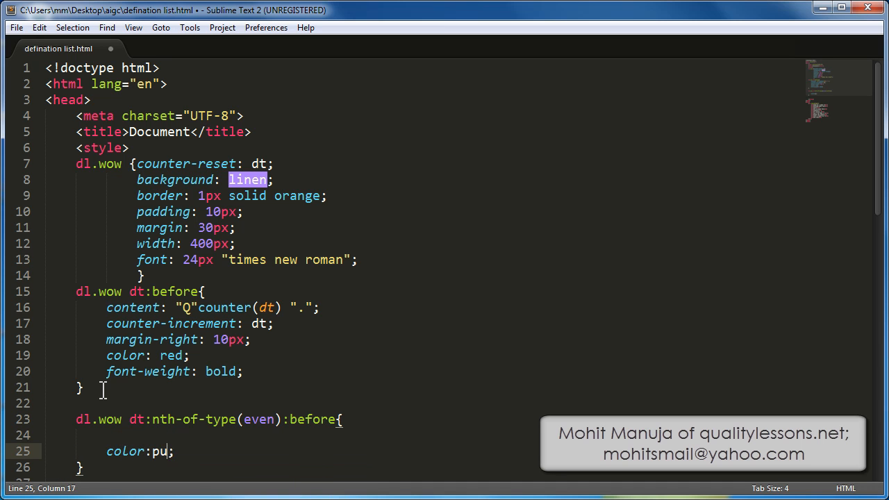
text(rple)
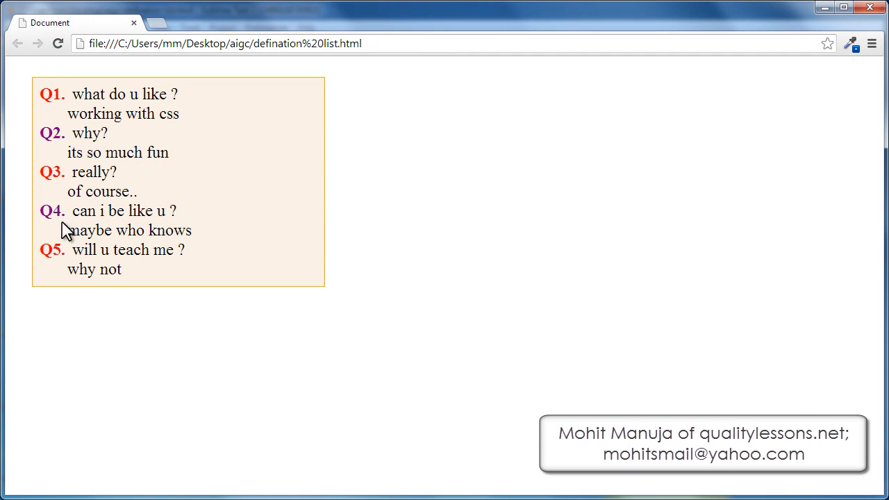
mouse_move(706, 143)
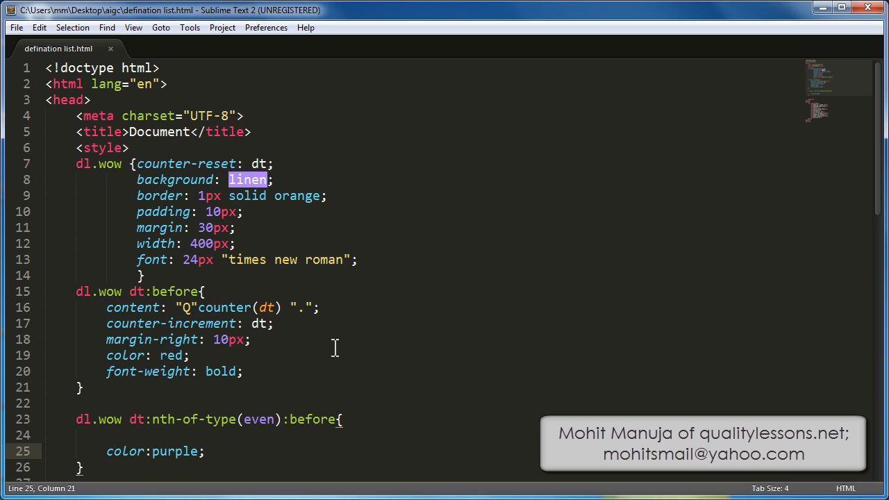
After the purple rule, write dl.wow dd:before with content "Ans:" and save
scroll(down, 3)
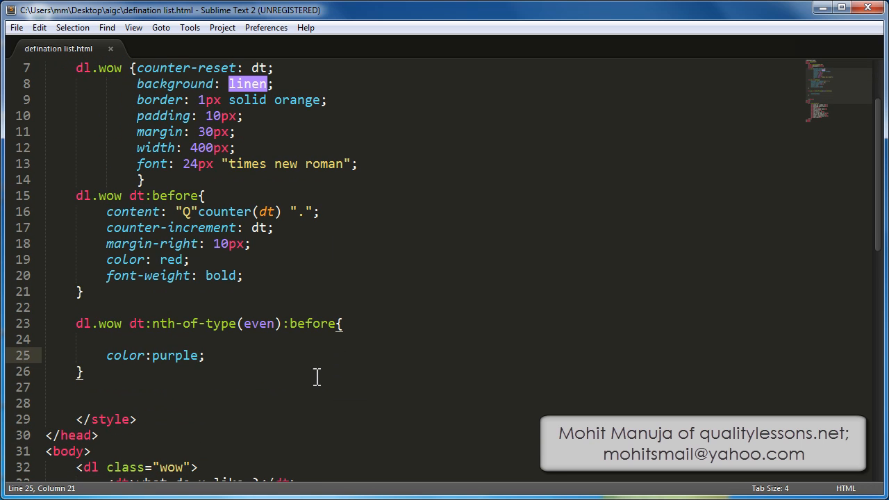
click(85, 372)
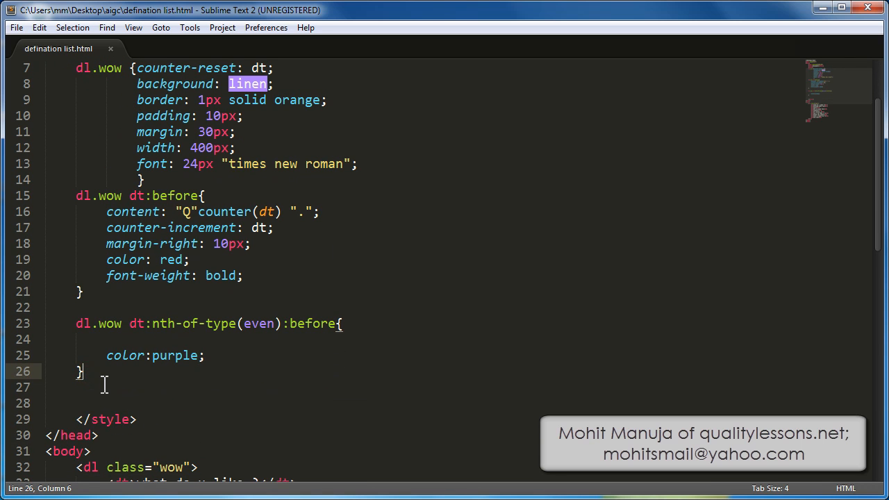
key(Enter)
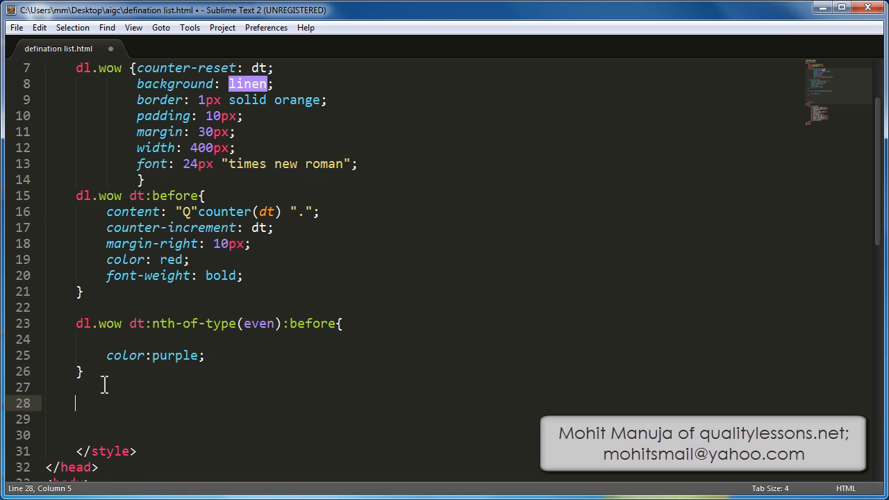
text(dl.wow)
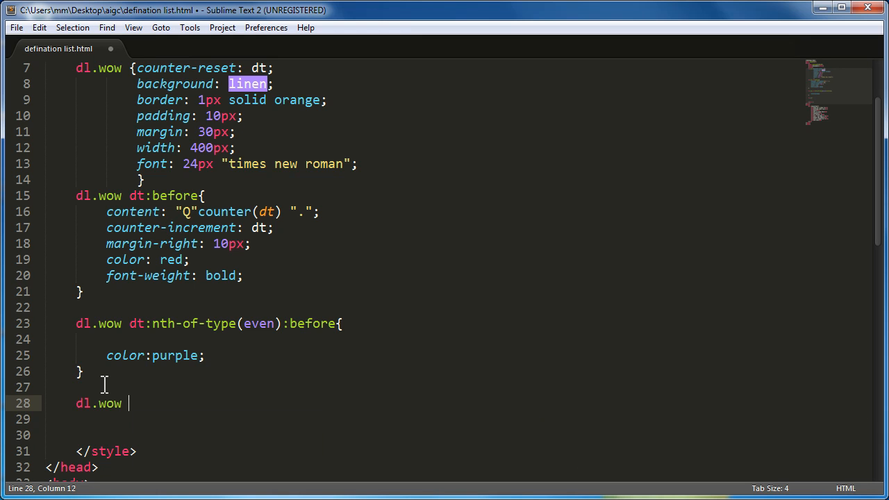
text(dd)
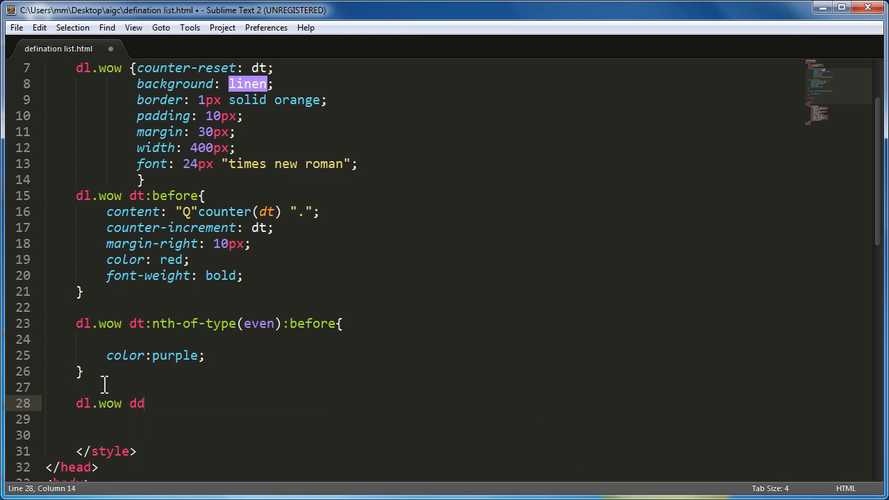
text(:b)
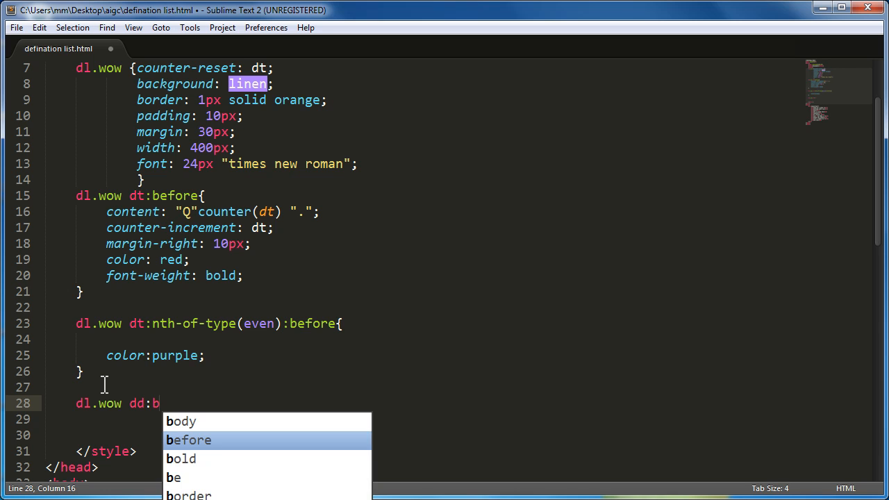
key(Tab)
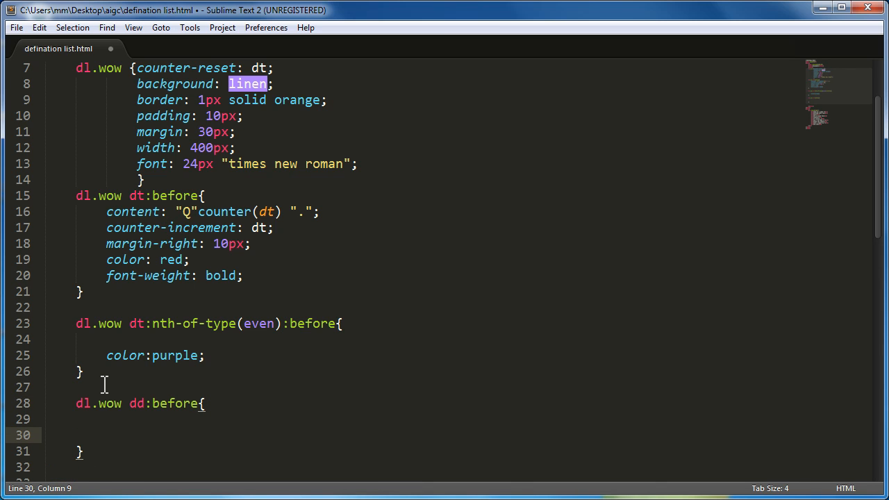
text(co)
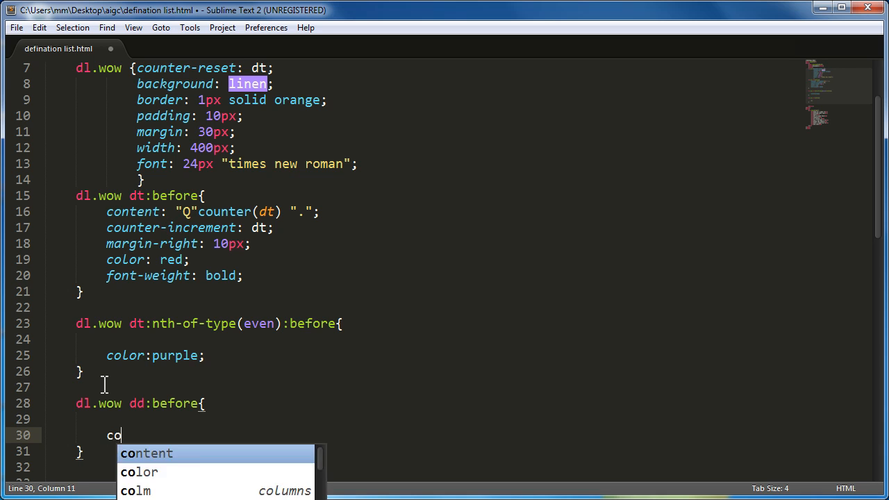
key(Tab)
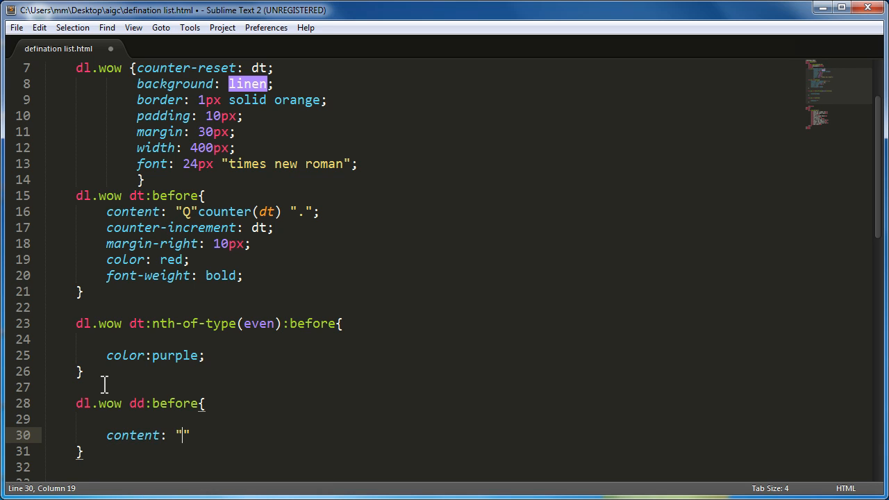
text(Ans)
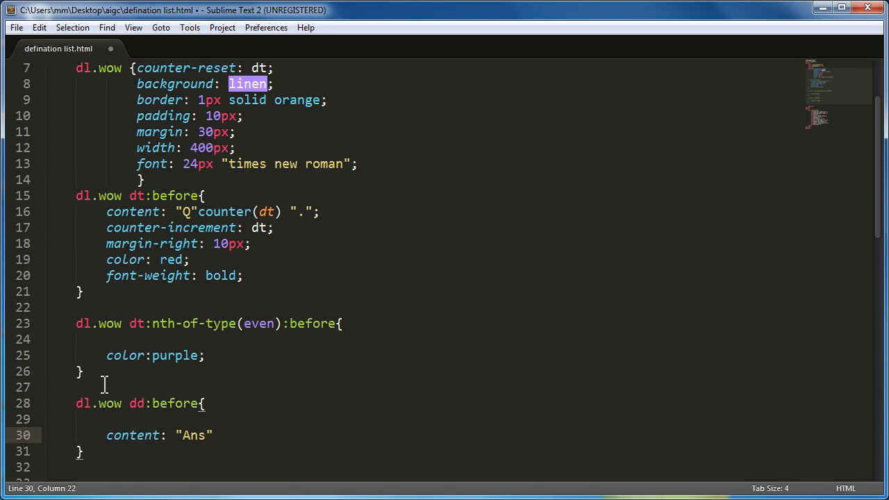
text(:)
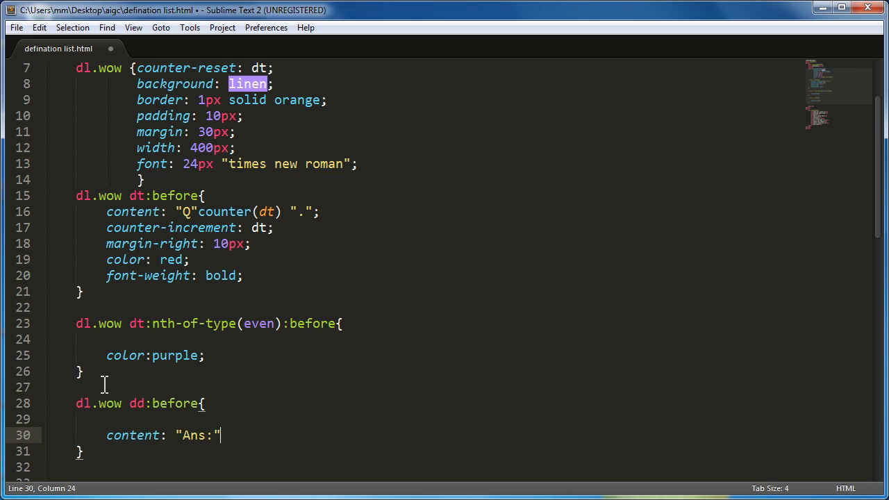
text(;)
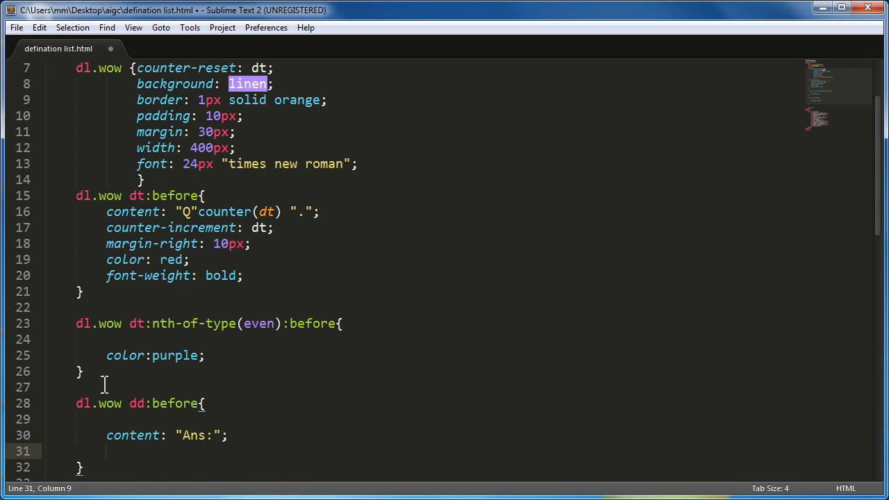
key(ctrl+s)
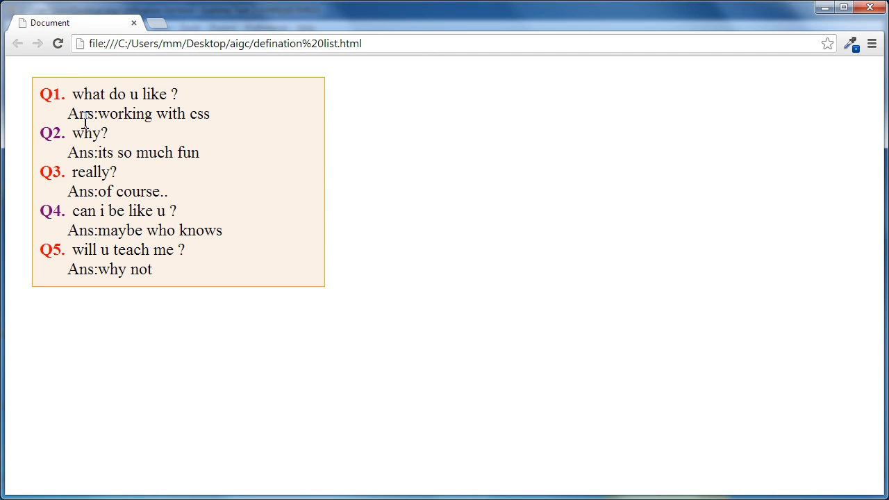
mouse_move(126, 193)
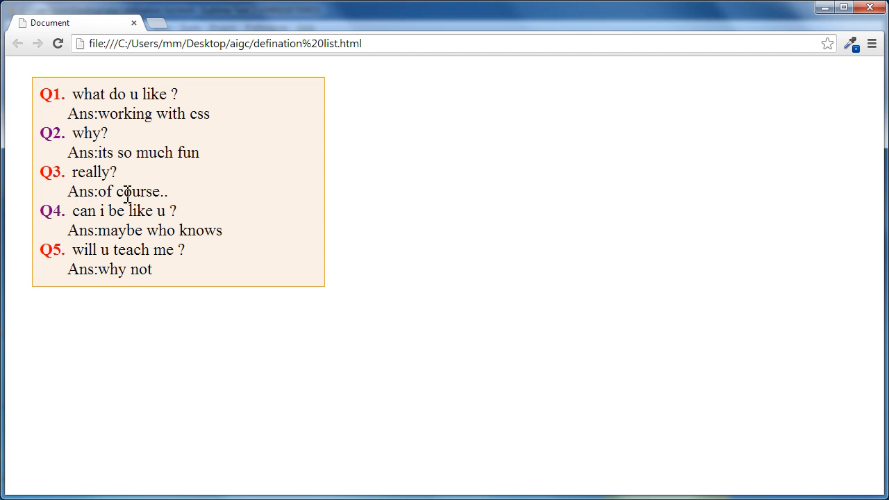
mouse_move(108, 200)
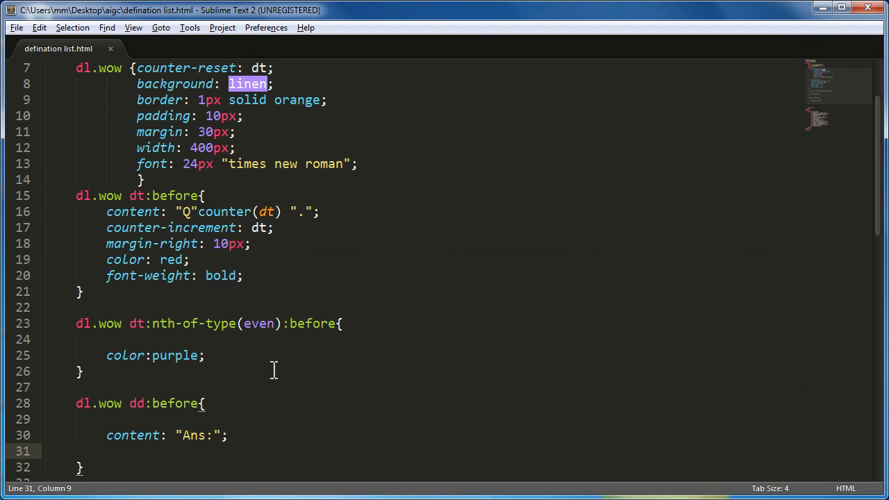
mouse_move(230, 436)
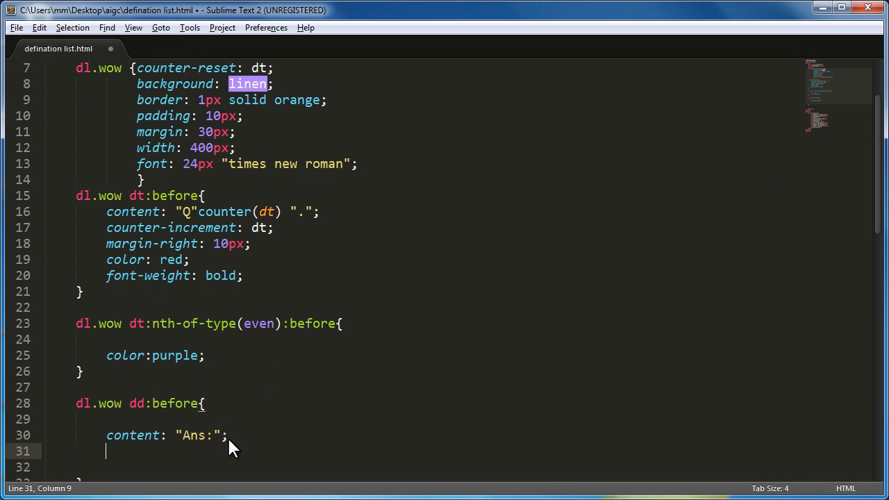
Give dd:before margin-right 10px and a 1px solid green border
text(mr10)
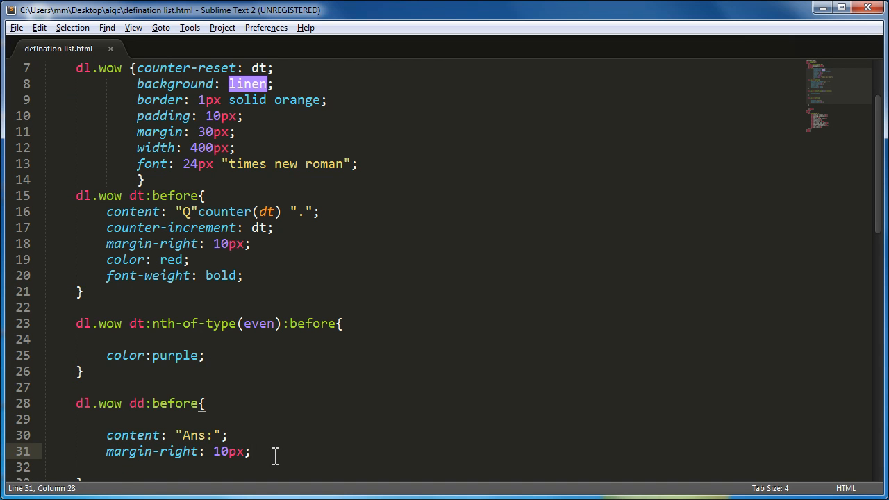
text(border:)
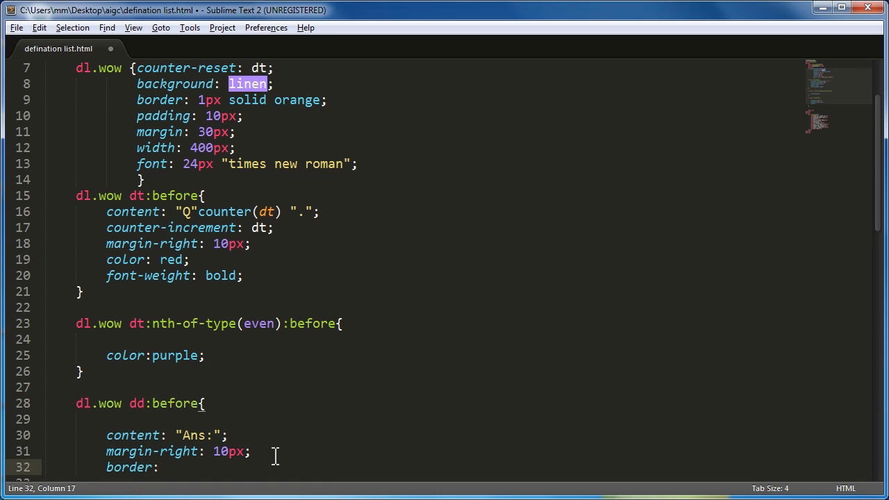
text(1px soli)
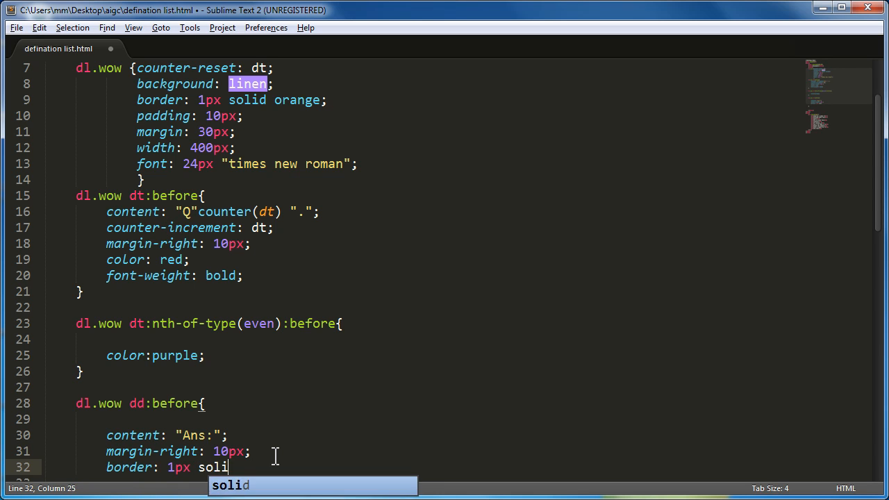
text(d gree)
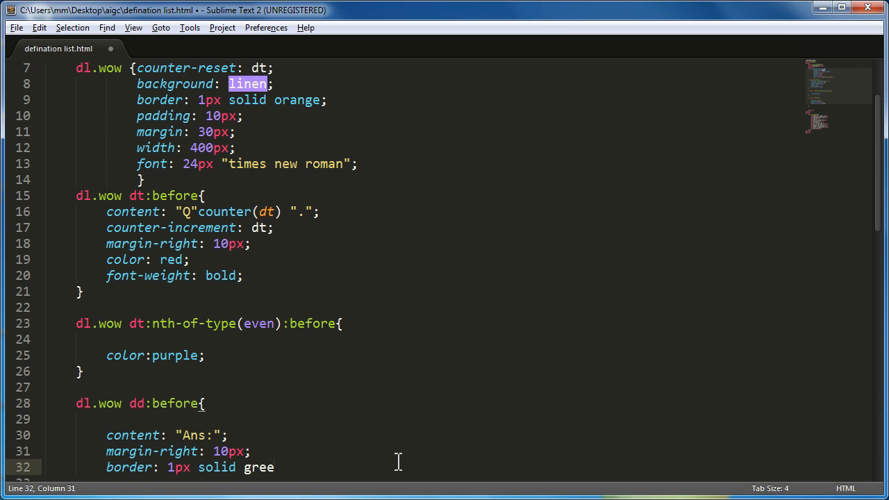
text(n;)
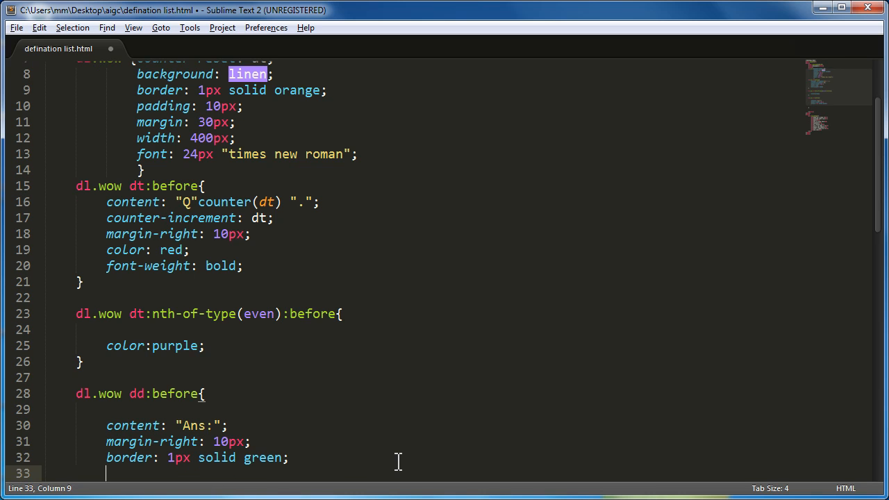
Add color: green and font-style: italic to the dd:before rule
text(color:)
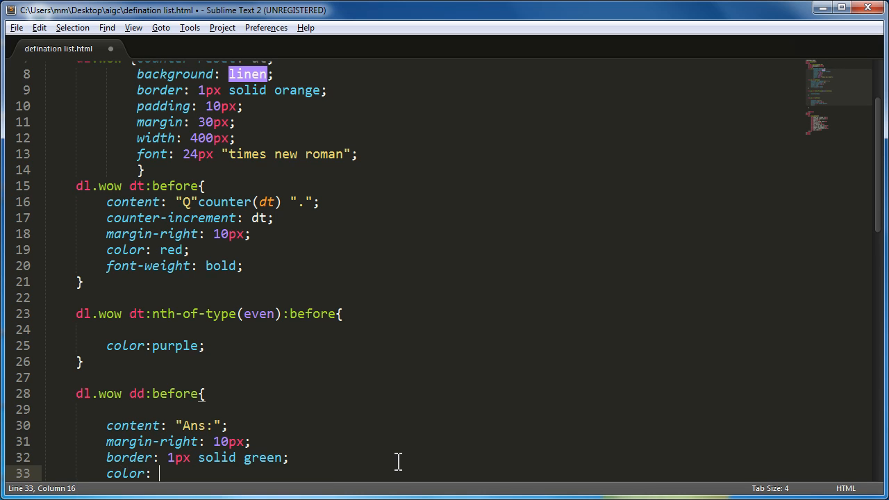
text(gree)
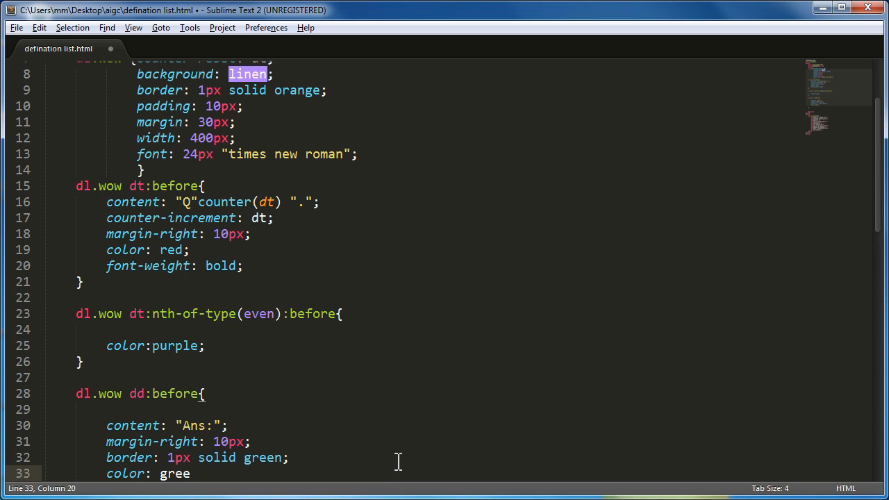
text(n;)
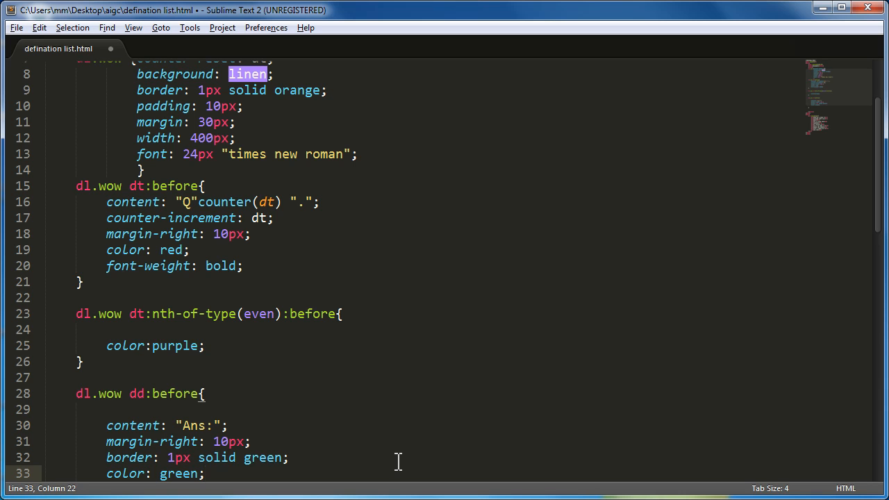
text(font-style:)
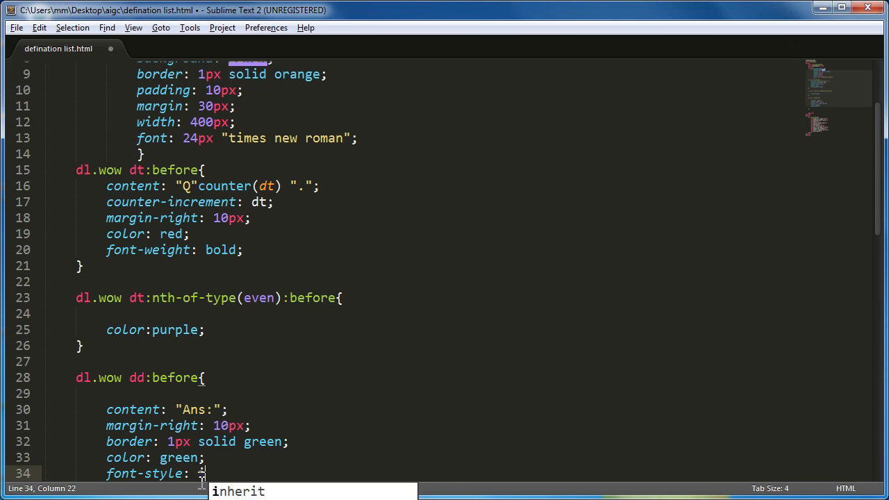
text(italic;)
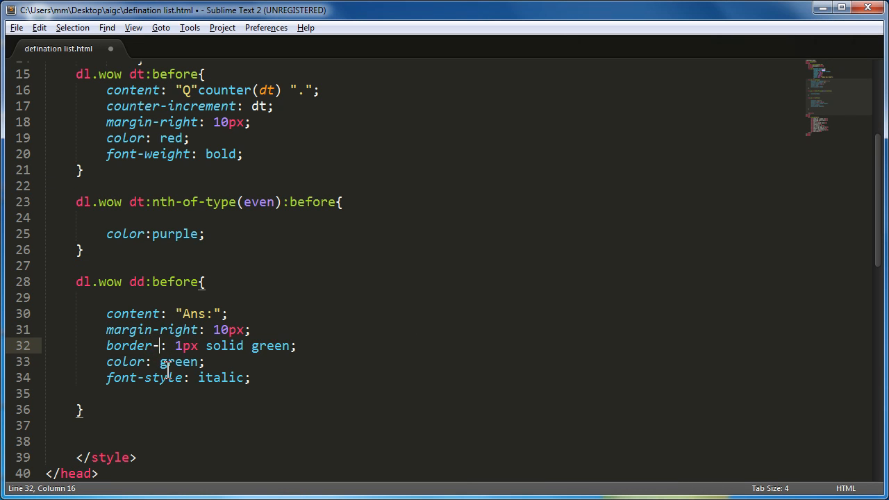
Change the dd:before border declaration to border-bottom: 1px solid green
text(bottom)
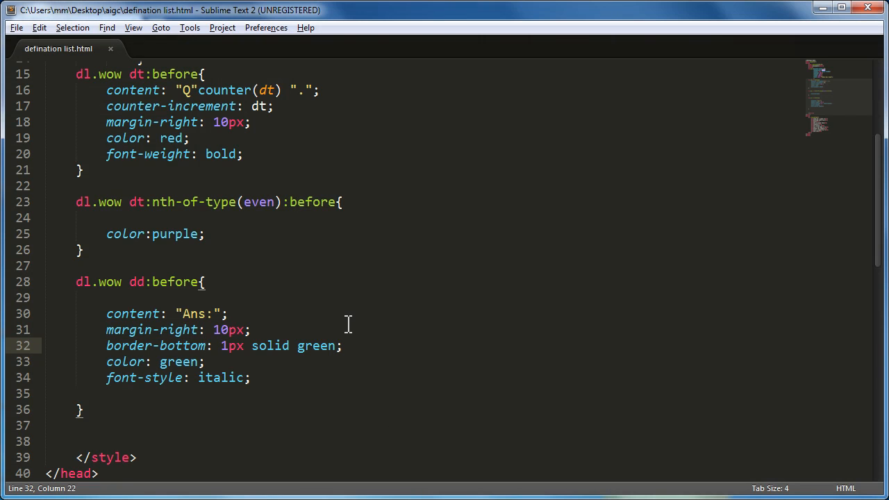
mouse_move(86, 408)
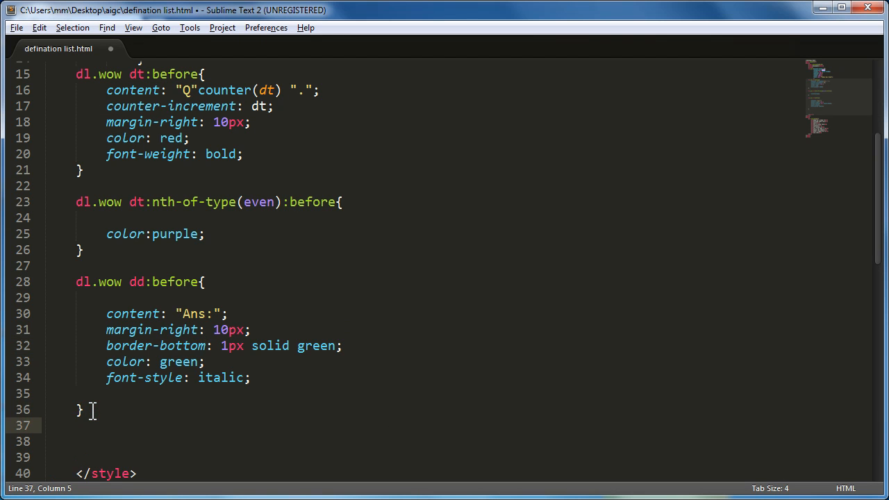
Write a dl.wow dd:after rule with content "\A\A"
text(dl.)
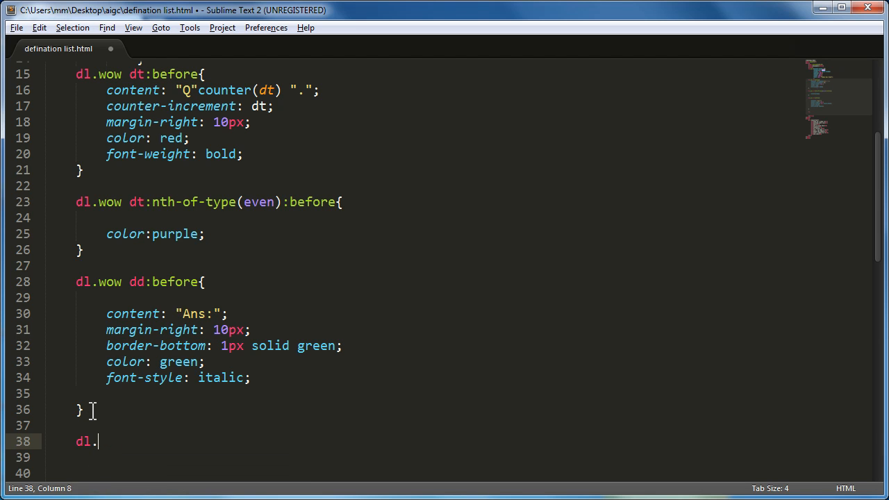
text(wow)
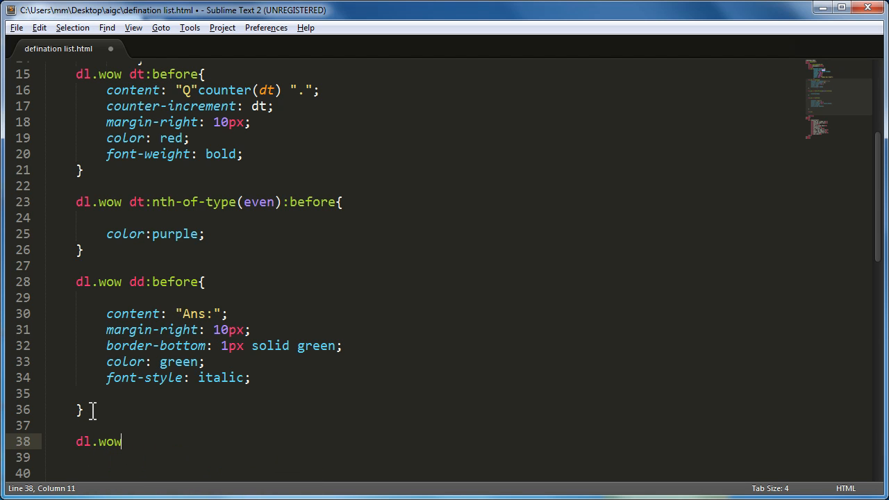
text(dd)
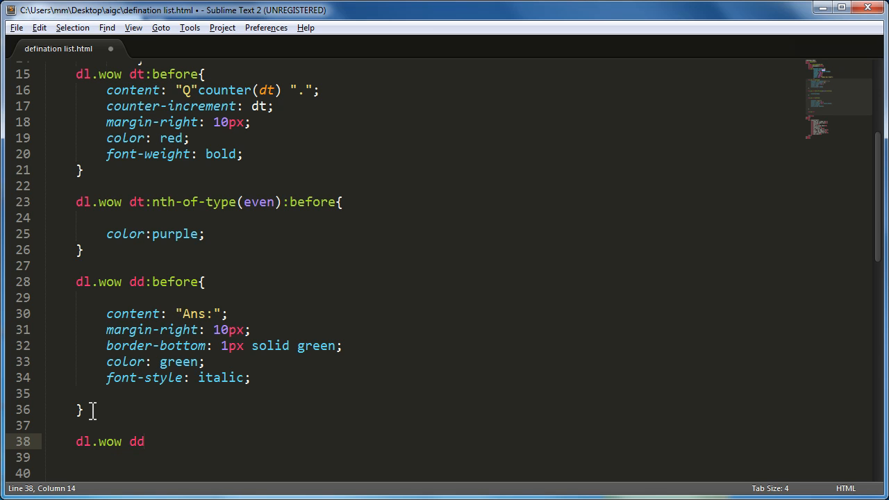
text(:after)
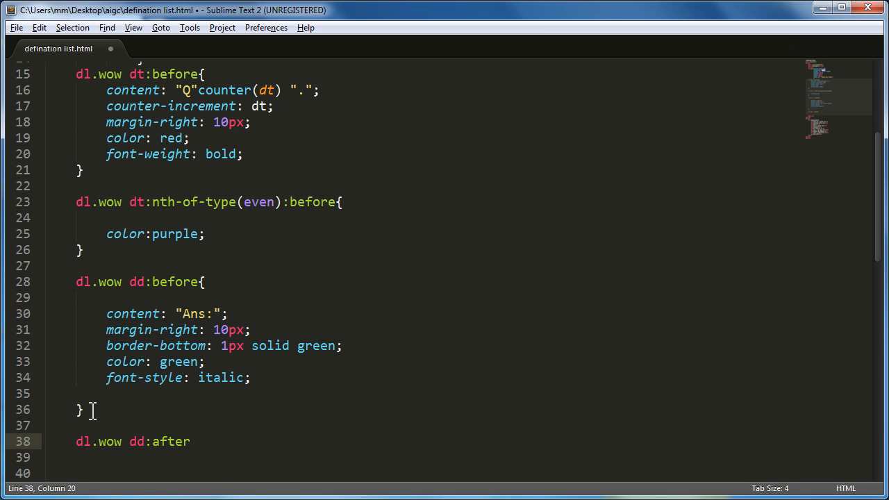
text({)
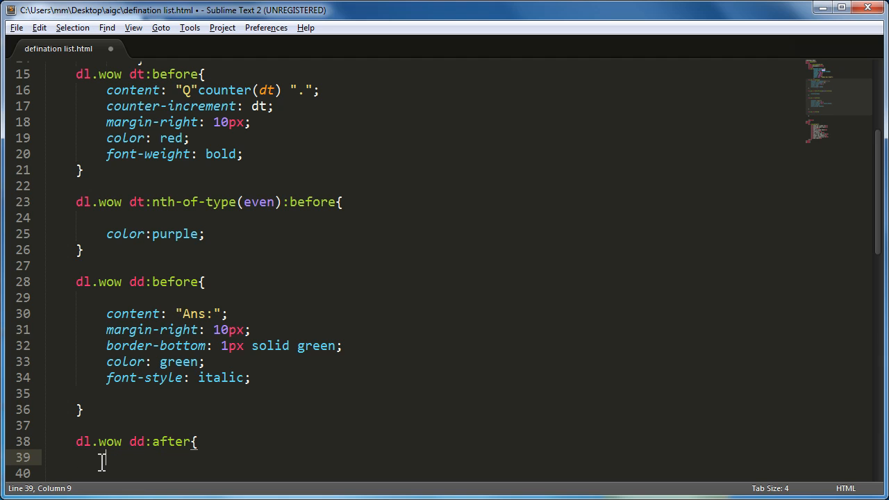
text(content:)
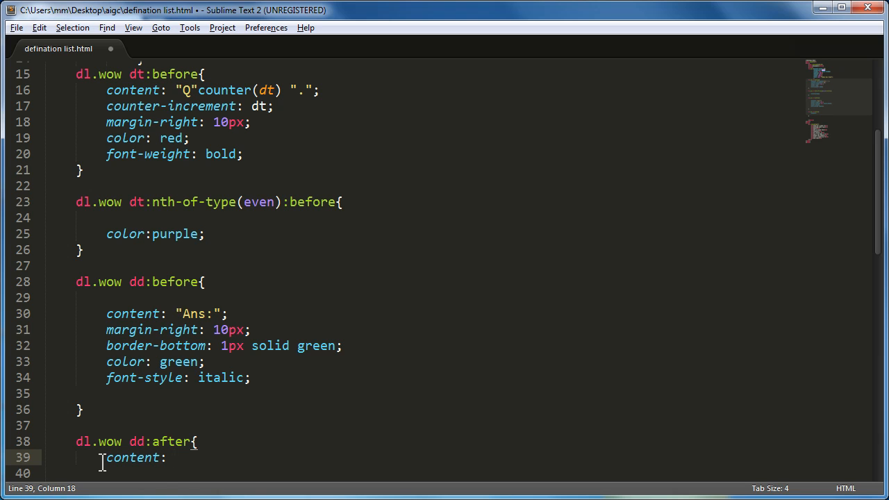
text("")
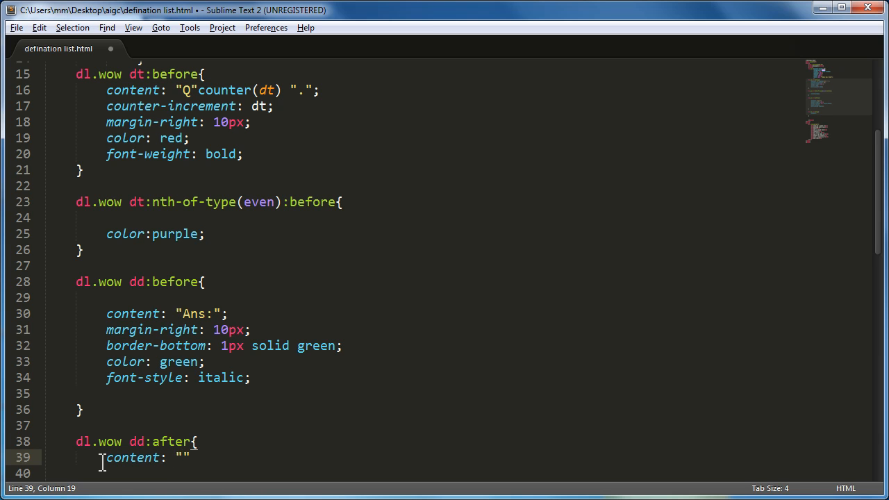
text(\)
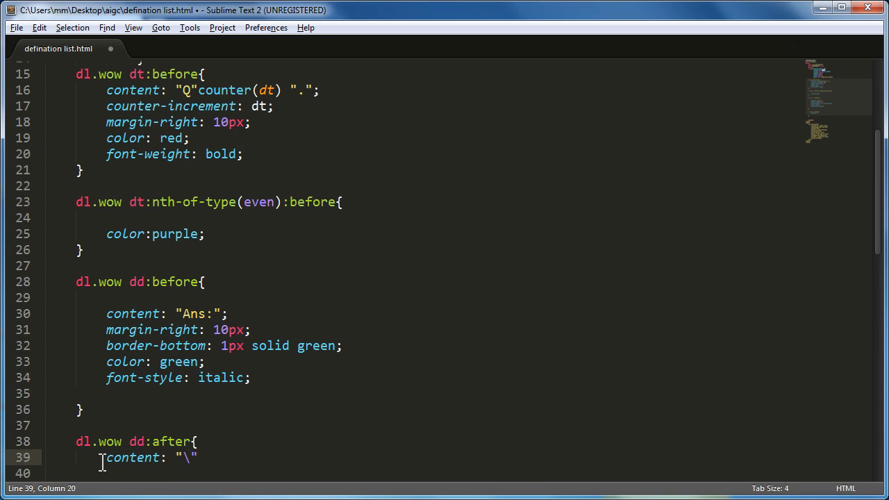
text(A\)
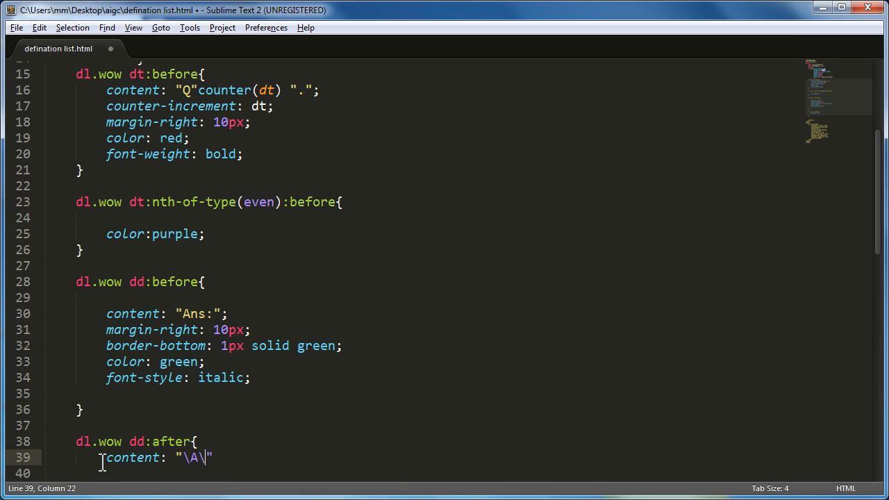
text(SA)
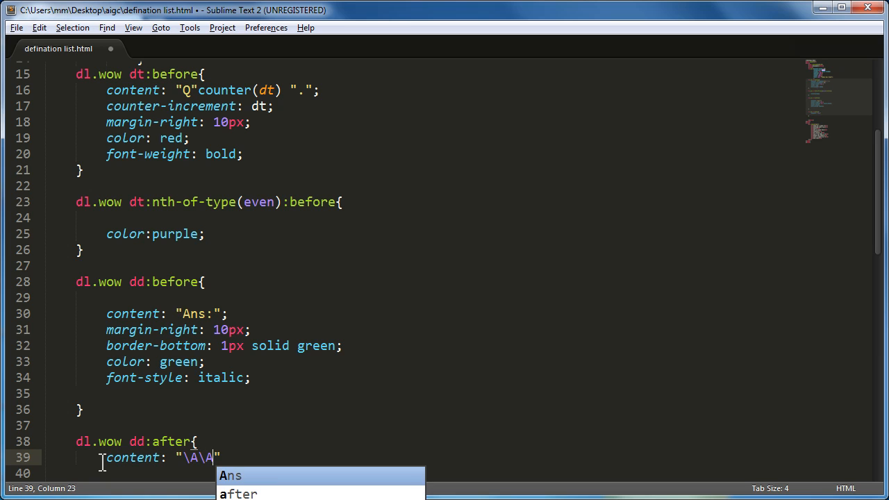
mouse_move(239, 462)
text(;)
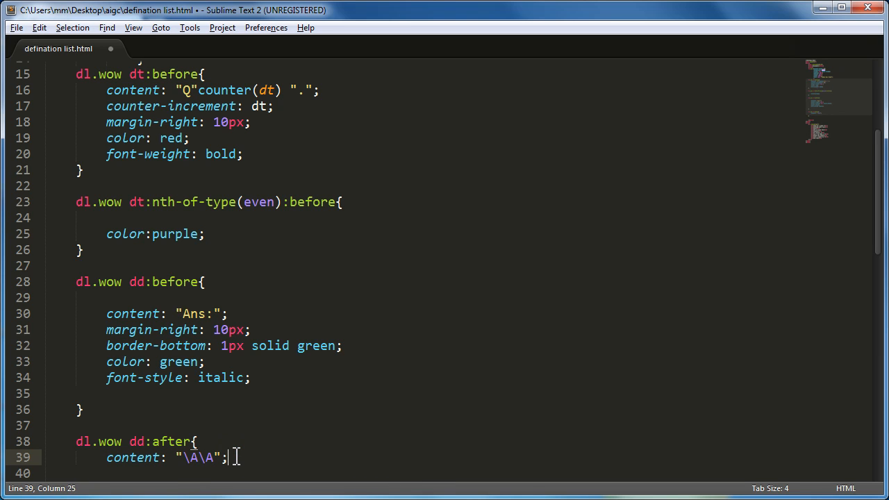
Add white-space: pre to the dd:after rule and save the stylesheet
key(Enter)
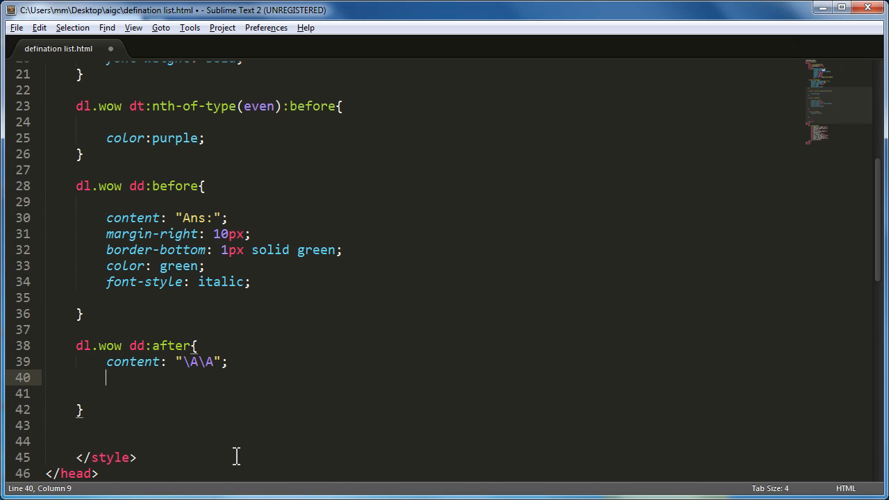
text(wh)
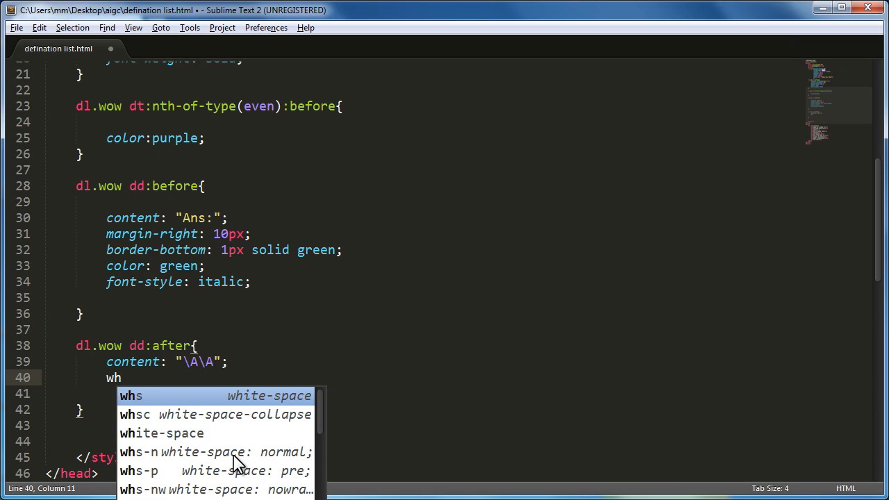
click(137, 471)
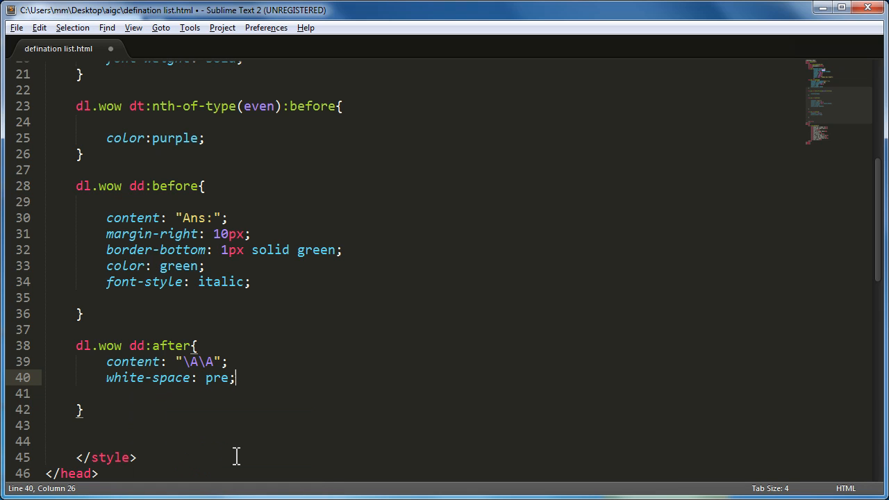
key(ctrl+s)
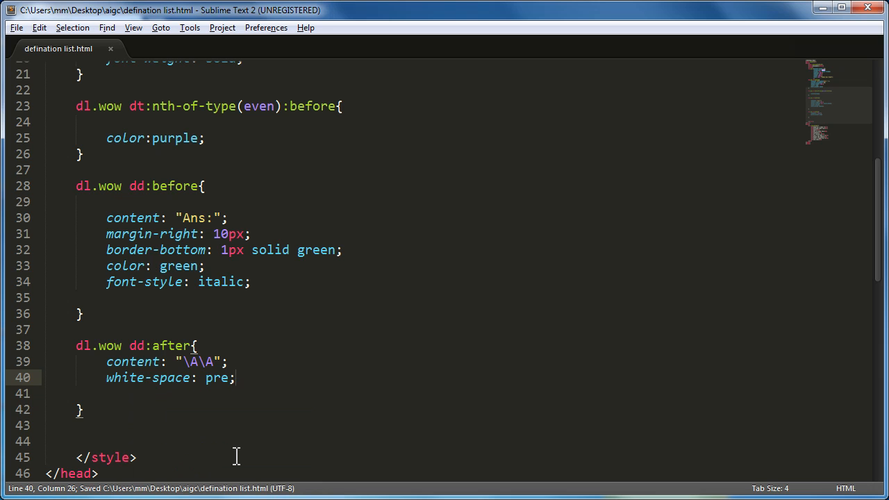